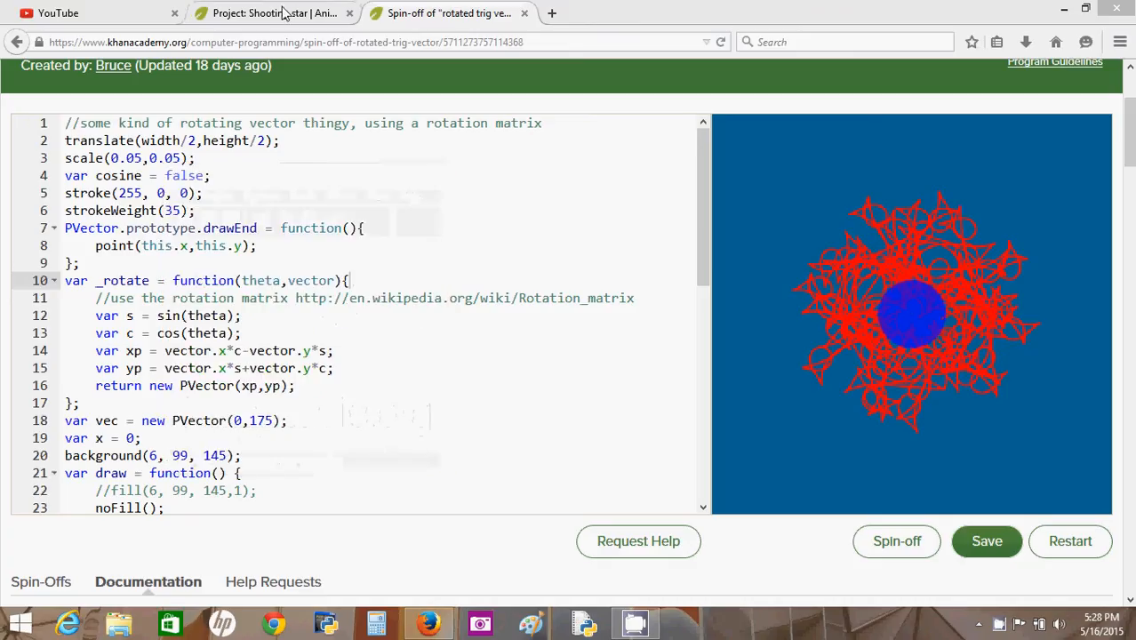
- Open the Shooting star project and scroll to its starter code and dark blue canvas
click(267, 13)
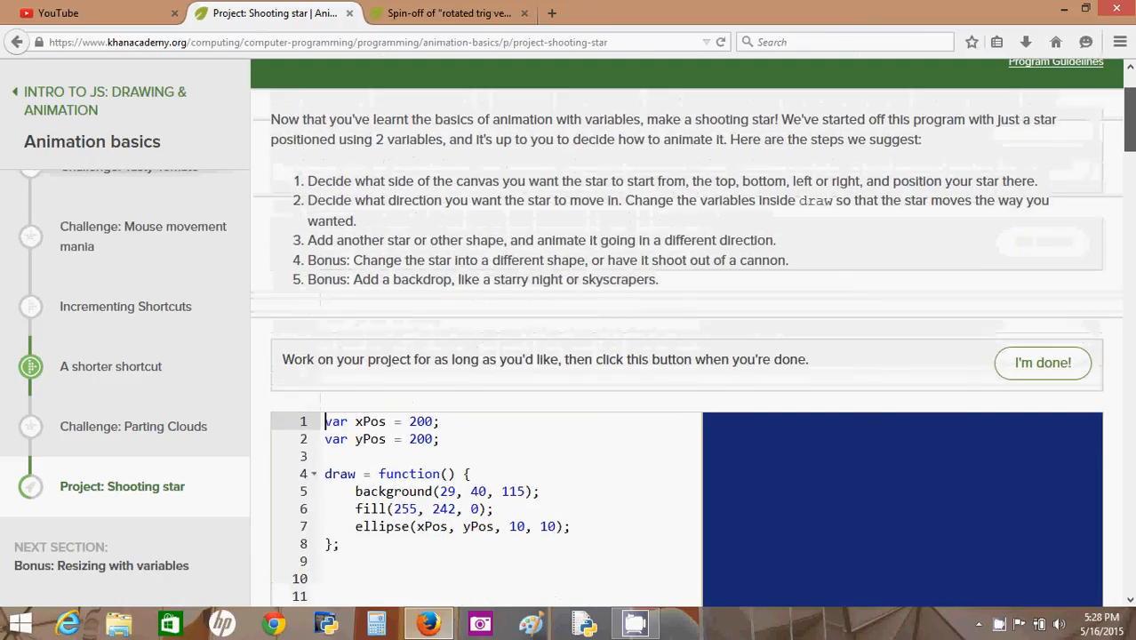
scroll(down, 3)
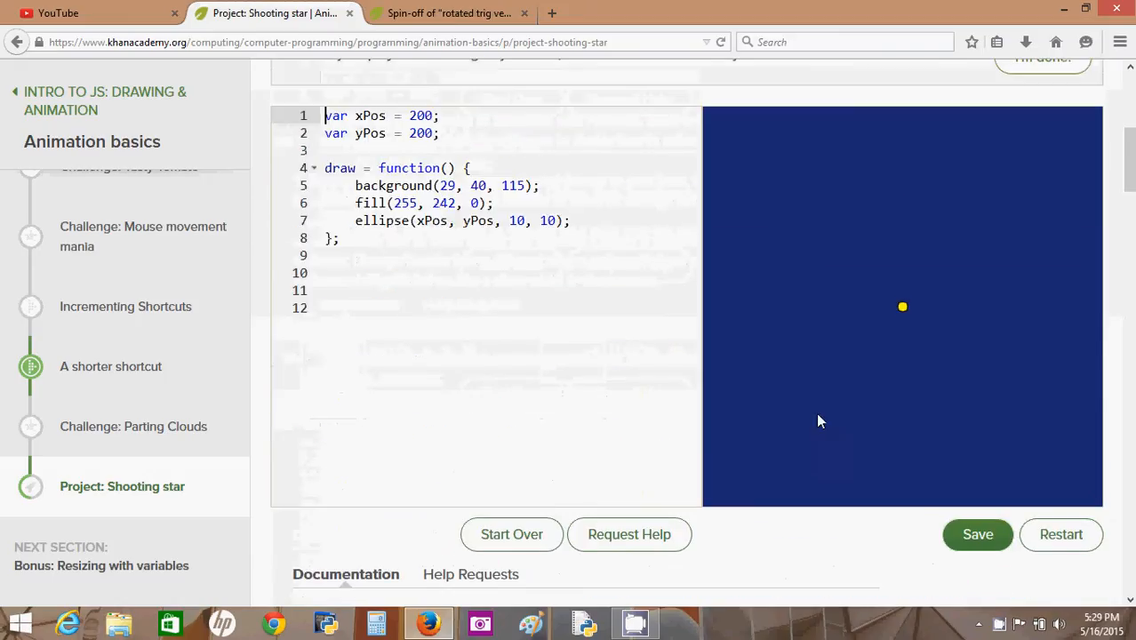
mouse_move(957, 336)
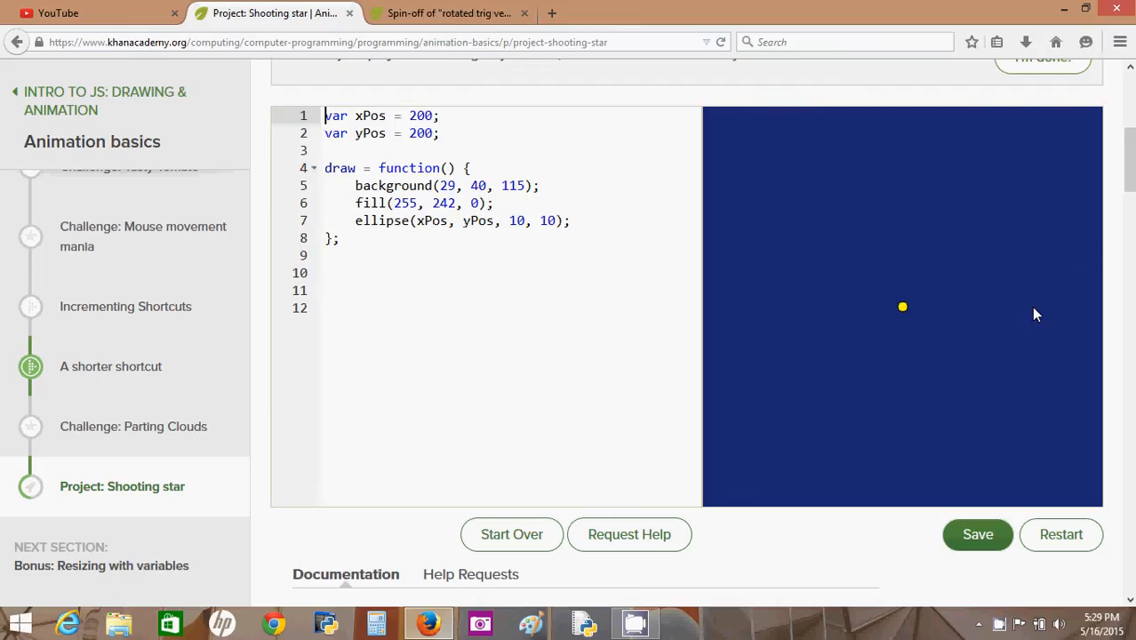
mouse_move(784, 225)
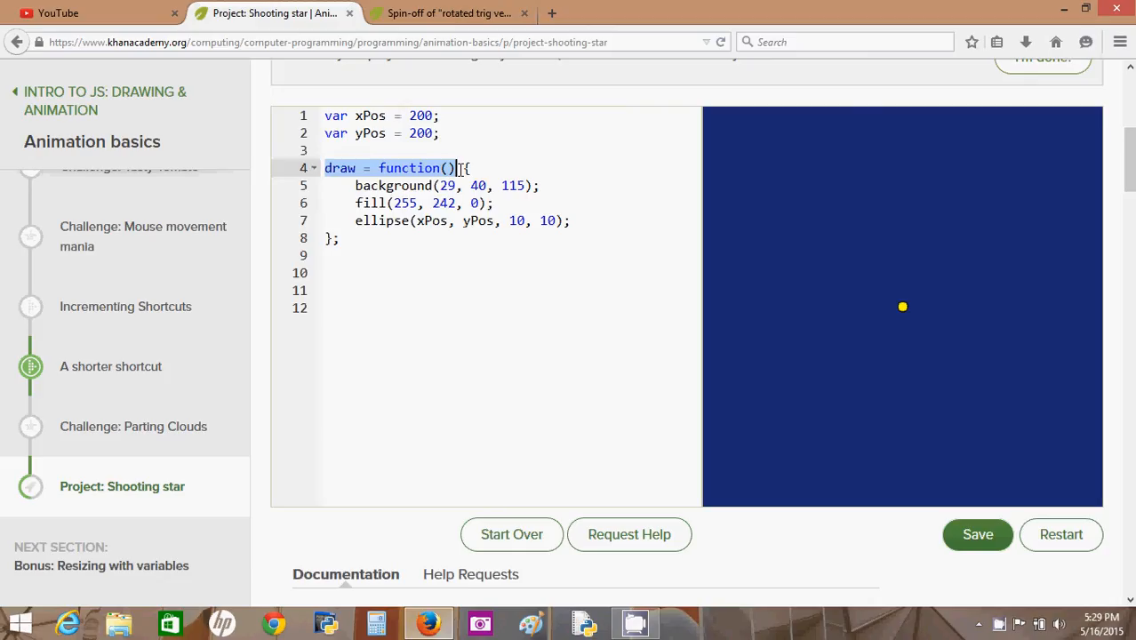
mouse_move(435, 221)
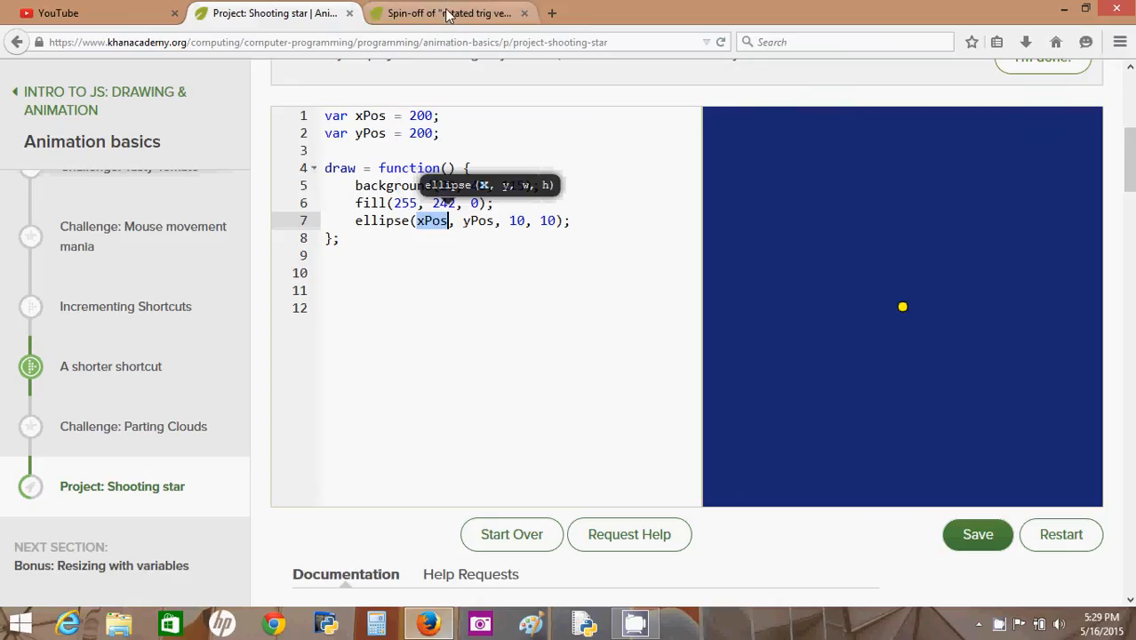
- Switch to the 'rotated trig vector' spin-off and scroll through its code
click(449, 13)
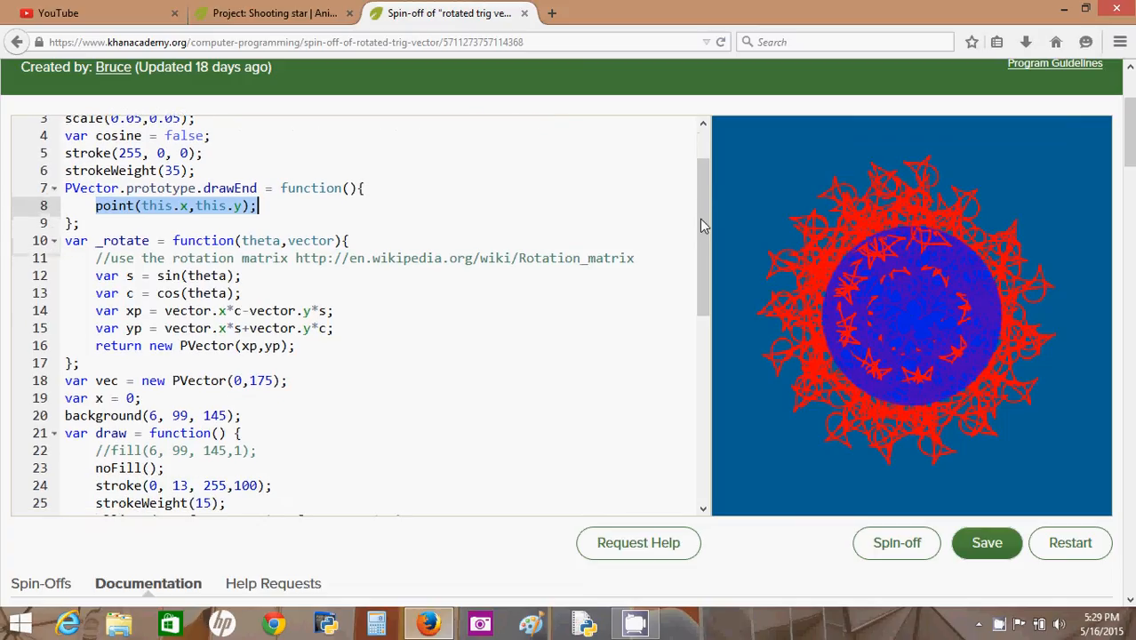
scroll(down, 3)
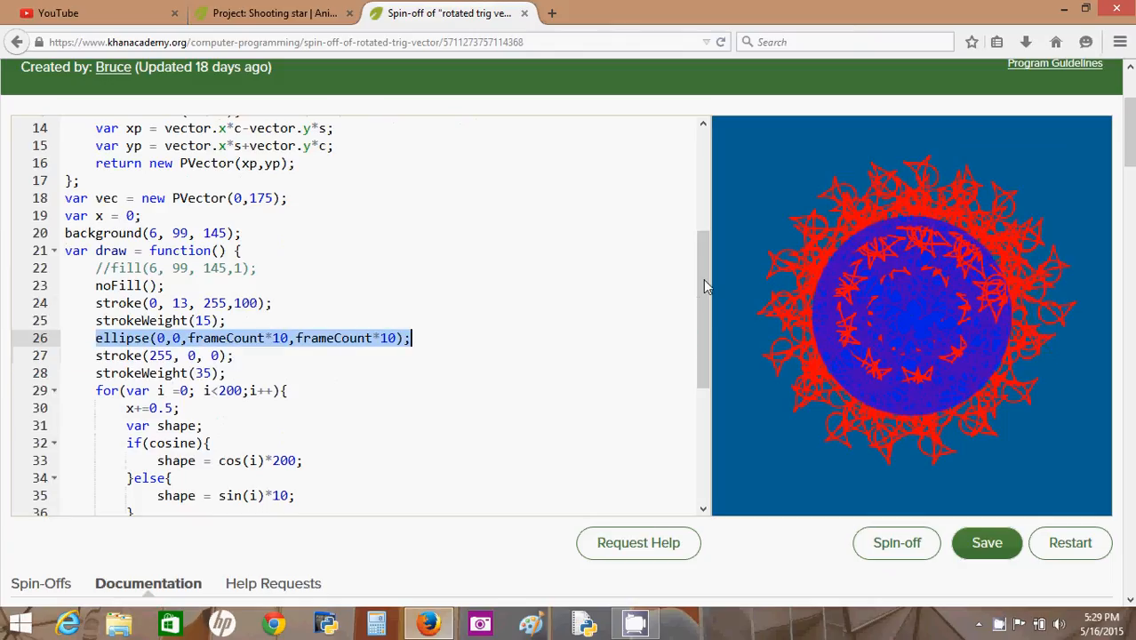
scroll(down, 3)
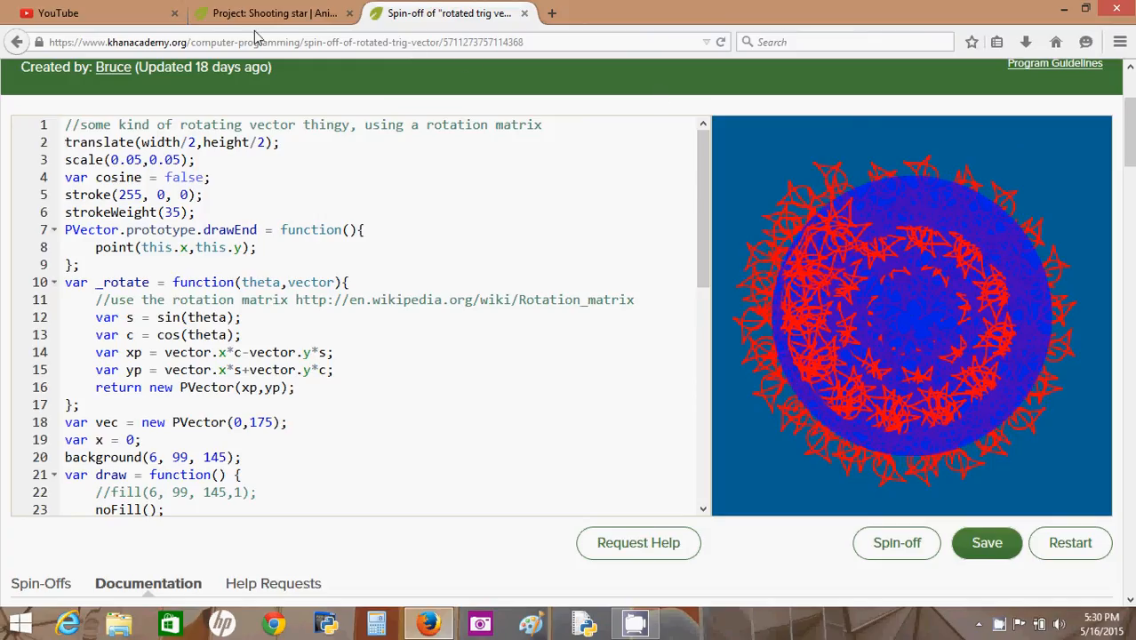
- Return to Shooting star and place the cursor on empty line 8 after the ellipse call
click(271, 12)
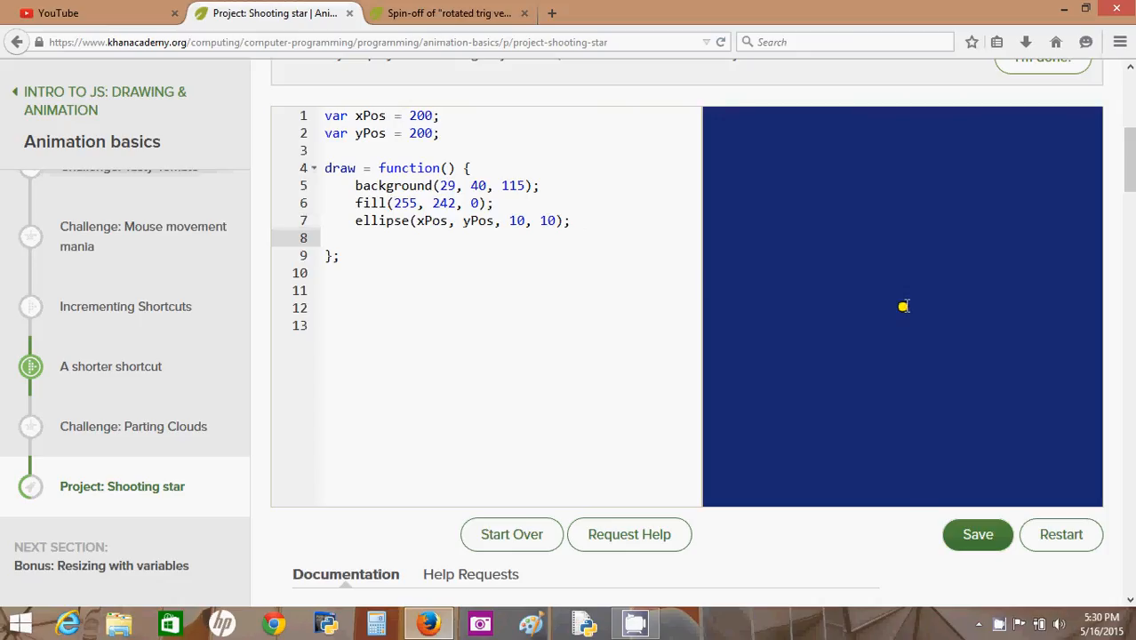
click(978, 535)
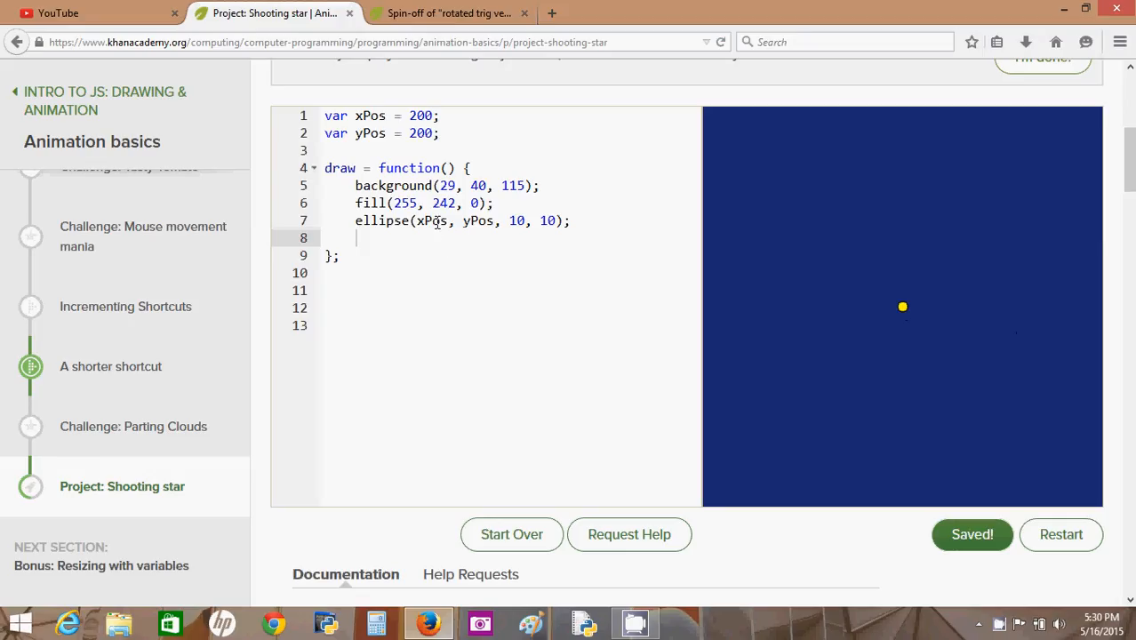
double_click(432, 220)
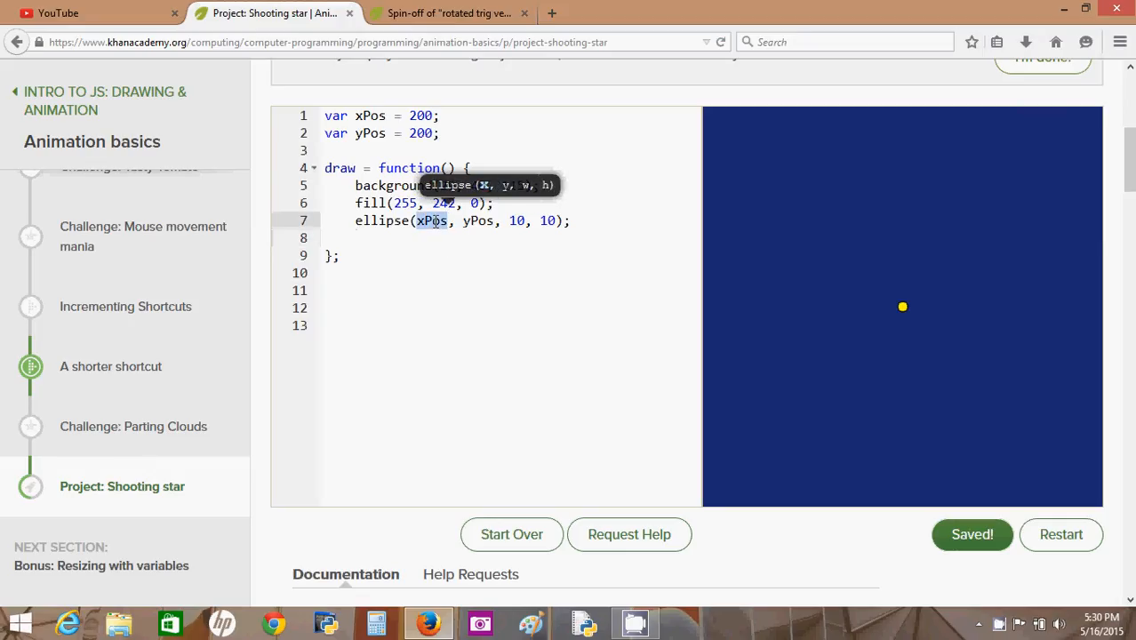
mouse_move(707, 271)
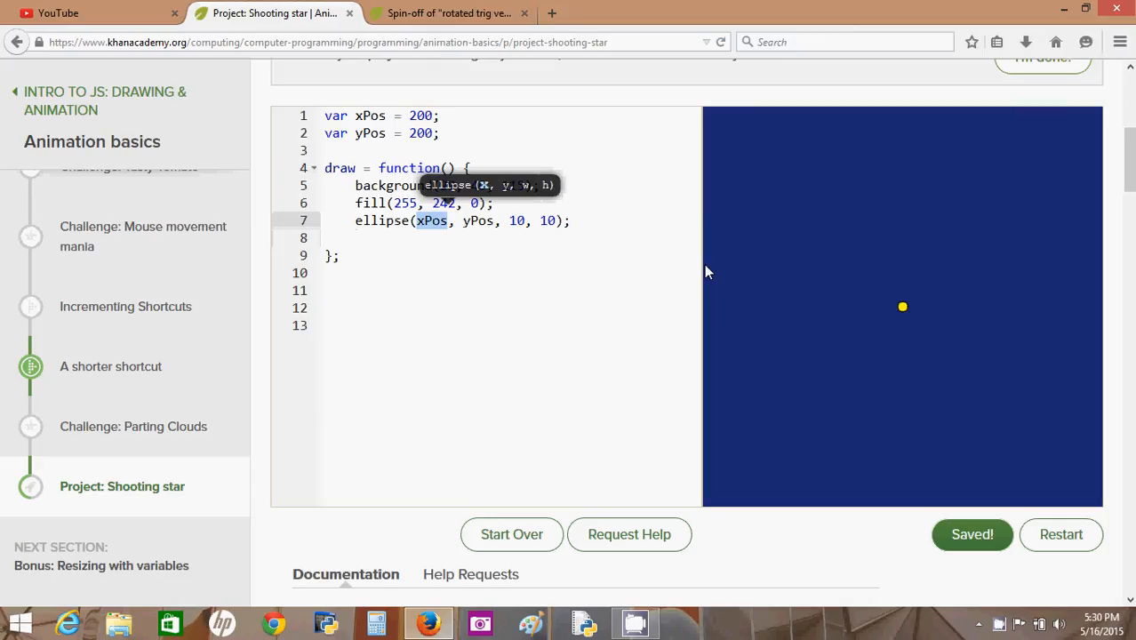
mouse_move(711, 309)
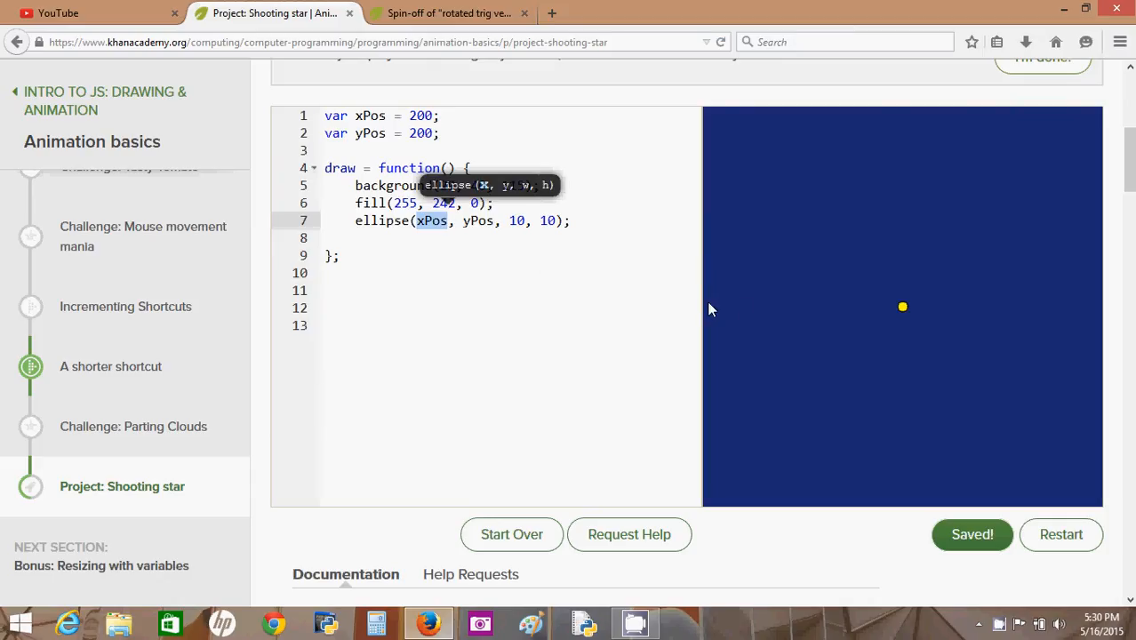
mouse_move(677, 339)
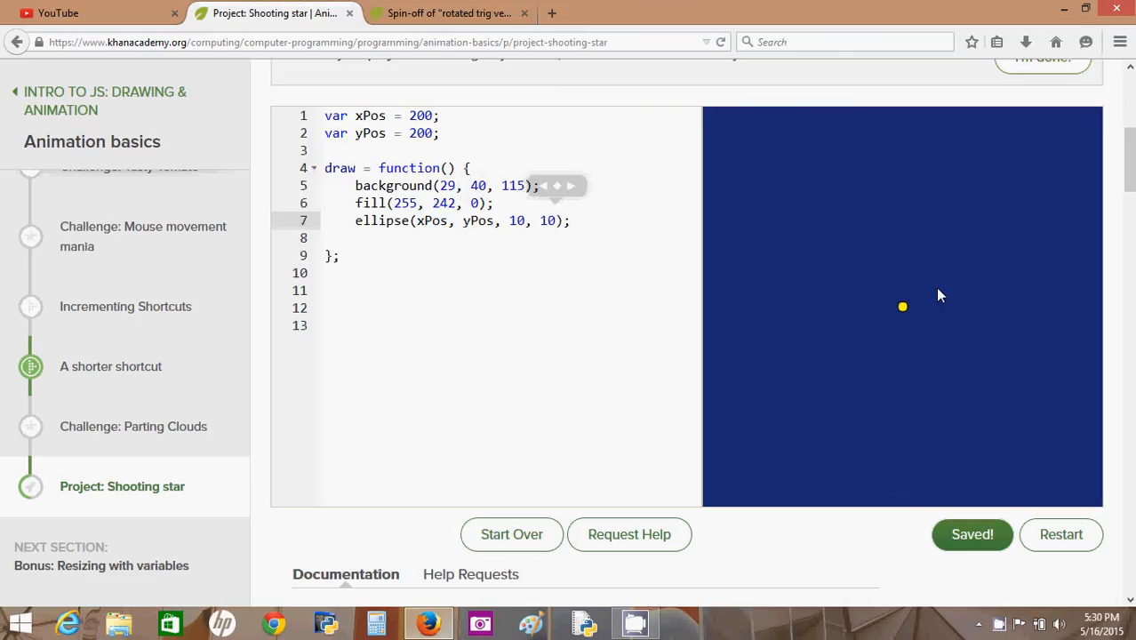
mouse_move(838, 357)
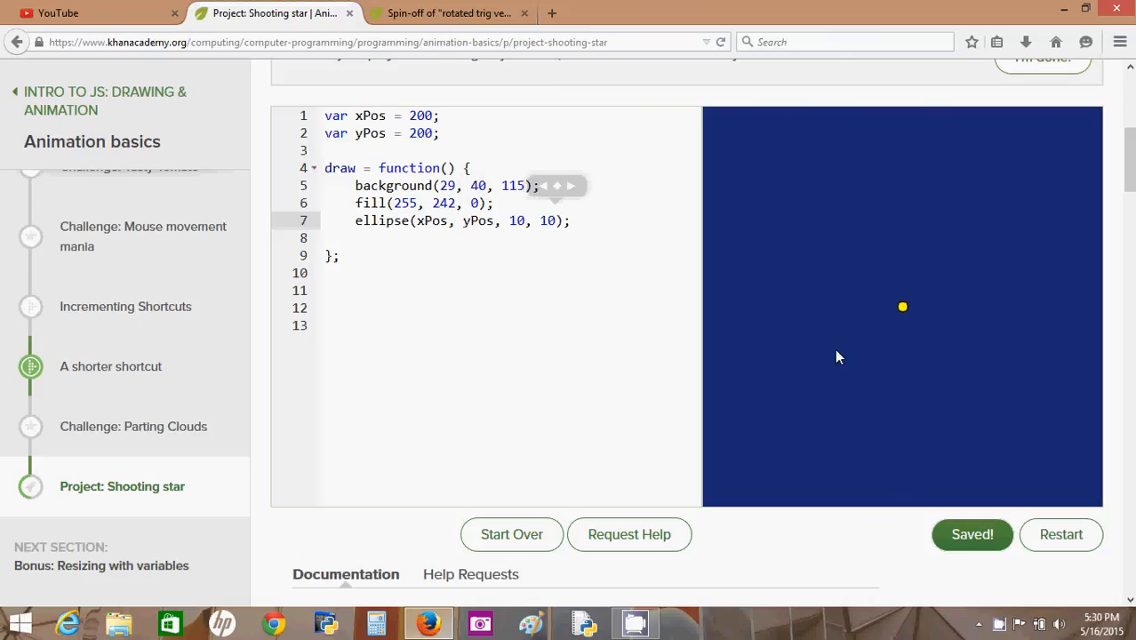
click(421, 242)
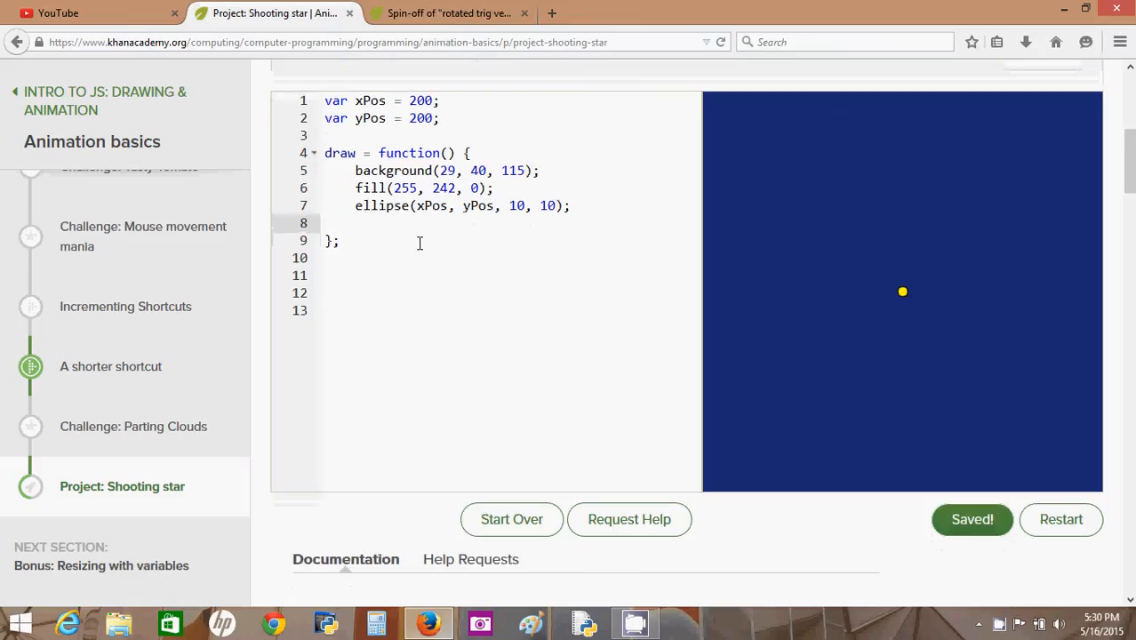
- On line 8, write xPos = xPos + 10 so the dot moves each frame
text(x)
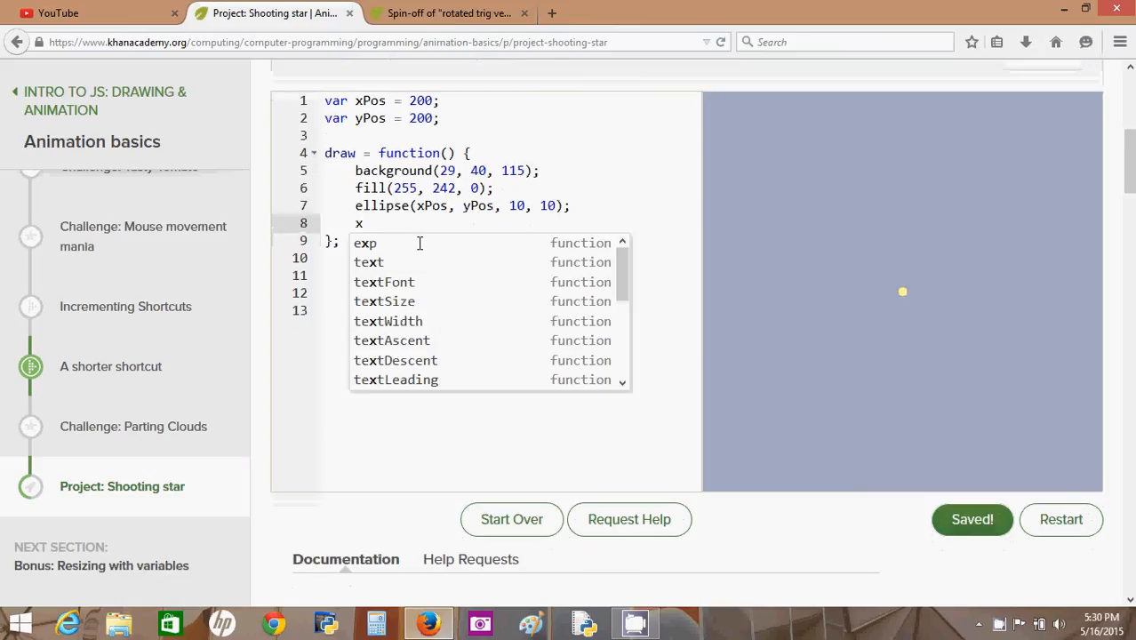
text(Pos)
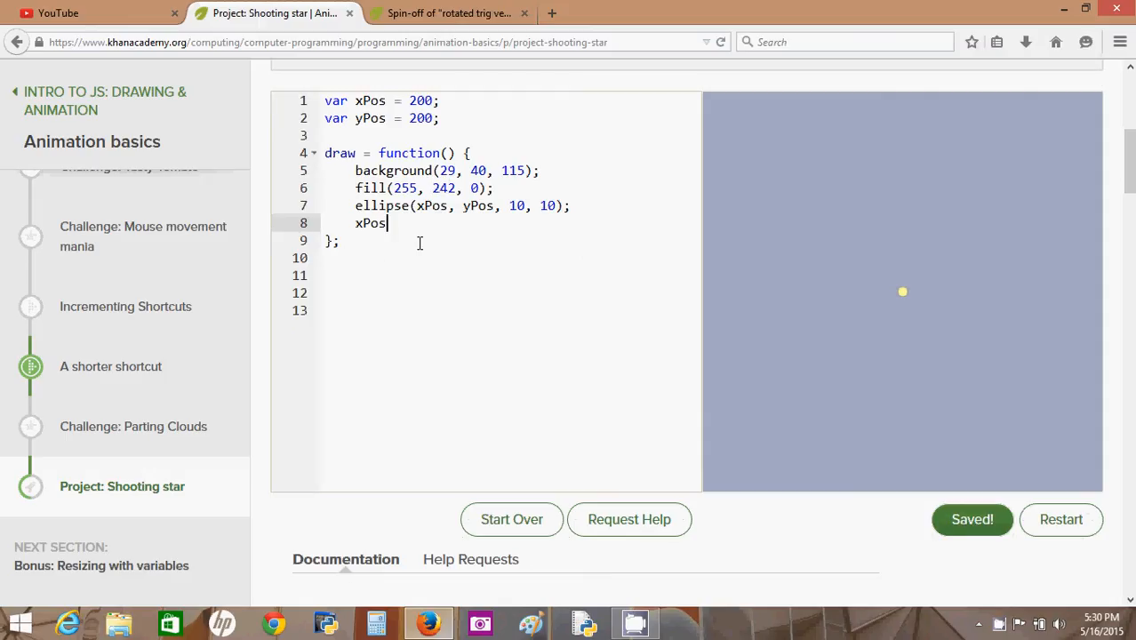
text(=x)
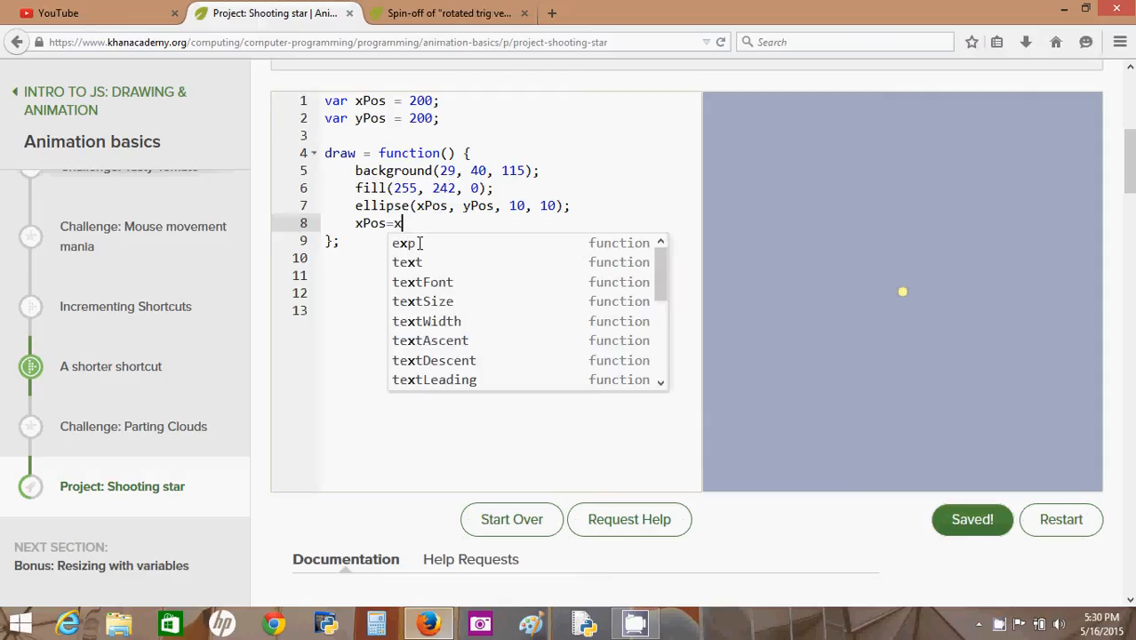
text(Pos)
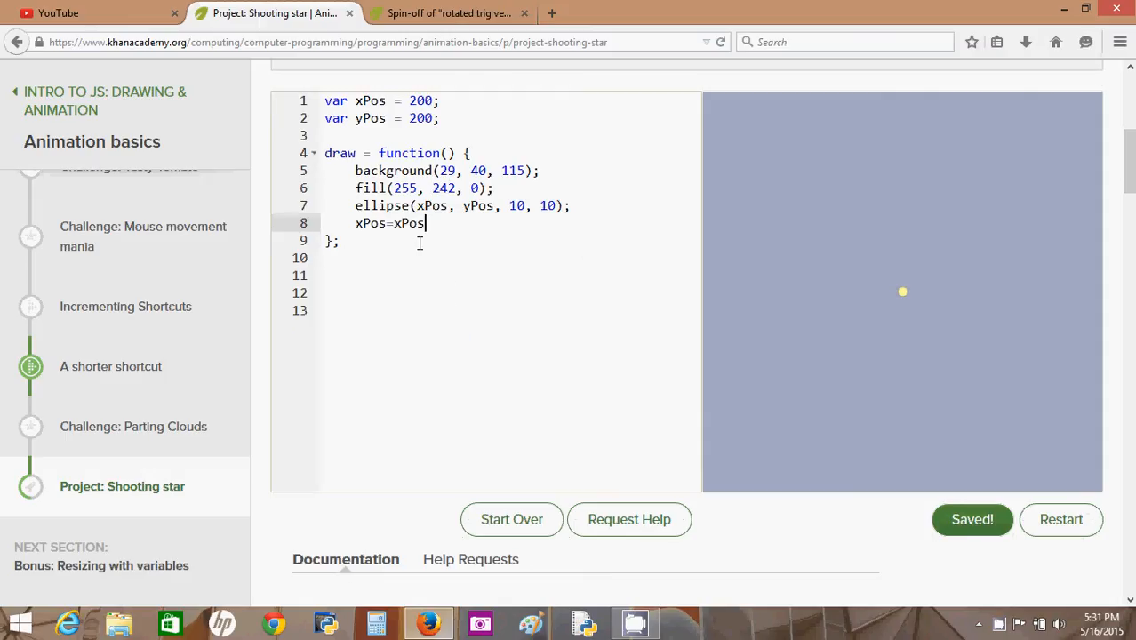
text(+1;)
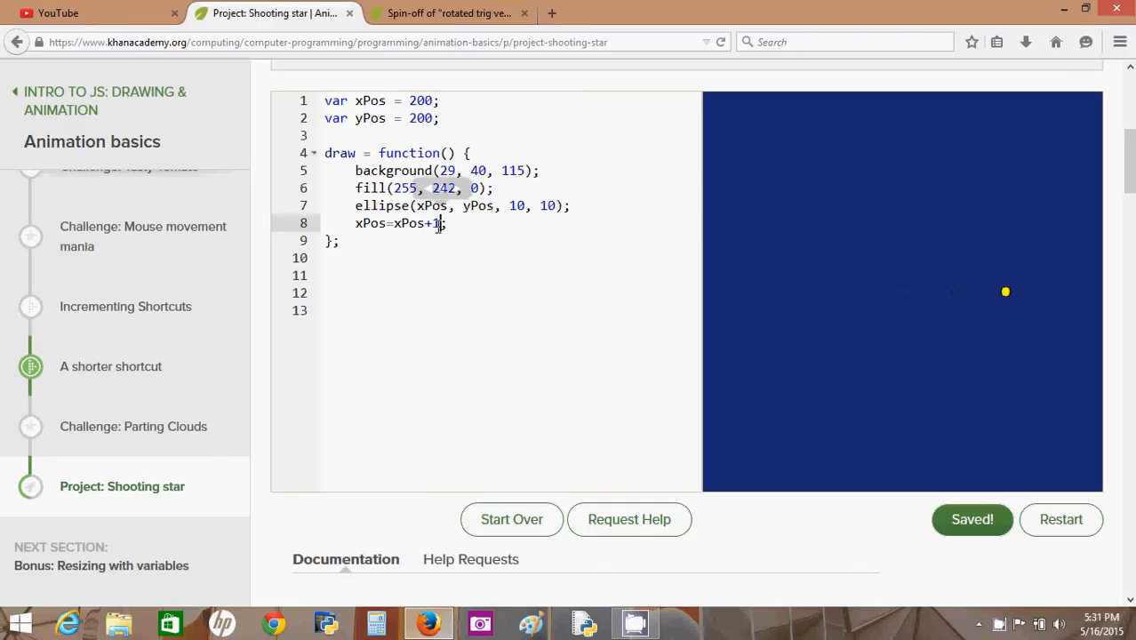
text(0)
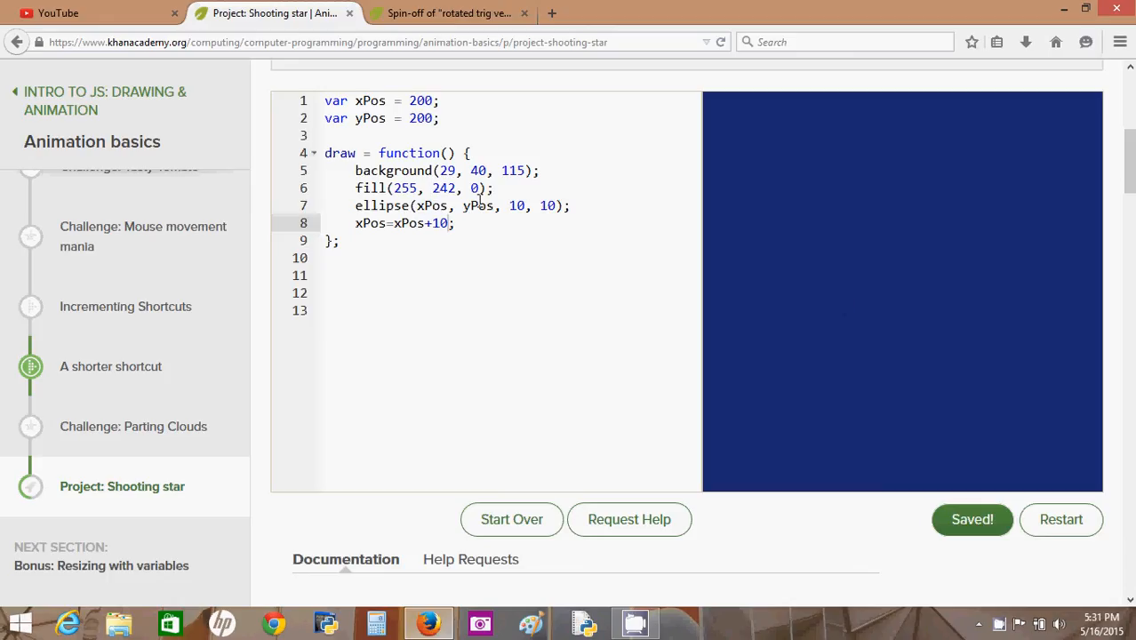
mouse_move(488, 227)
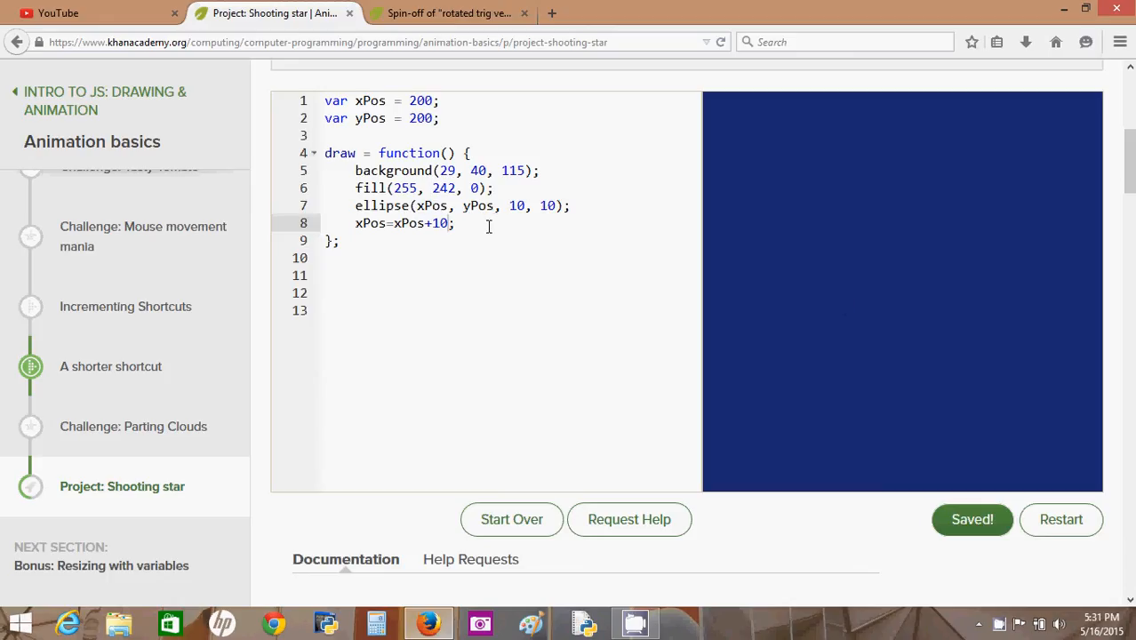
mouse_move(1074, 536)
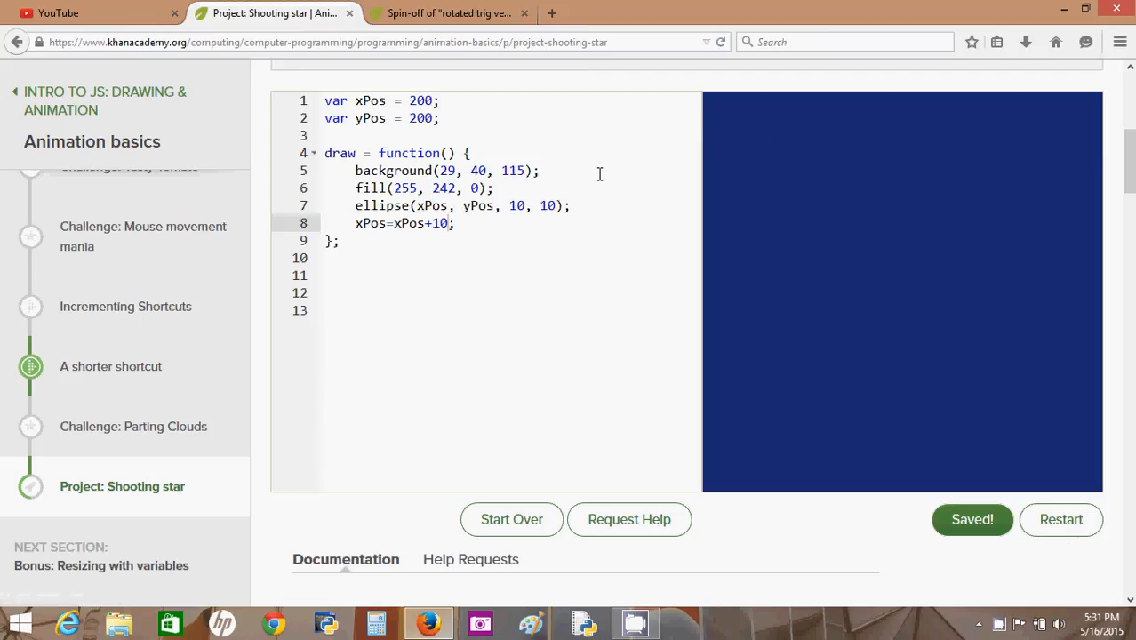
mouse_move(498, 261)
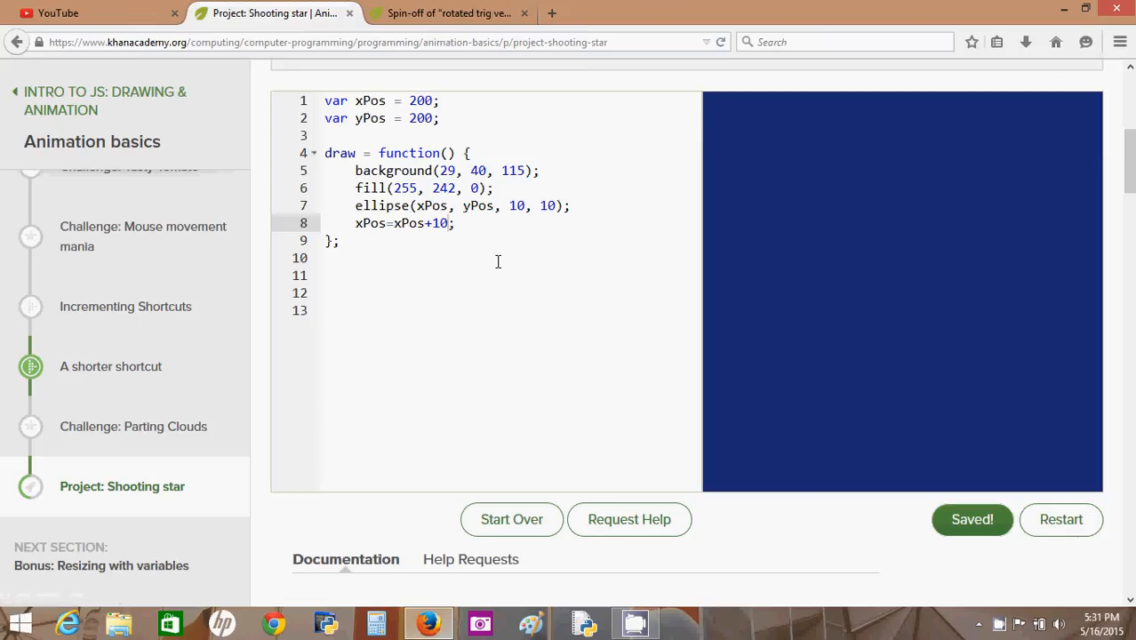
mouse_move(529, 303)
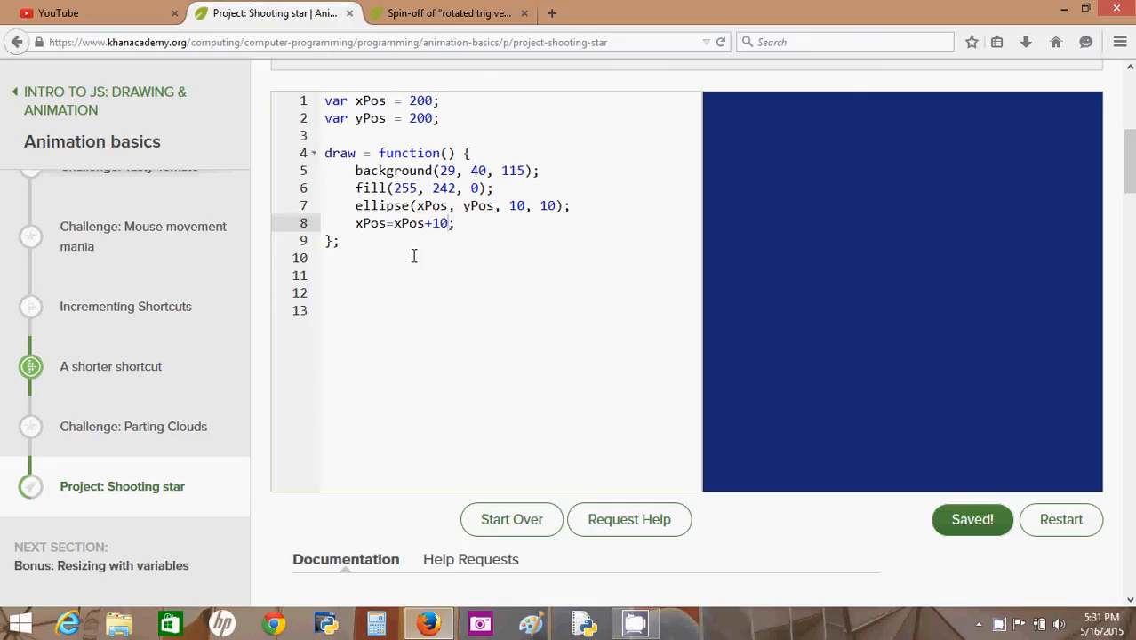
mouse_move(903, 407)
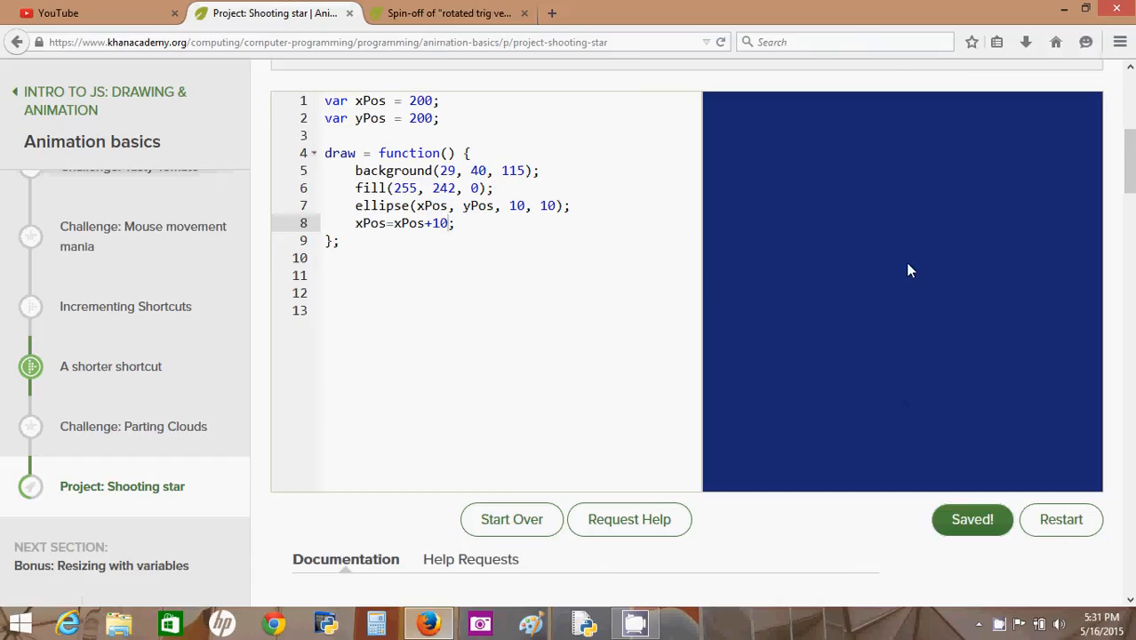
mouse_move(930, 303)
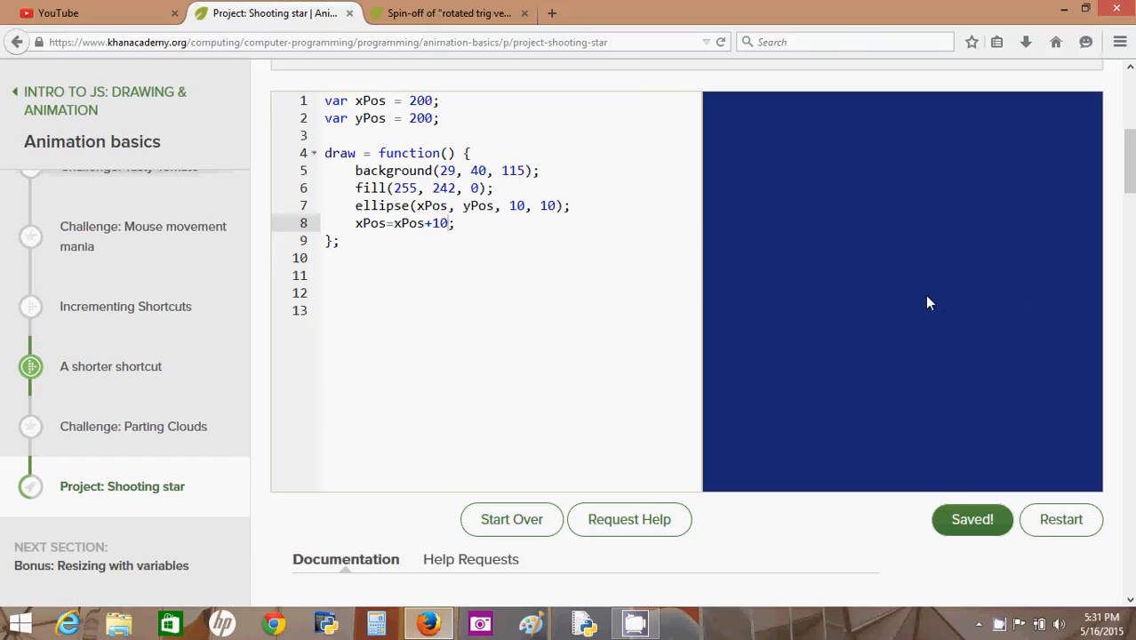
mouse_move(905, 286)
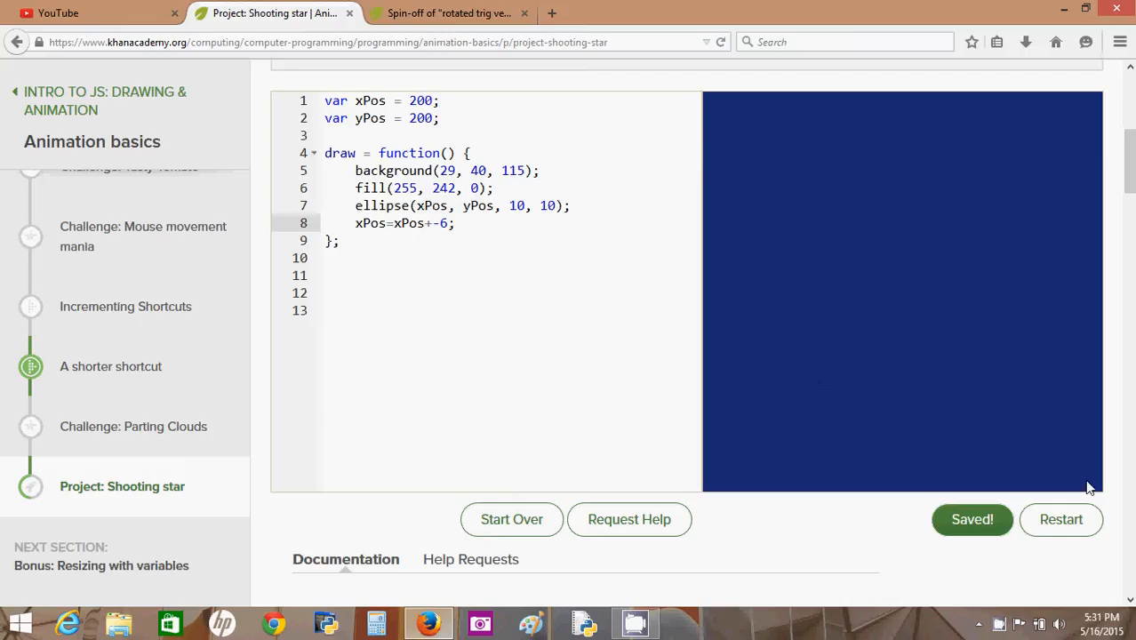
- Rewrite line 8 as xPos += 8 using the compound assignment shorthand
click(1061, 519)
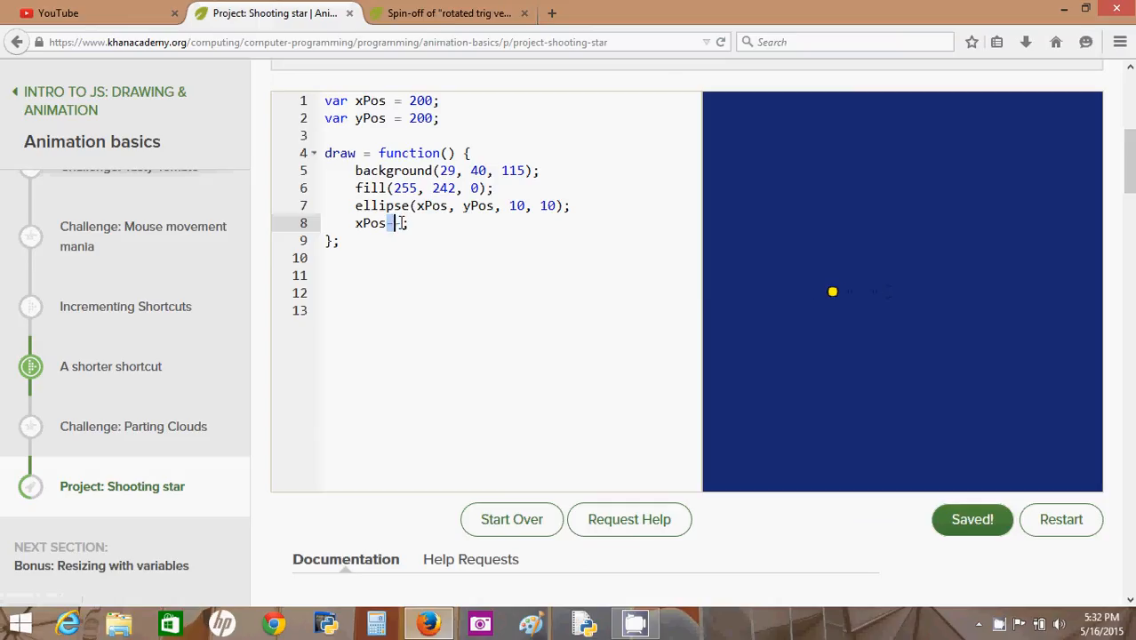
text(++)
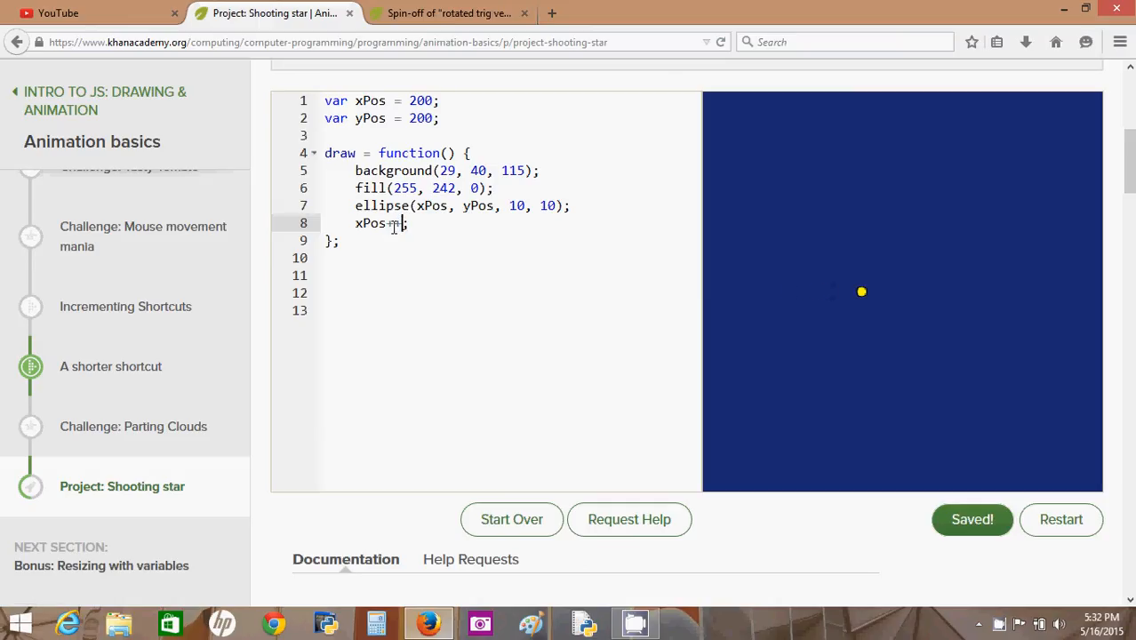
text(+)
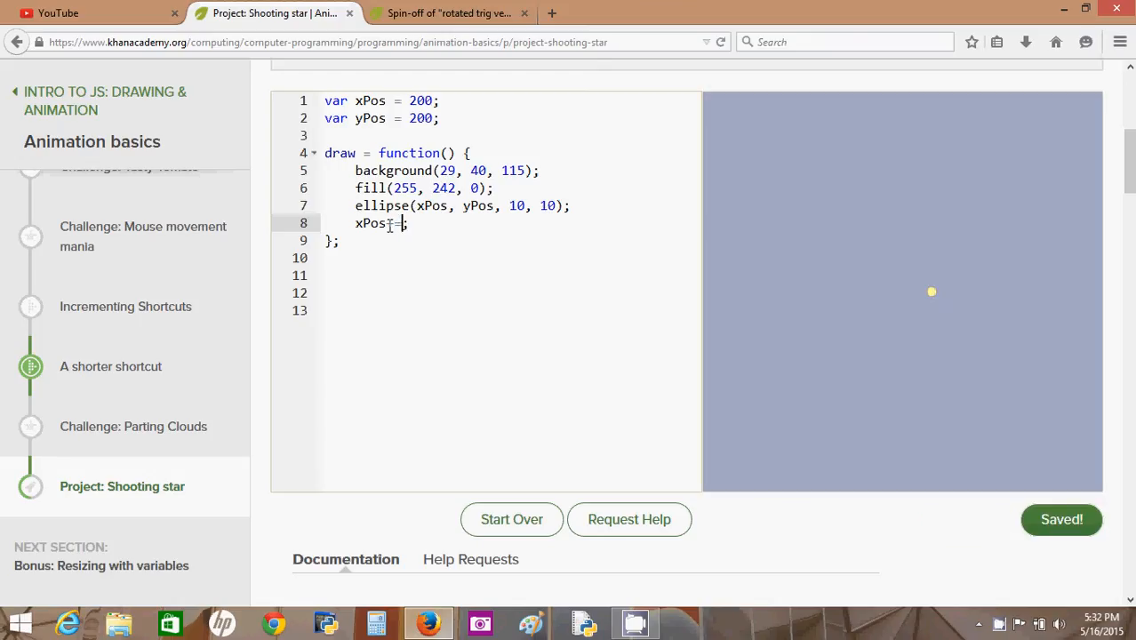
text(+=8)
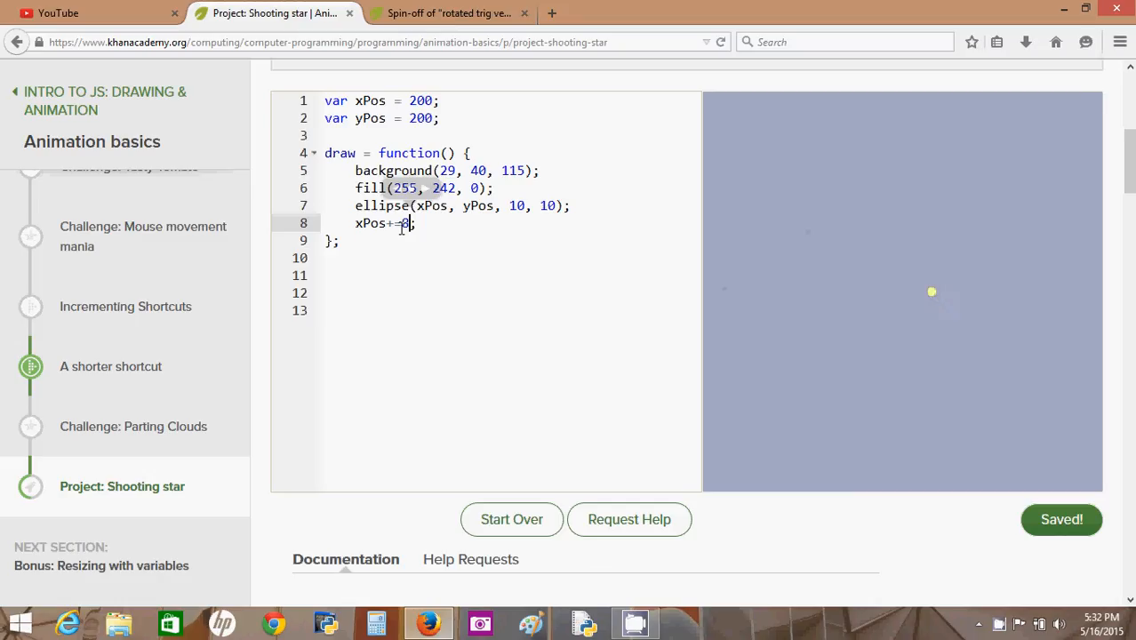
click(1060, 519)
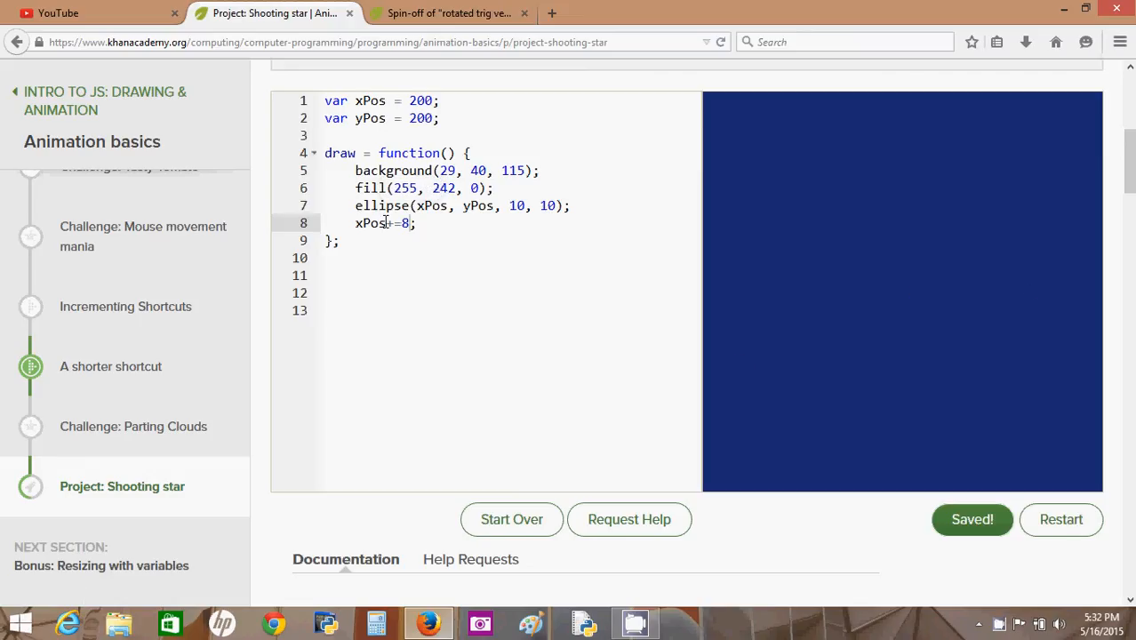
mouse_move(394, 235)
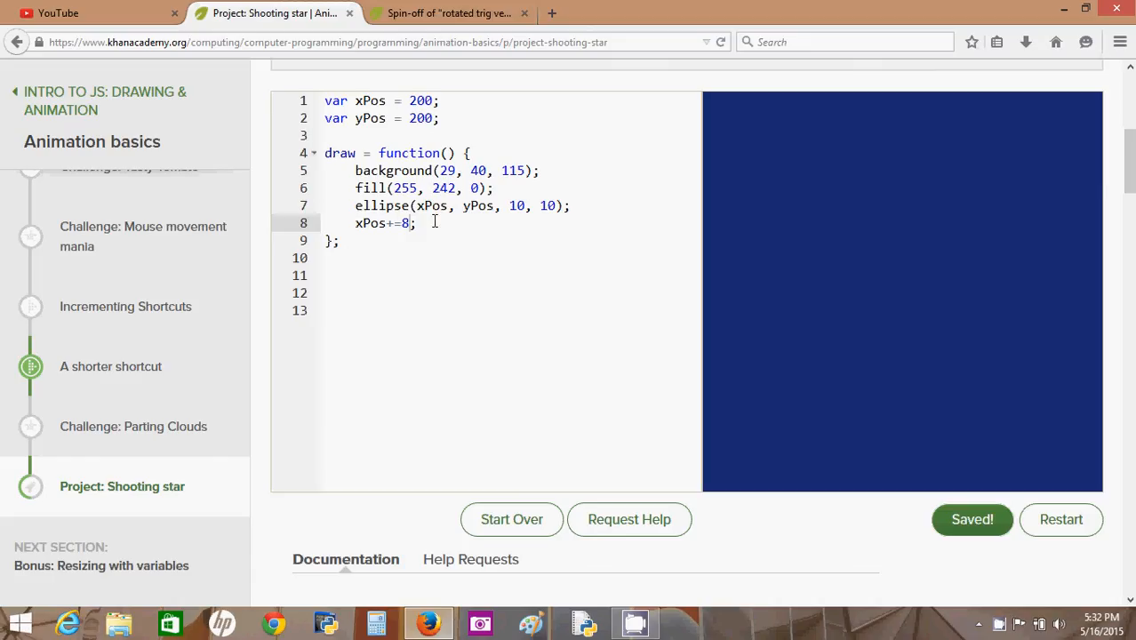
mouse_move(473, 233)
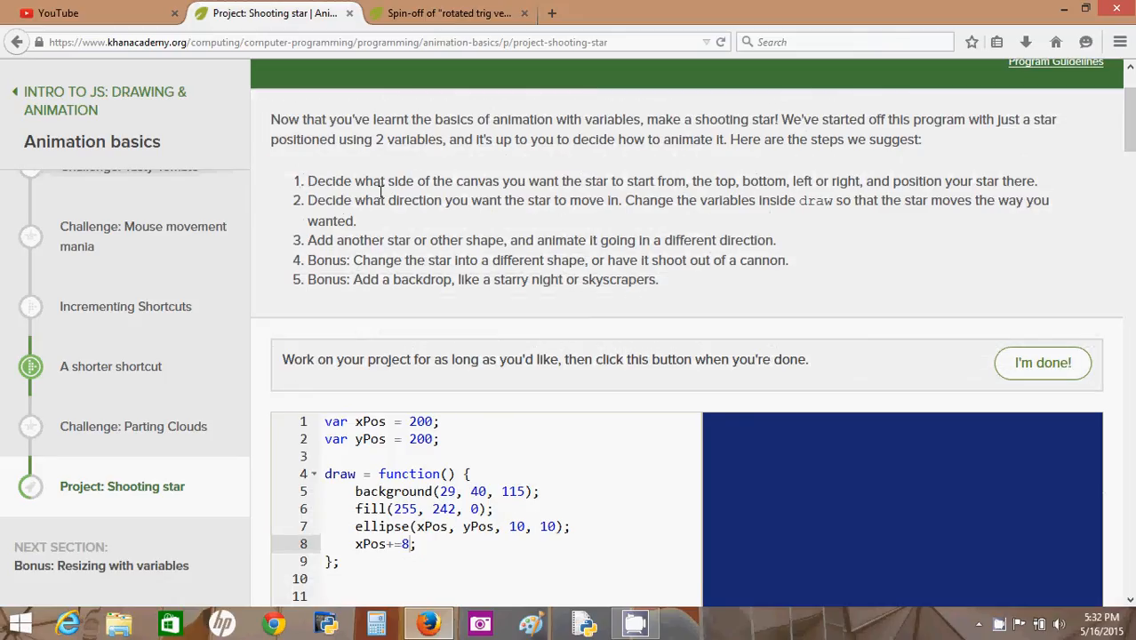
mouse_move(687, 266)
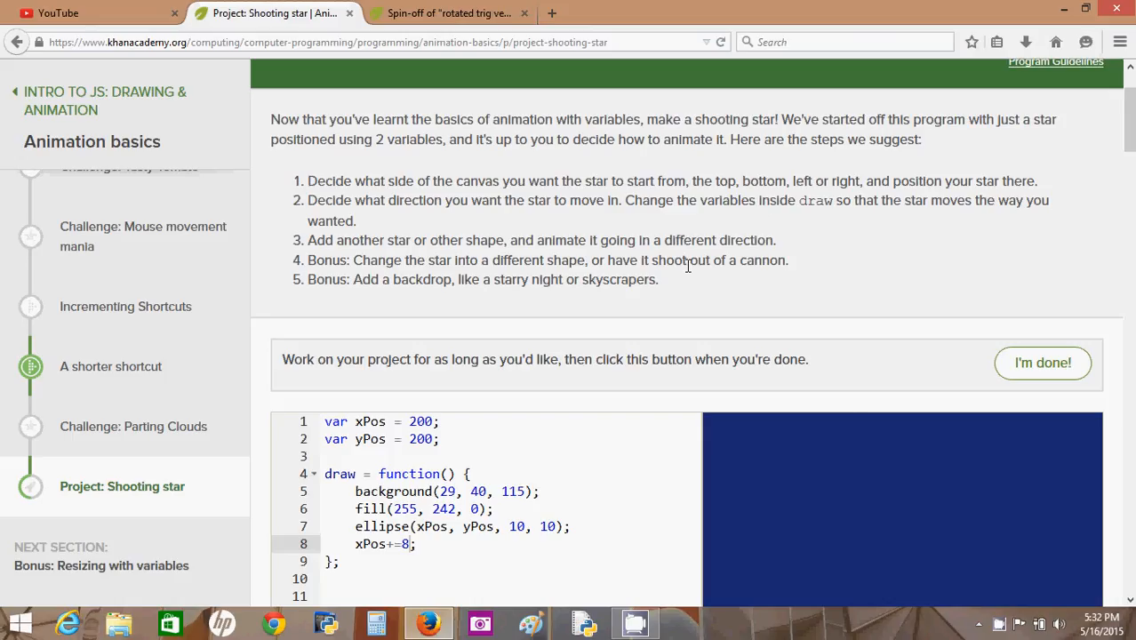
mouse_move(398, 248)
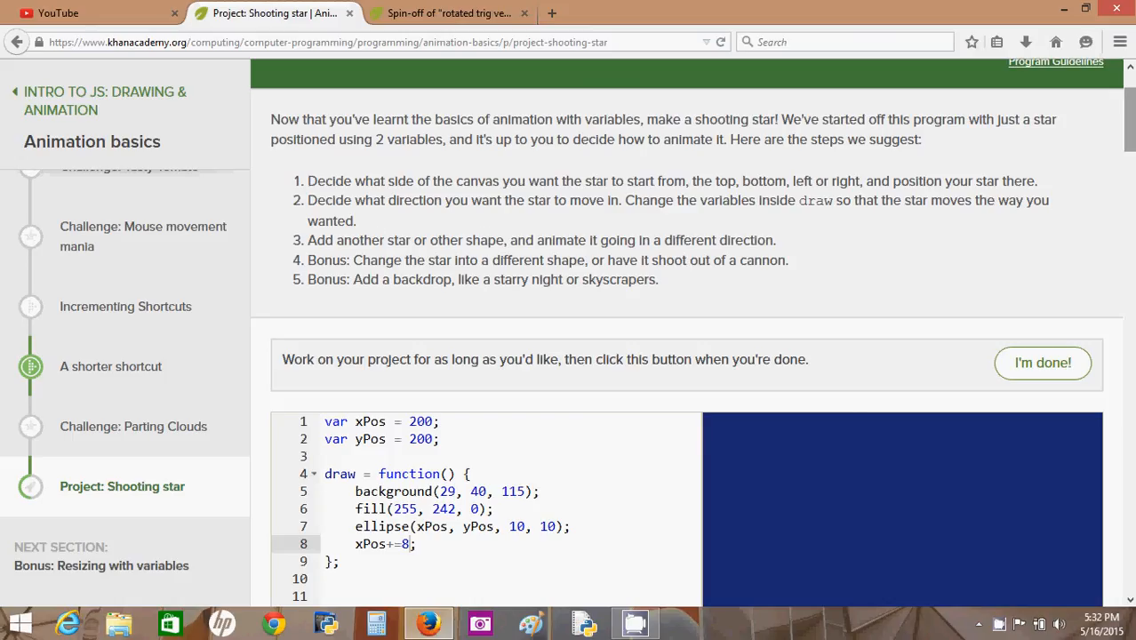
- Declare var xPosTwo = 100 on a new line below the existing variables
scroll(down, 3)
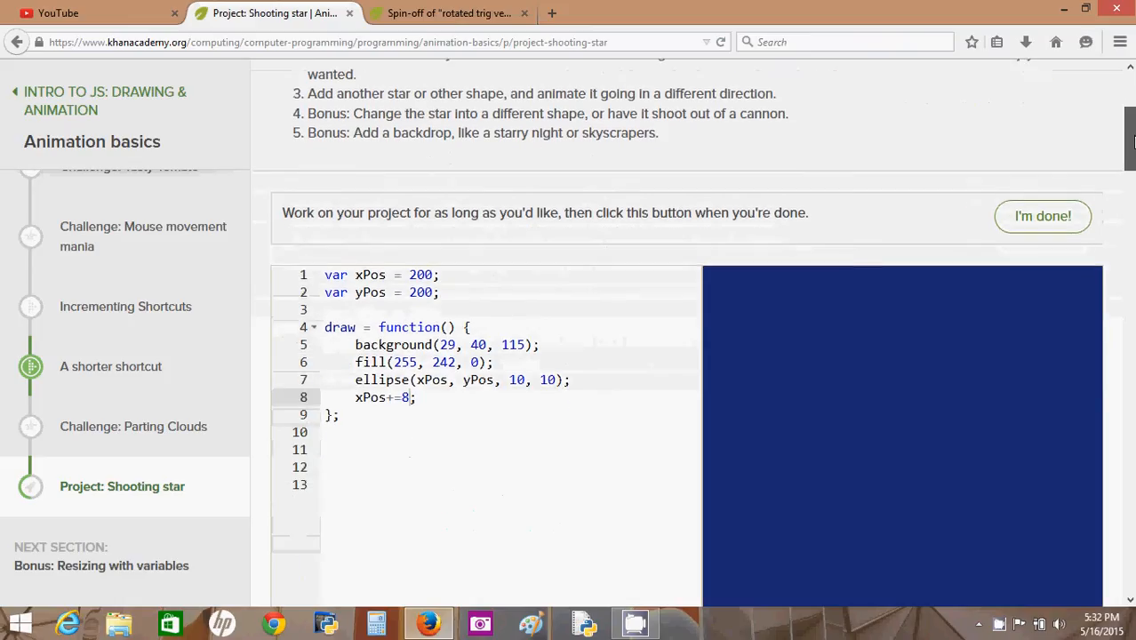
scroll(down, 3)
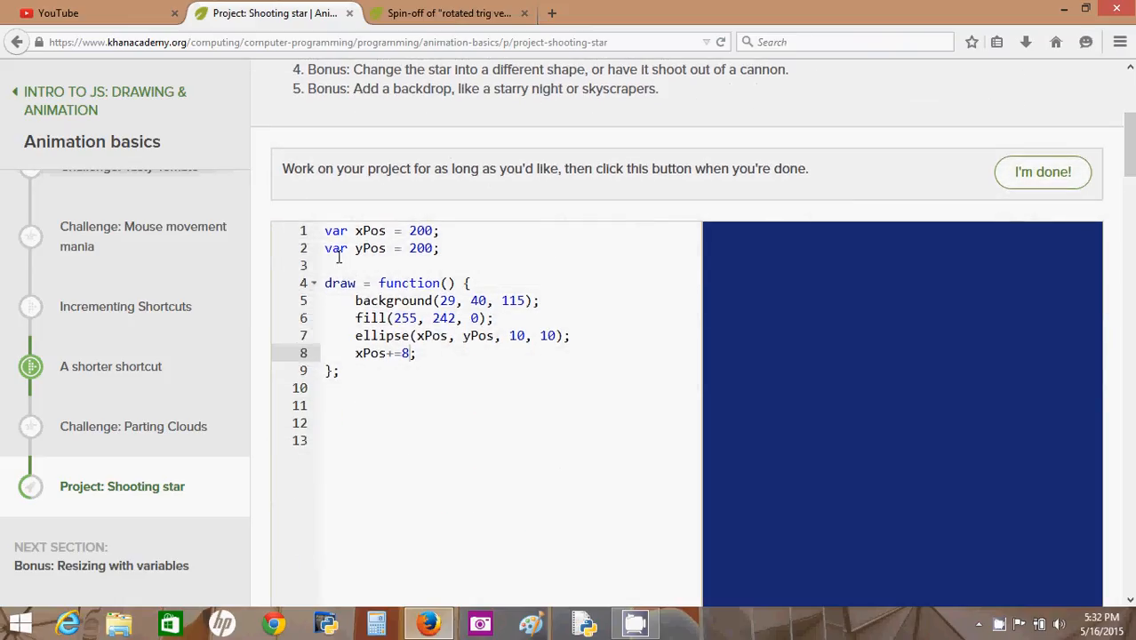
click(440, 248)
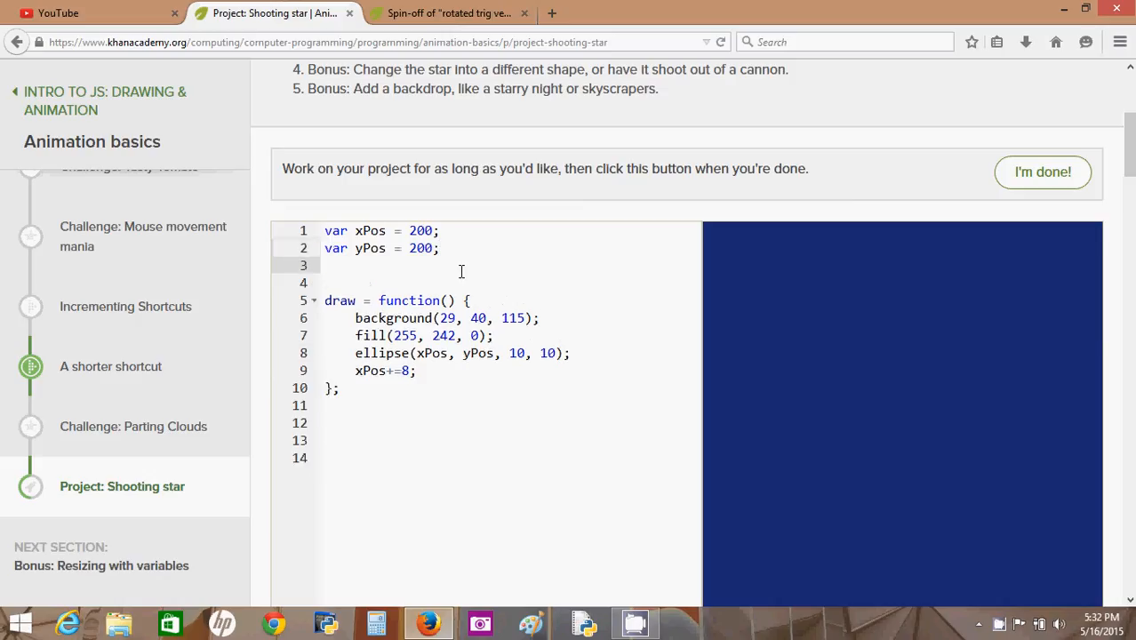
text(var)
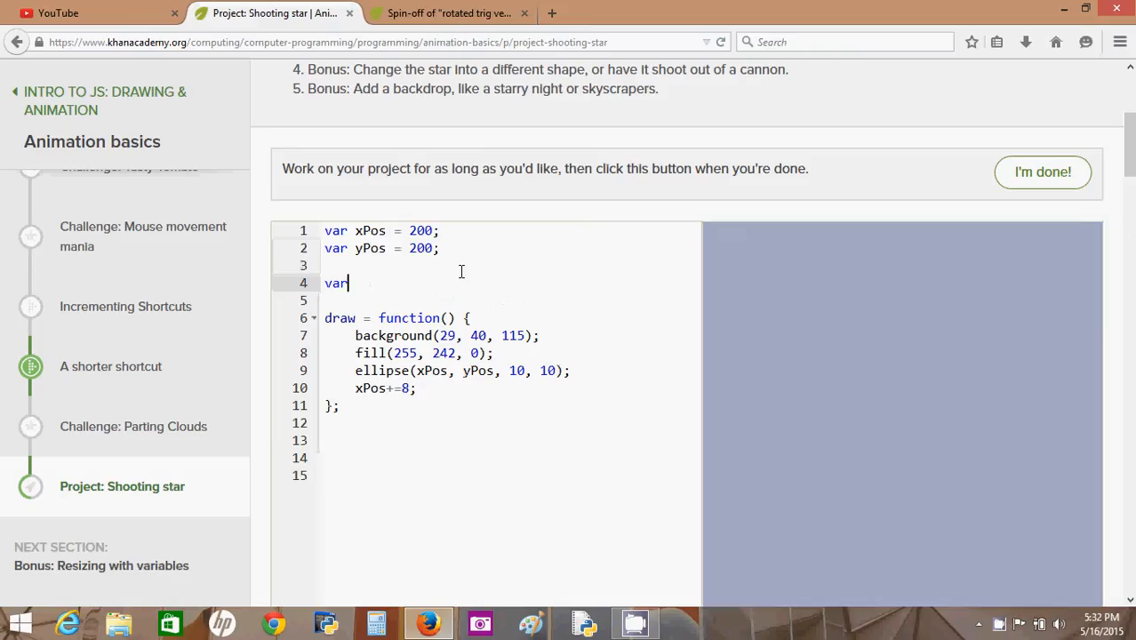
text(xPO)
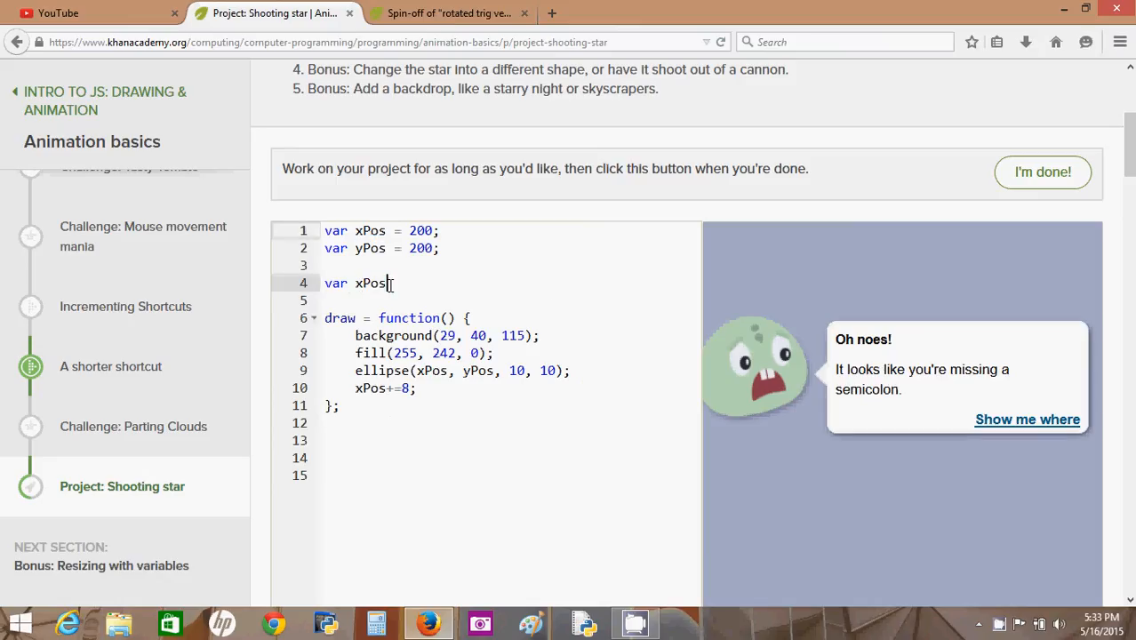
text(T)
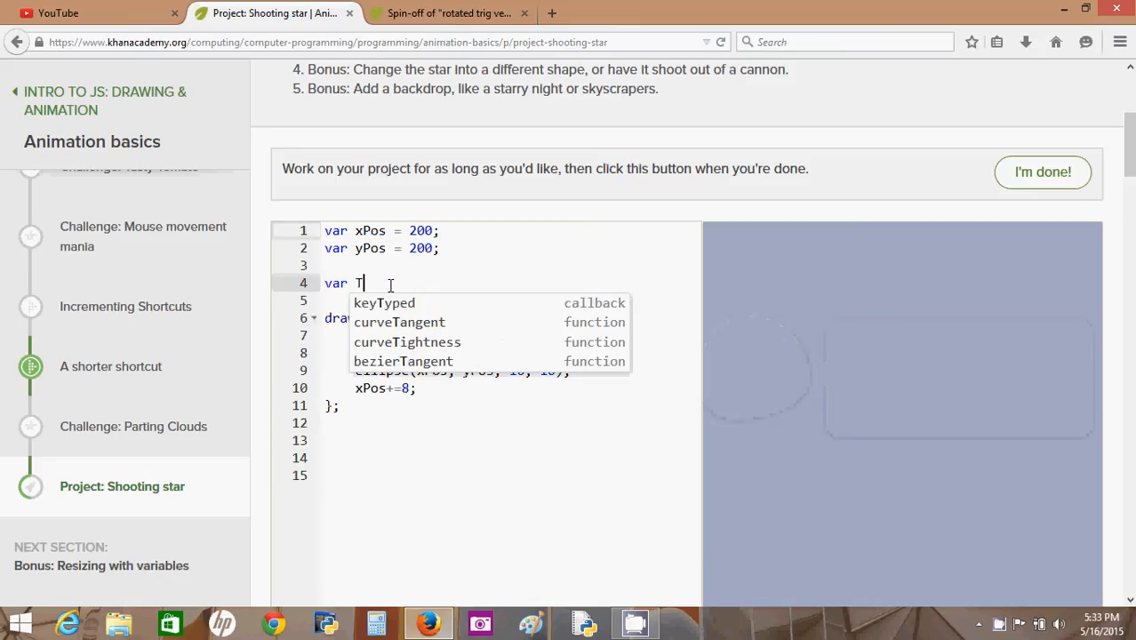
key(backspace)
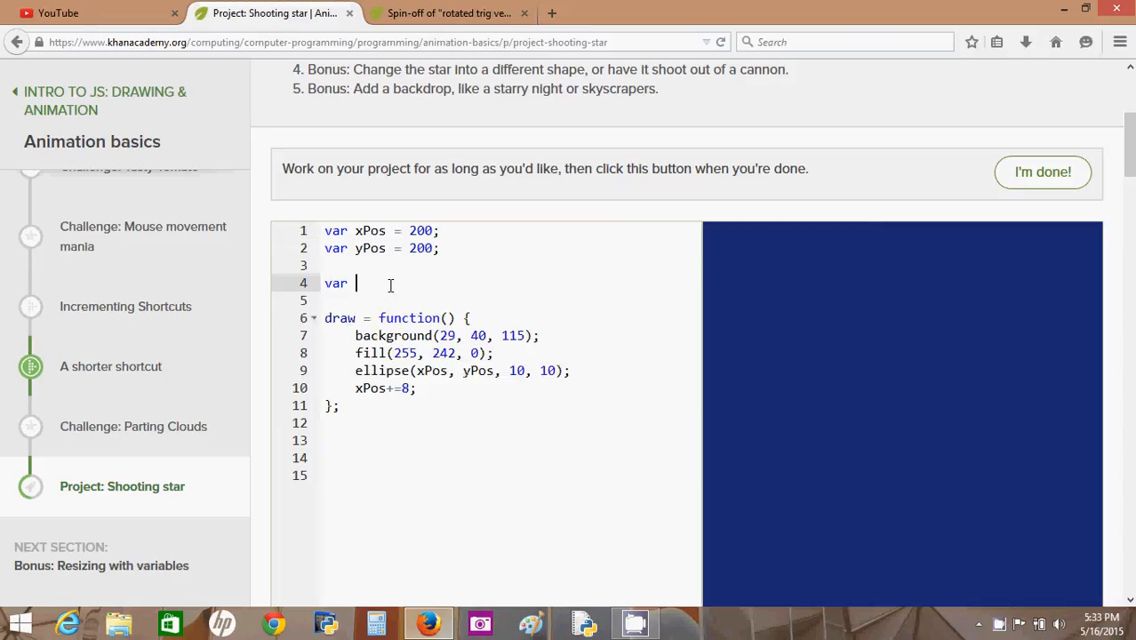
text(xPos)
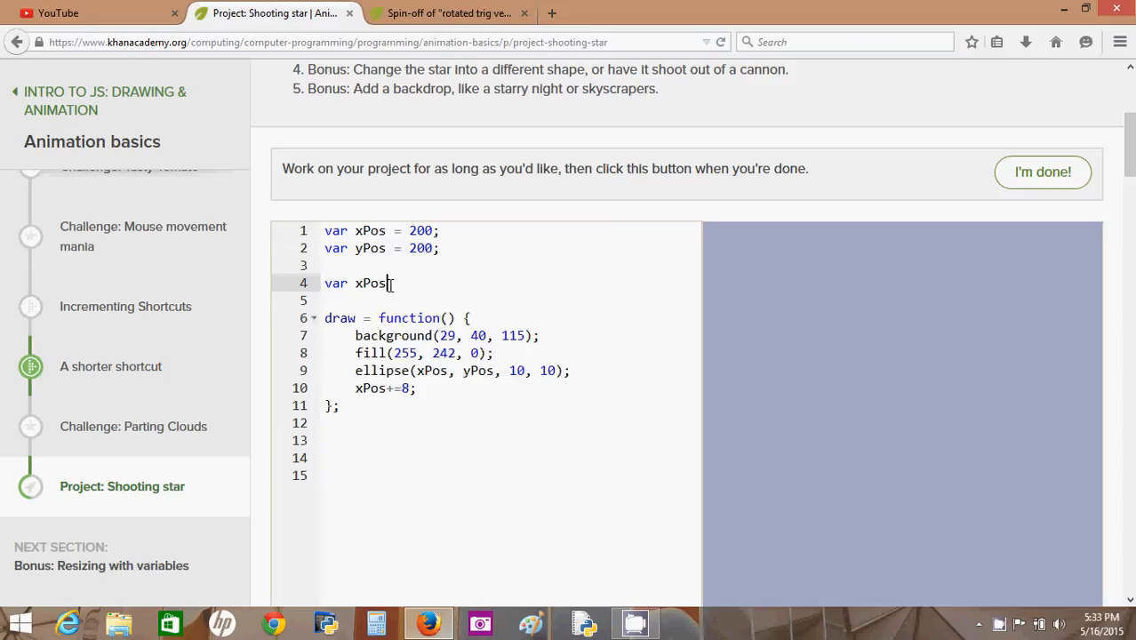
double_click(370, 282)
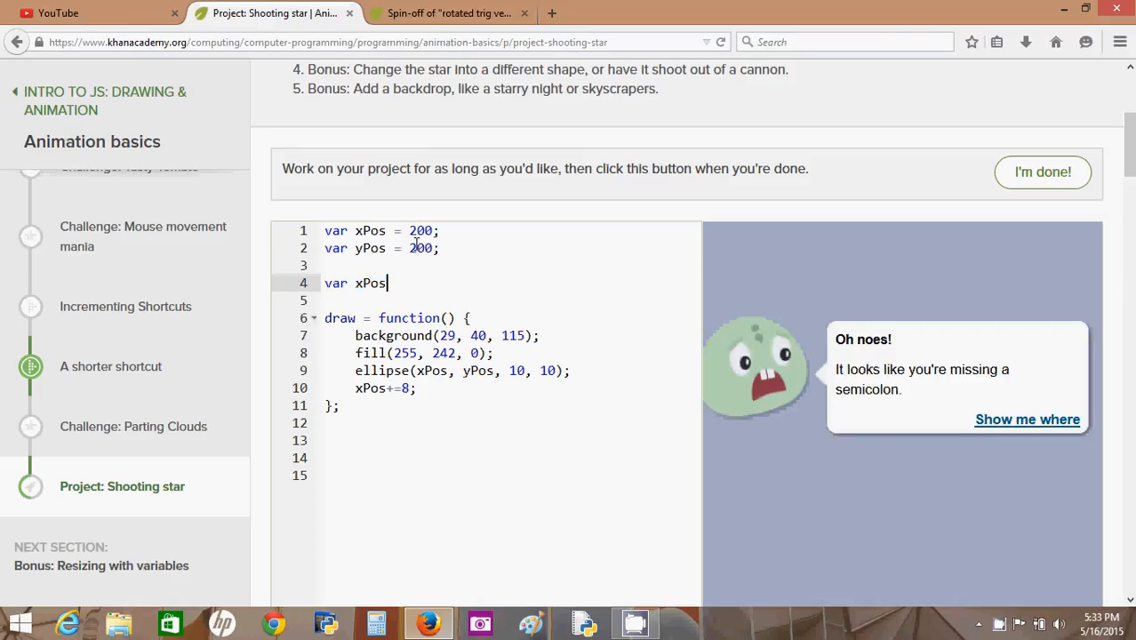
text(Tw)
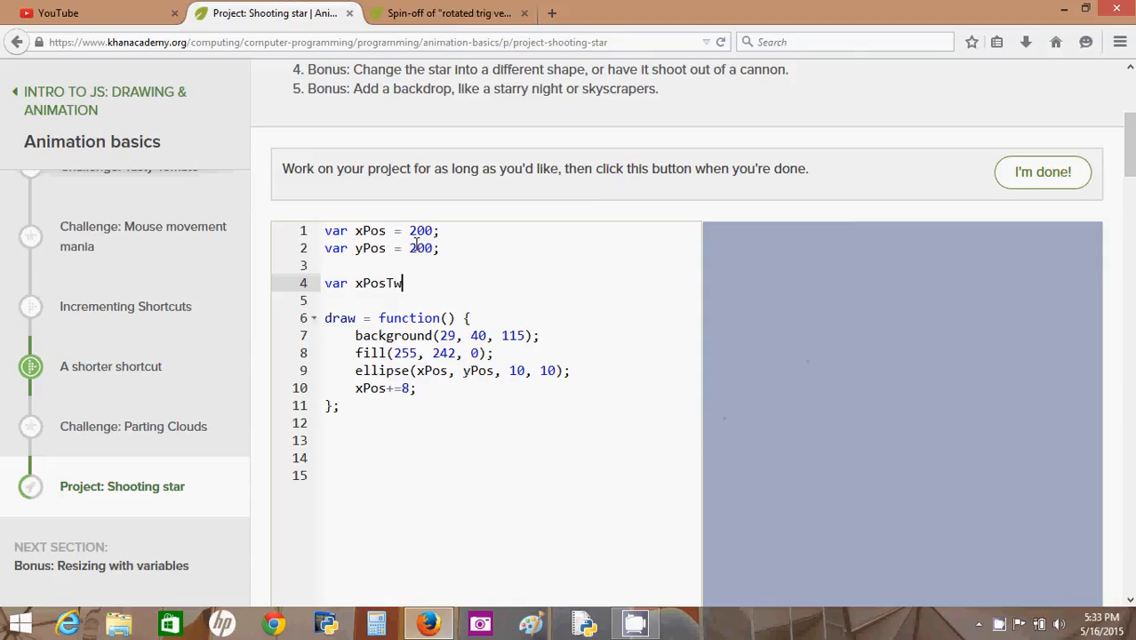
text(o =)
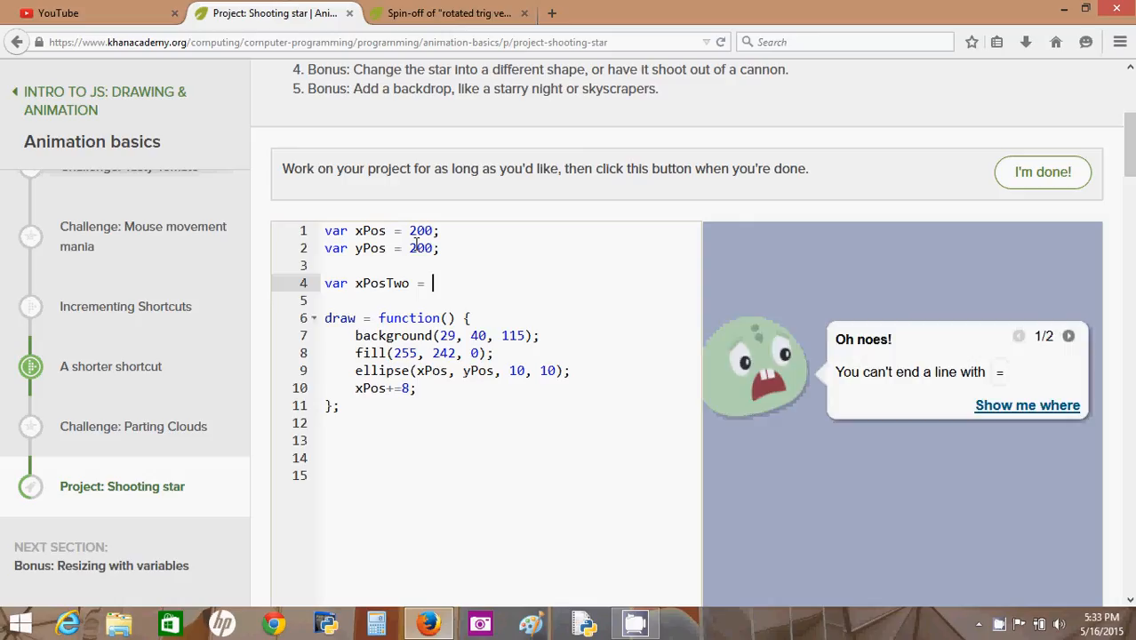
text(1)
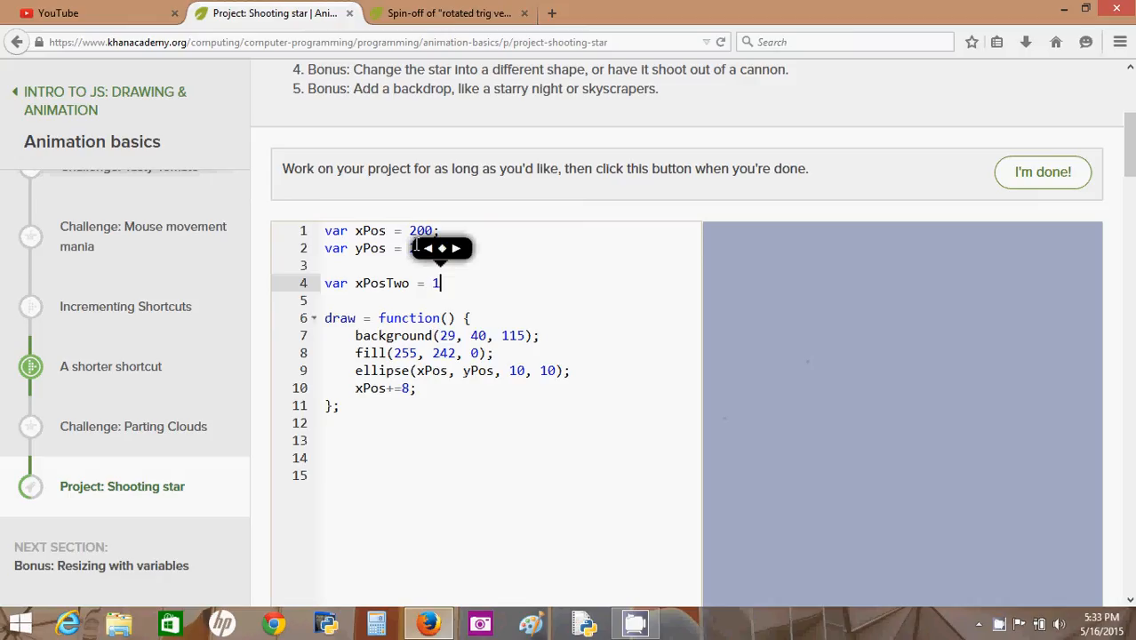
text(00;)
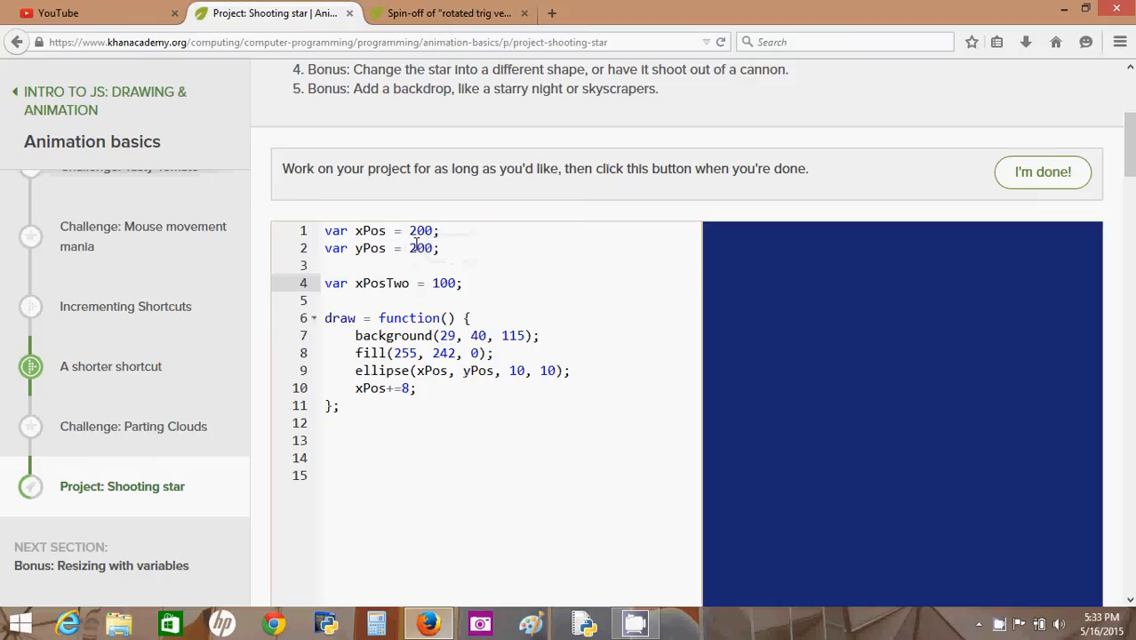
- Declare var yPosTwo = 300 for the second star
text(var)
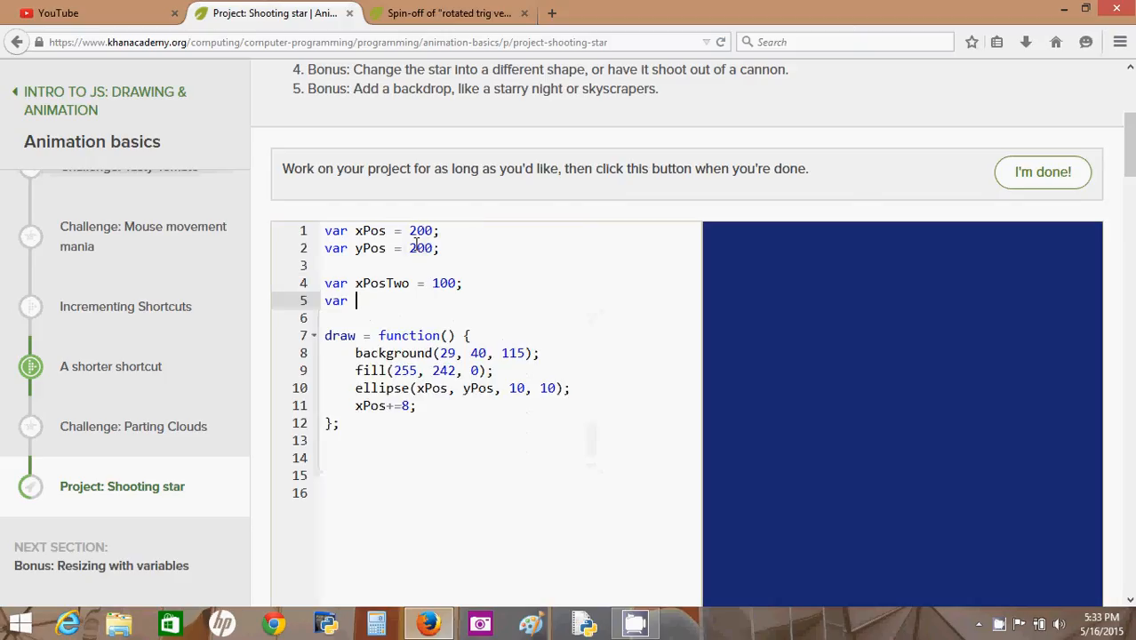
text(yPos)
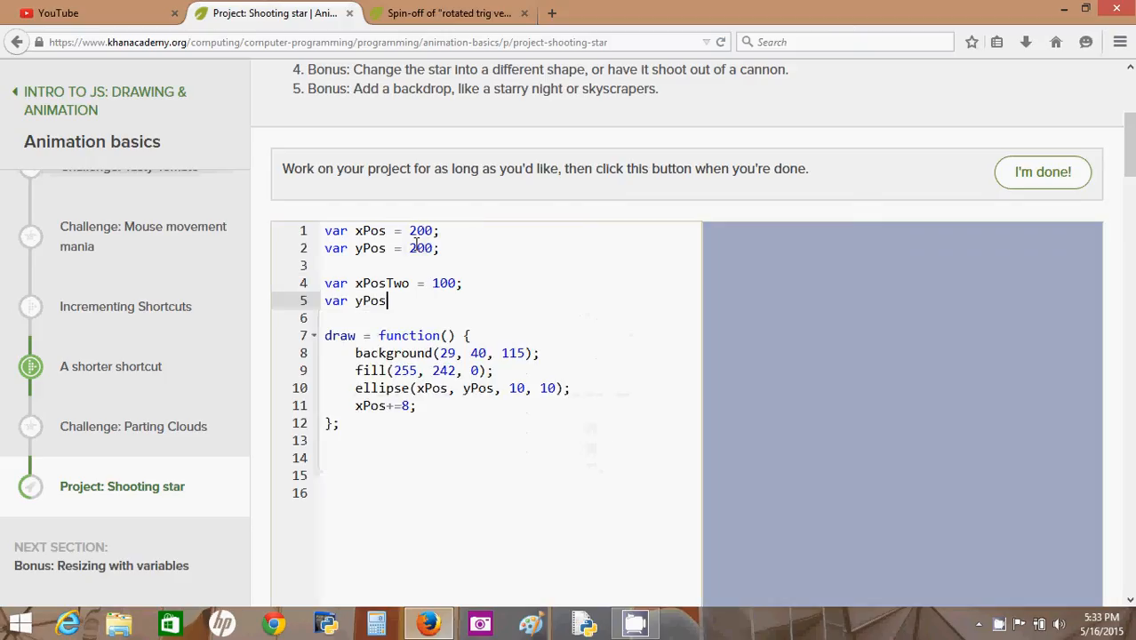
text(Two)
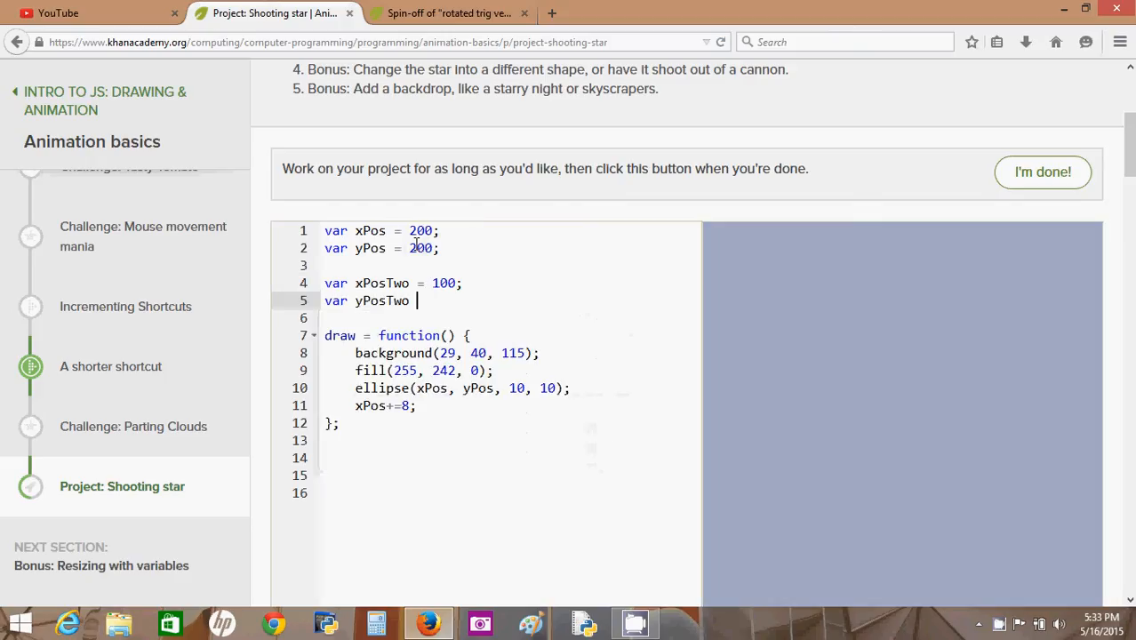
text(= 1)
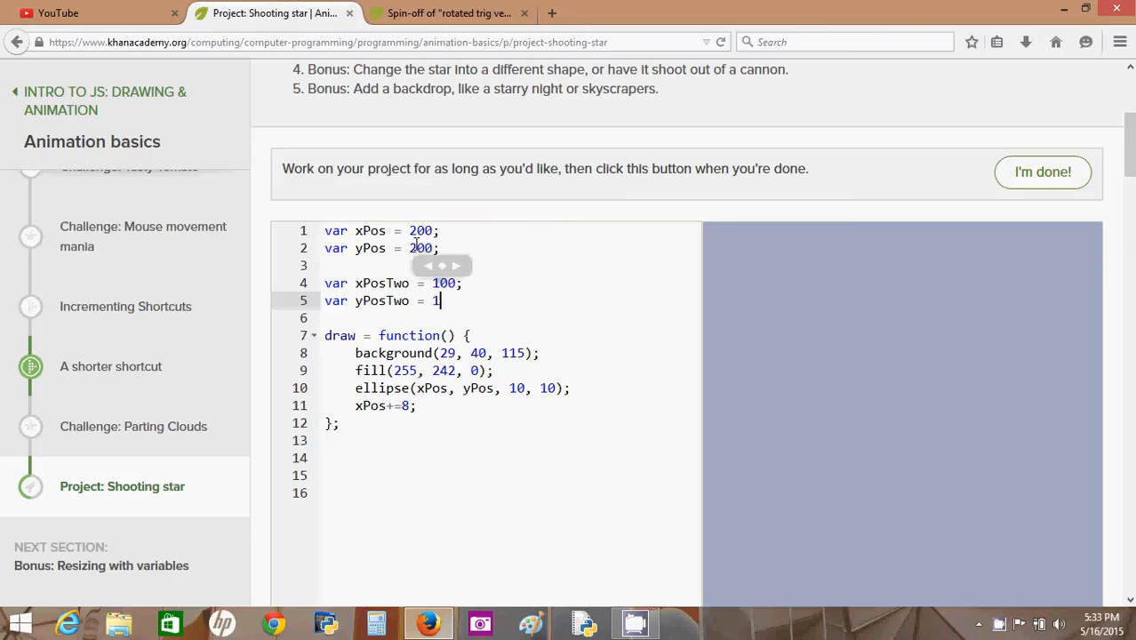
text(300;)
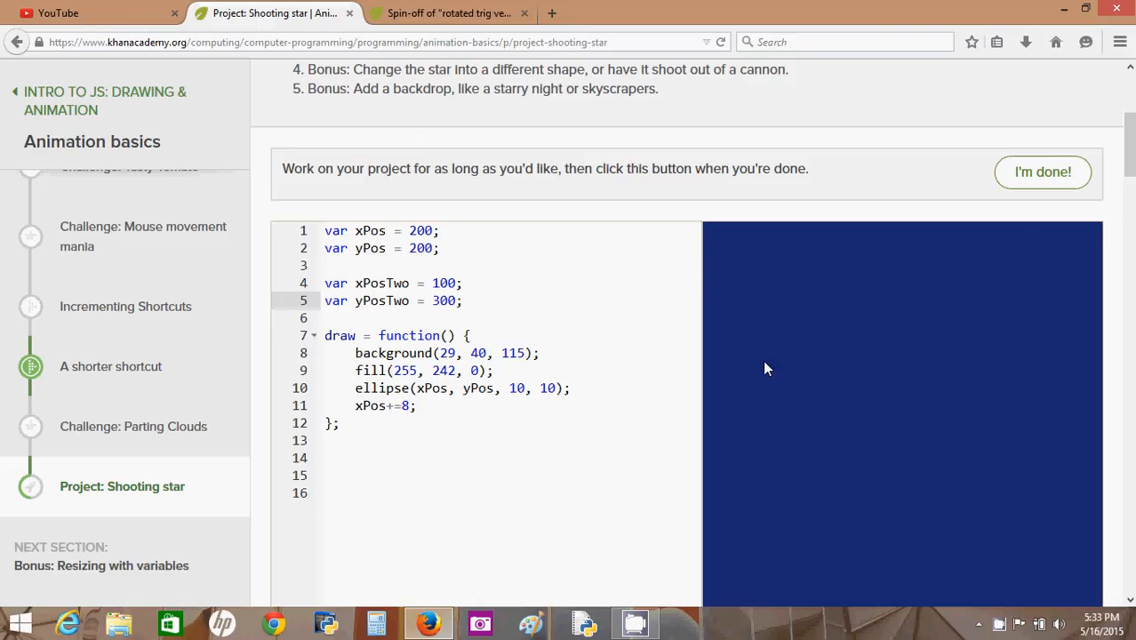
mouse_move(720, 541)
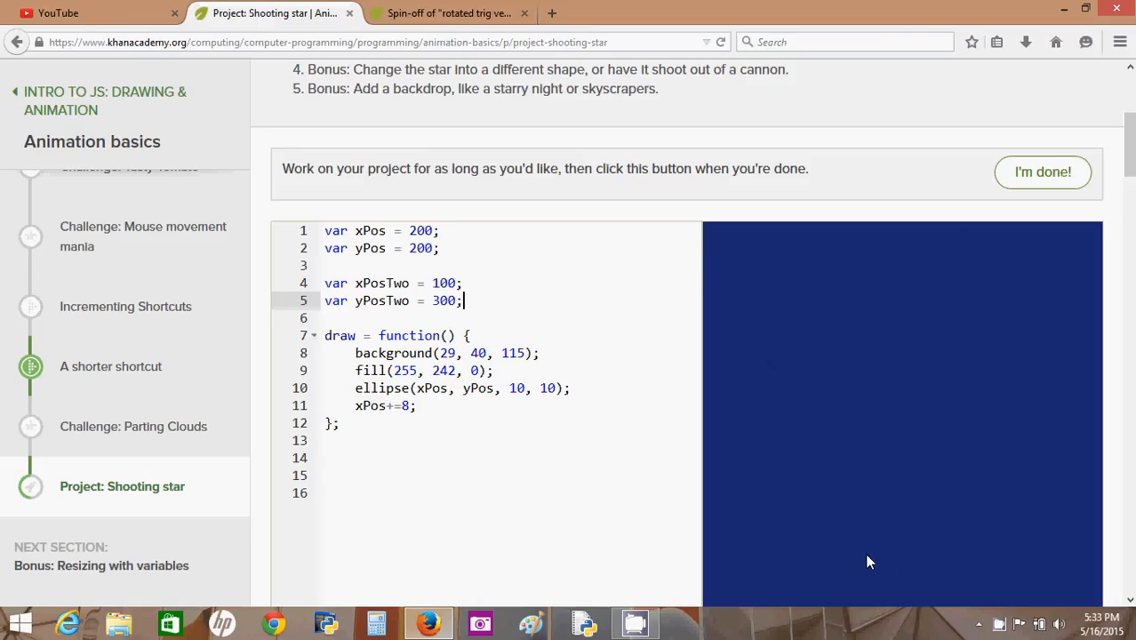
- Copy the ellipse line and change it to draw at xPosTwo, yPosTwo
scroll(down, 3)
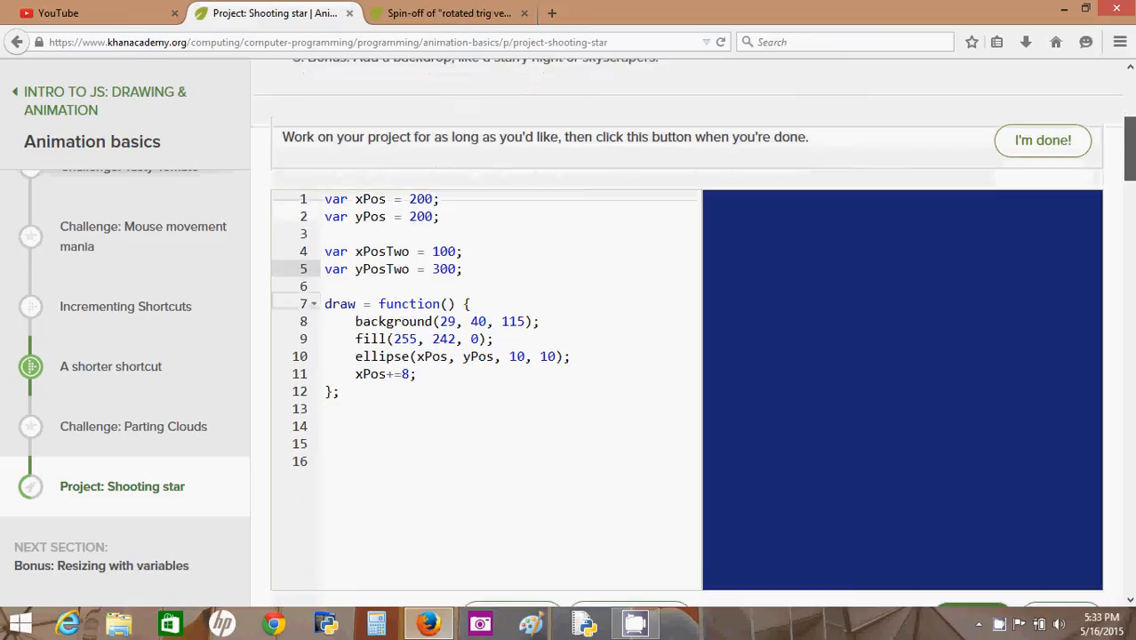
scroll(down, 3)
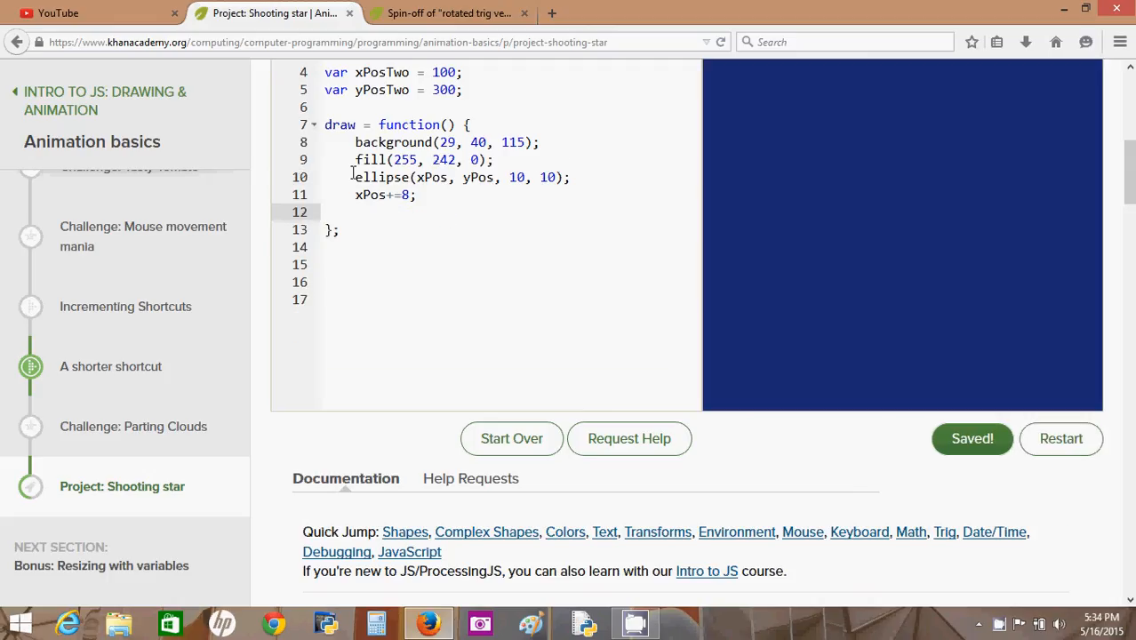
drag(356, 177, 576, 177)
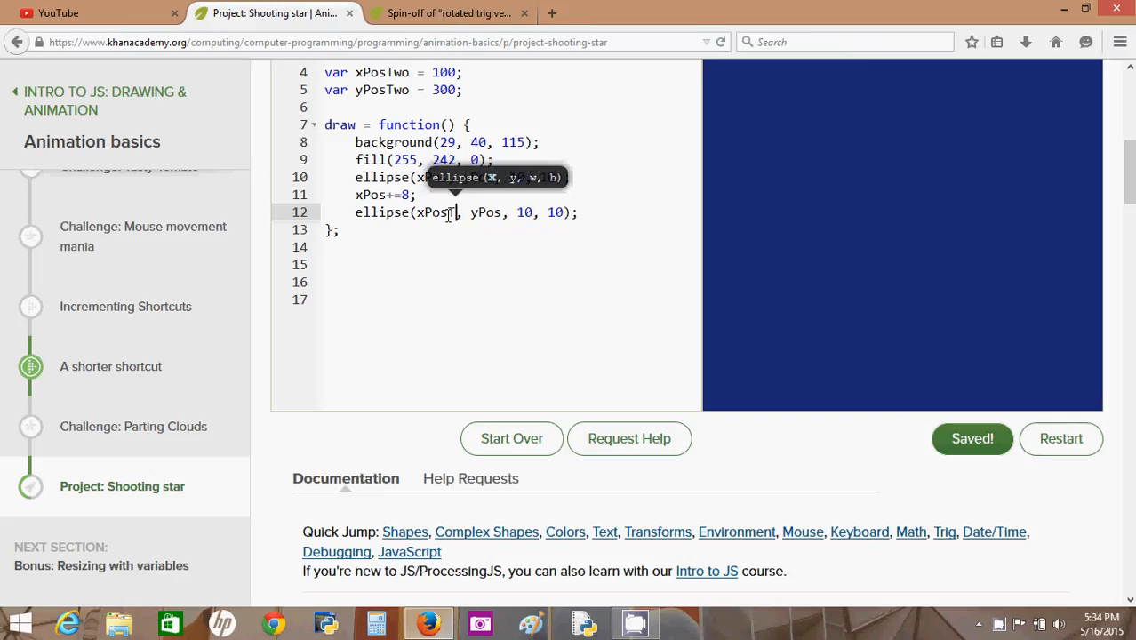
text(Two)
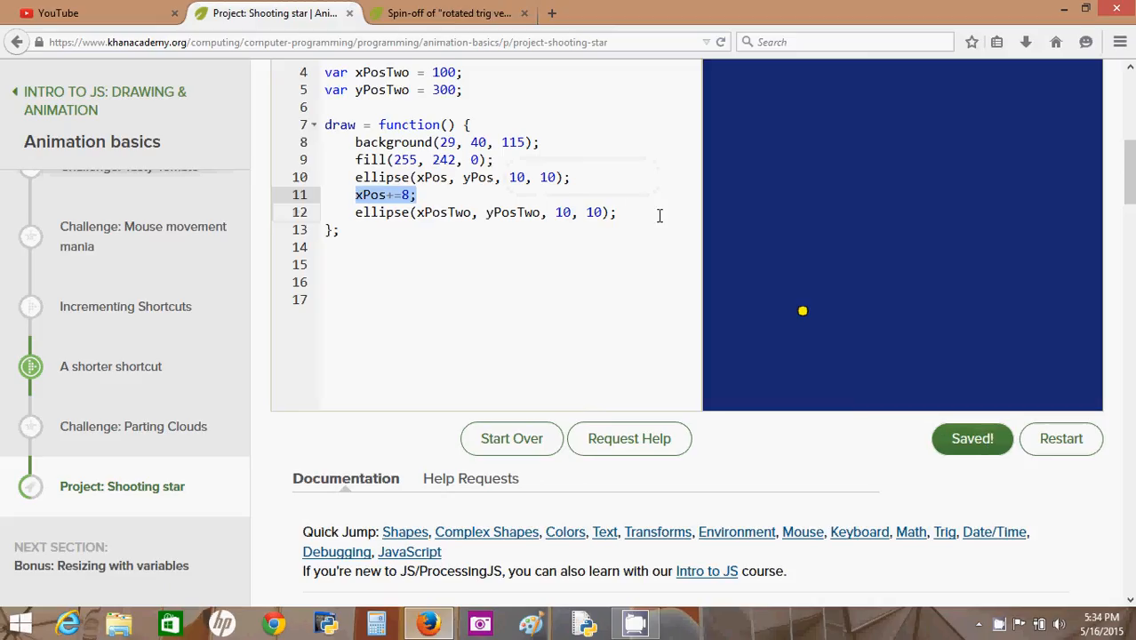
- Add xPosTwo += 8 inside draw so the second dot moves right
text(xPos+=8;)
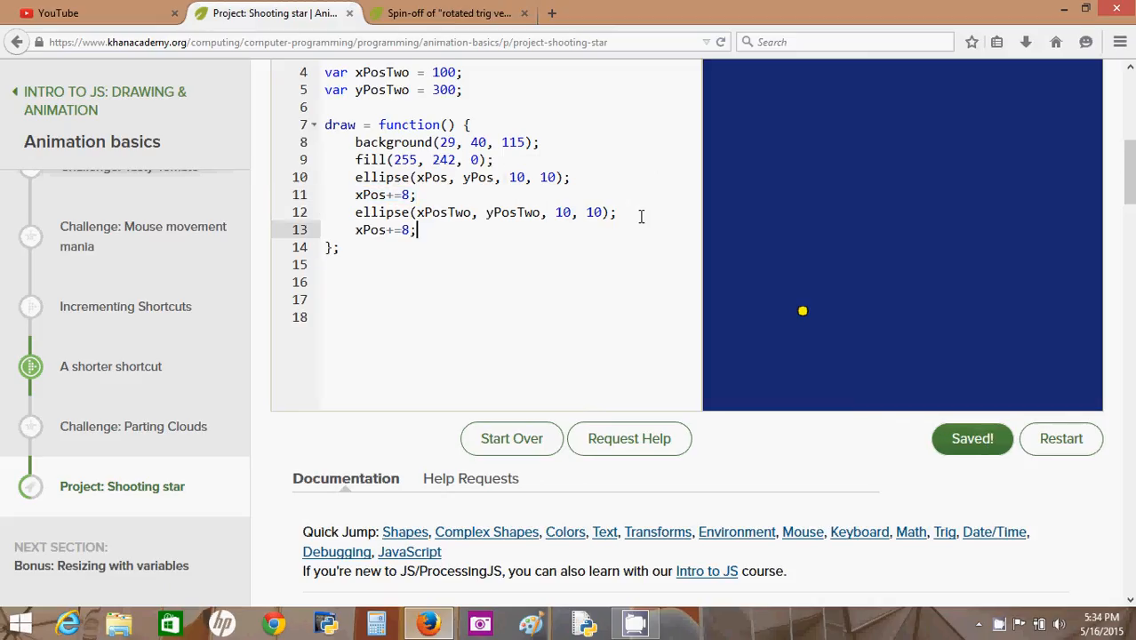
click(386, 229)
text(Two)
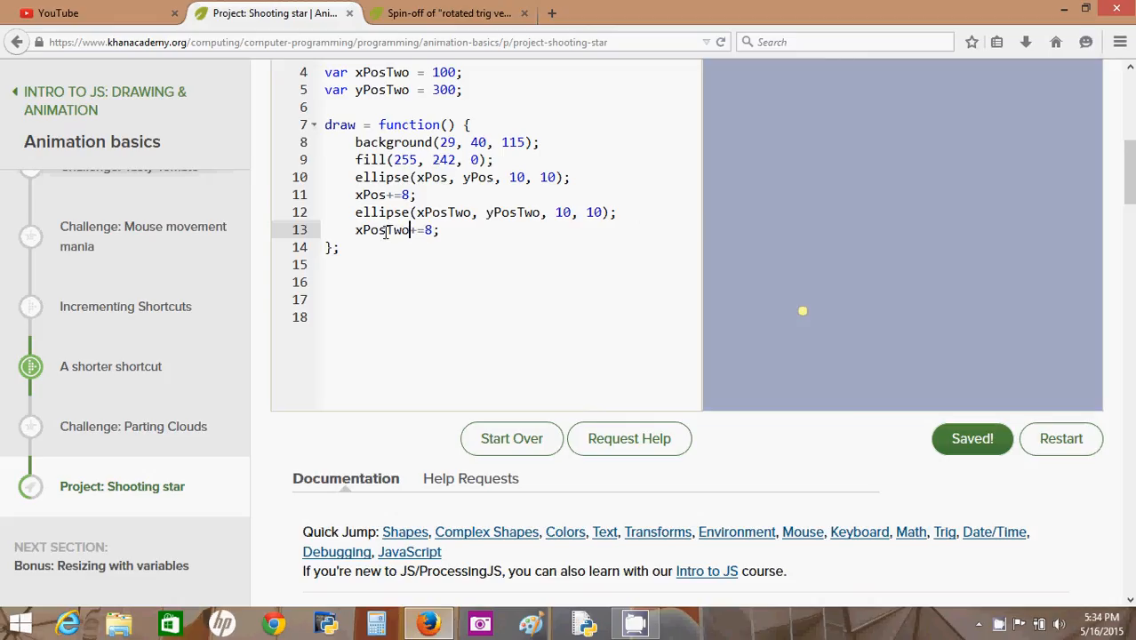
click(1061, 438)
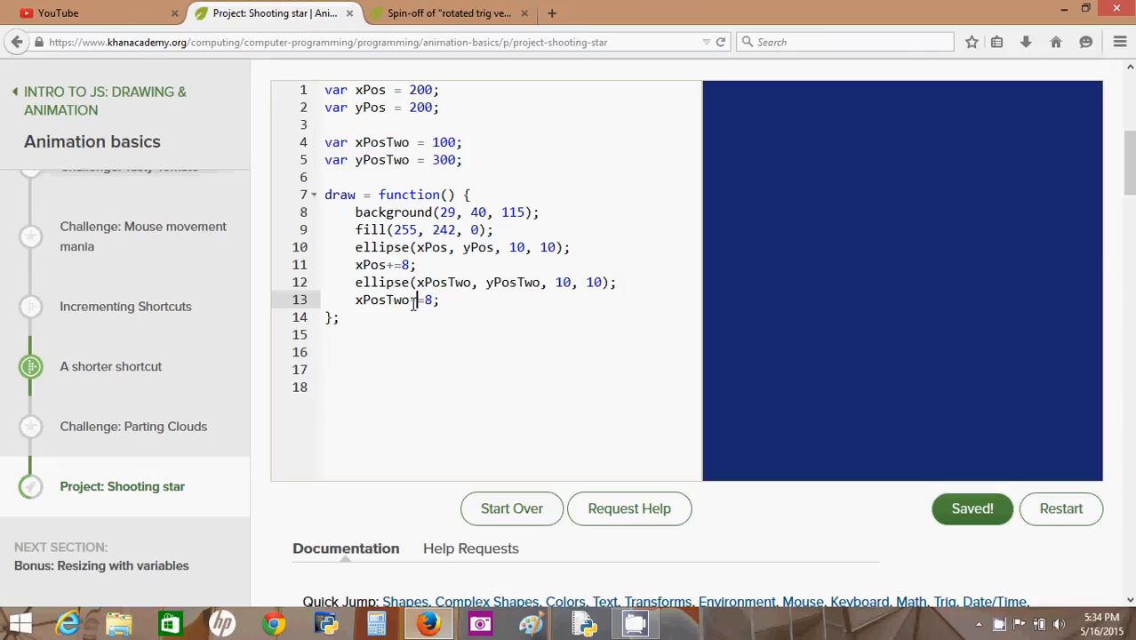
click(1061, 508)
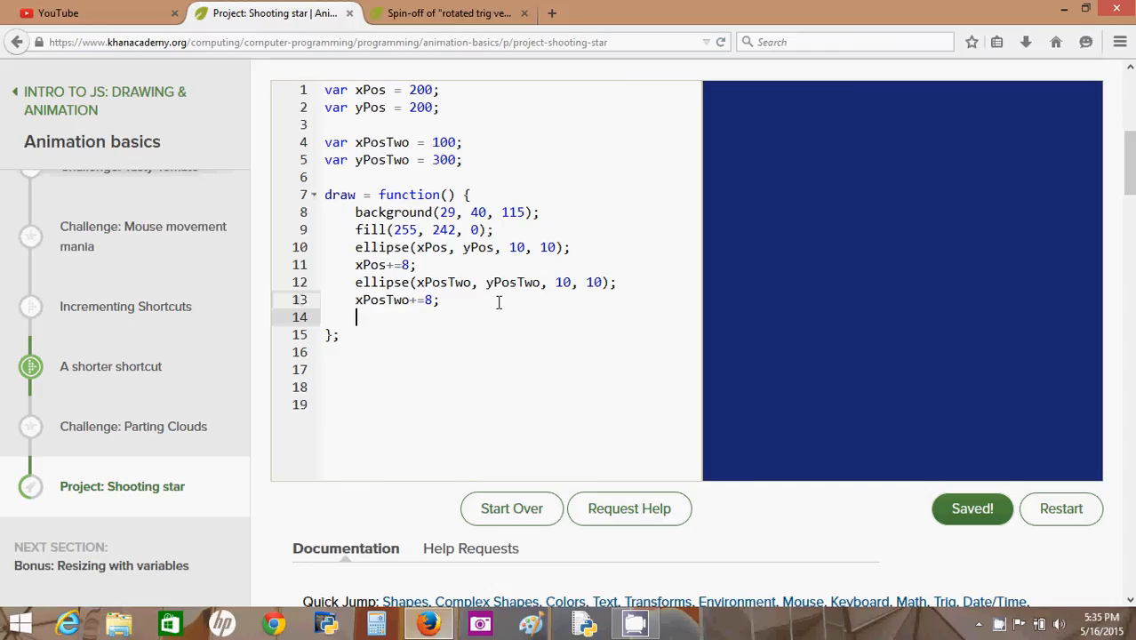
- Add the second dot's step lines, editing them to xPosTwo += 5 and yPosTwo -= 8
text(xPo)
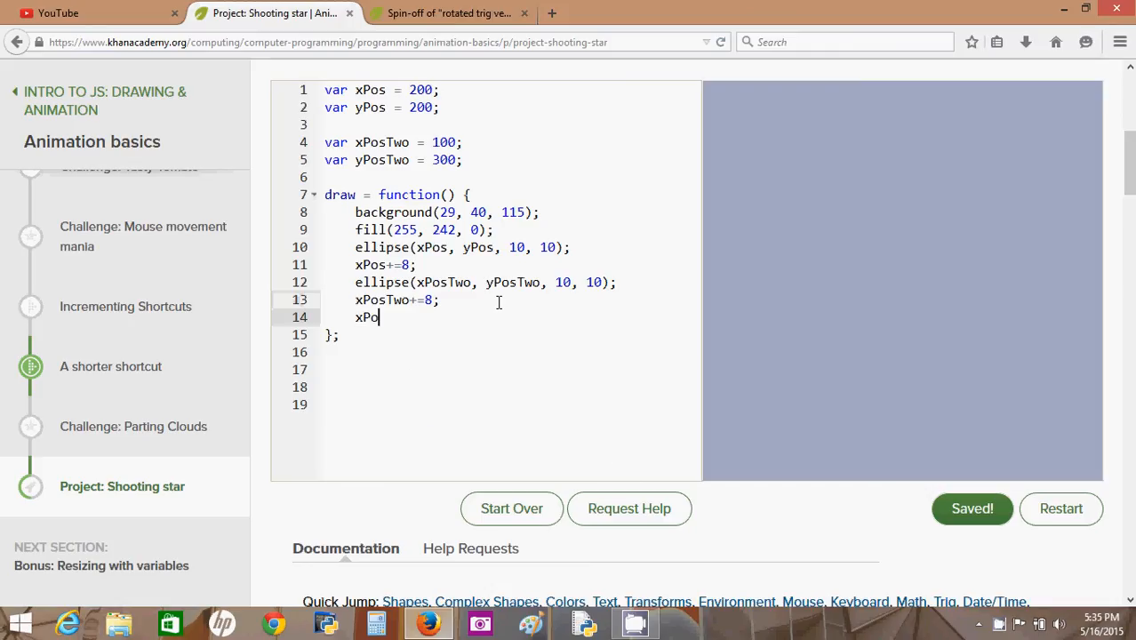
text(sTwo)
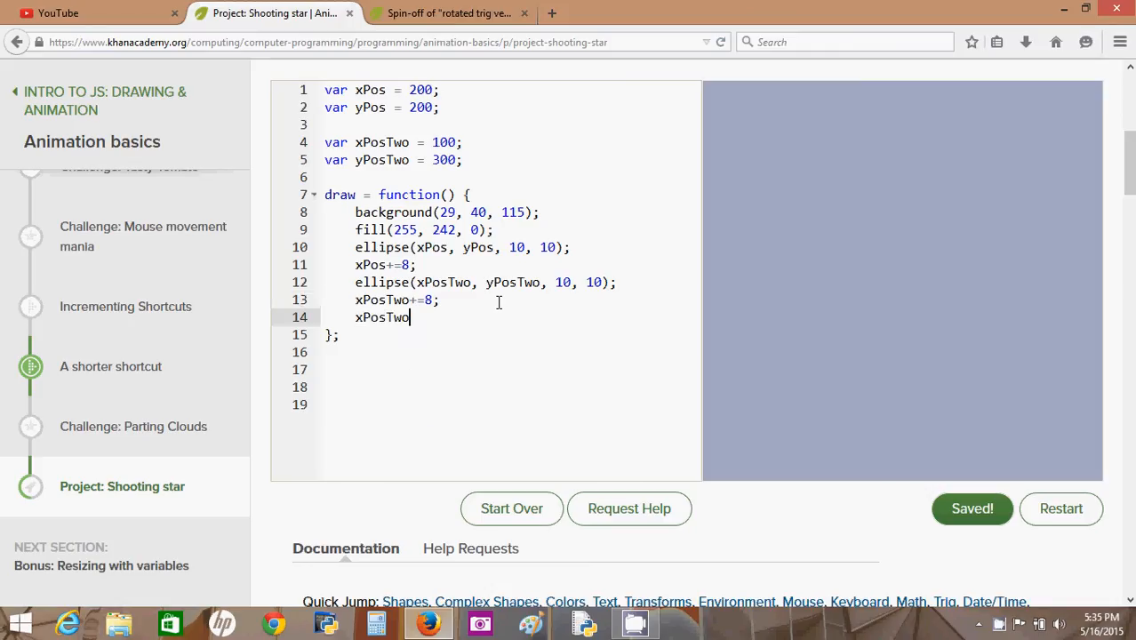
text(+=)
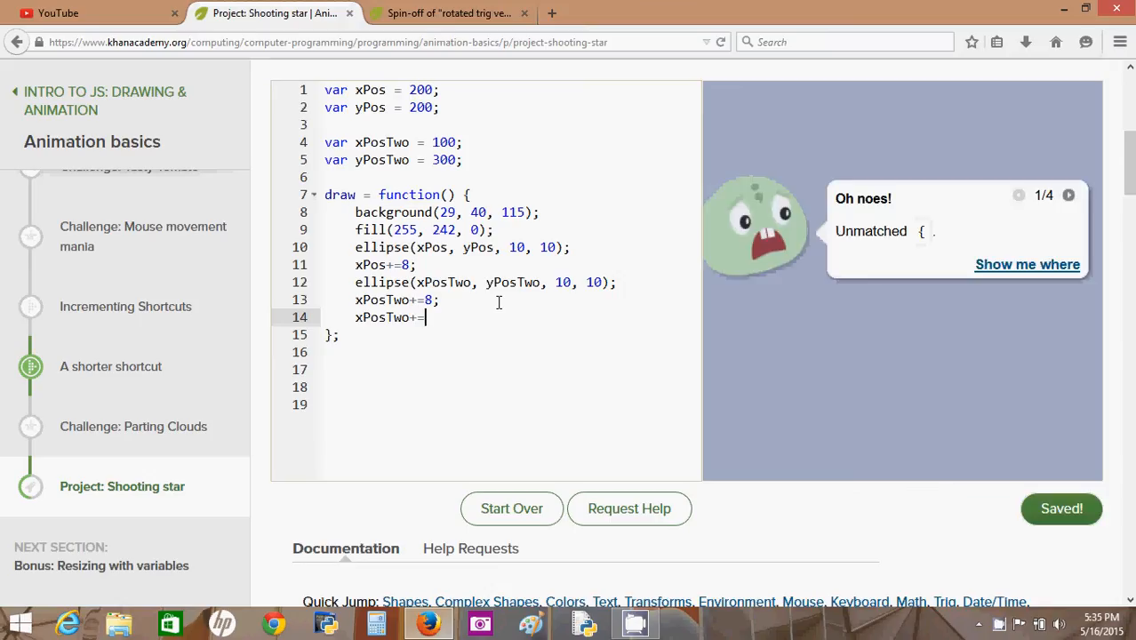
text(4)
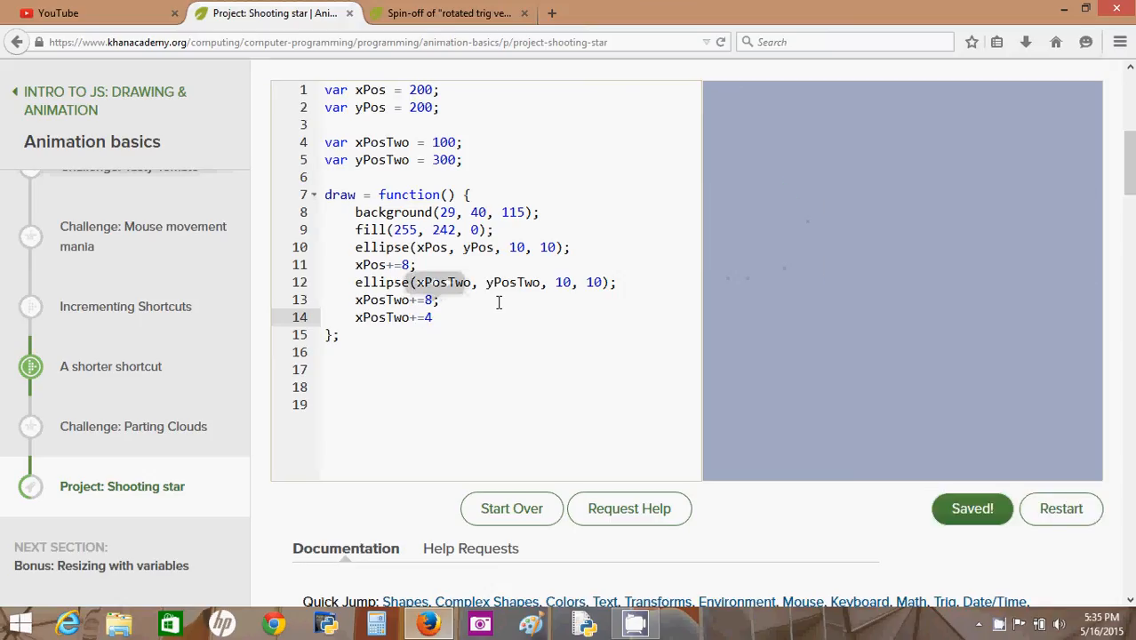
text(;)
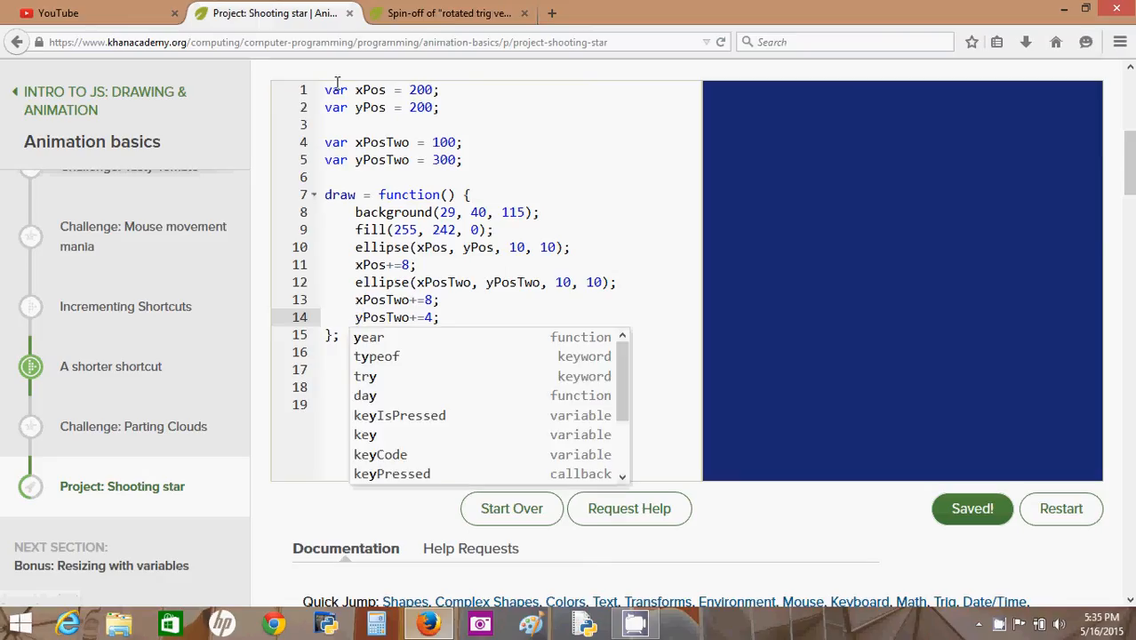
click(378, 160)
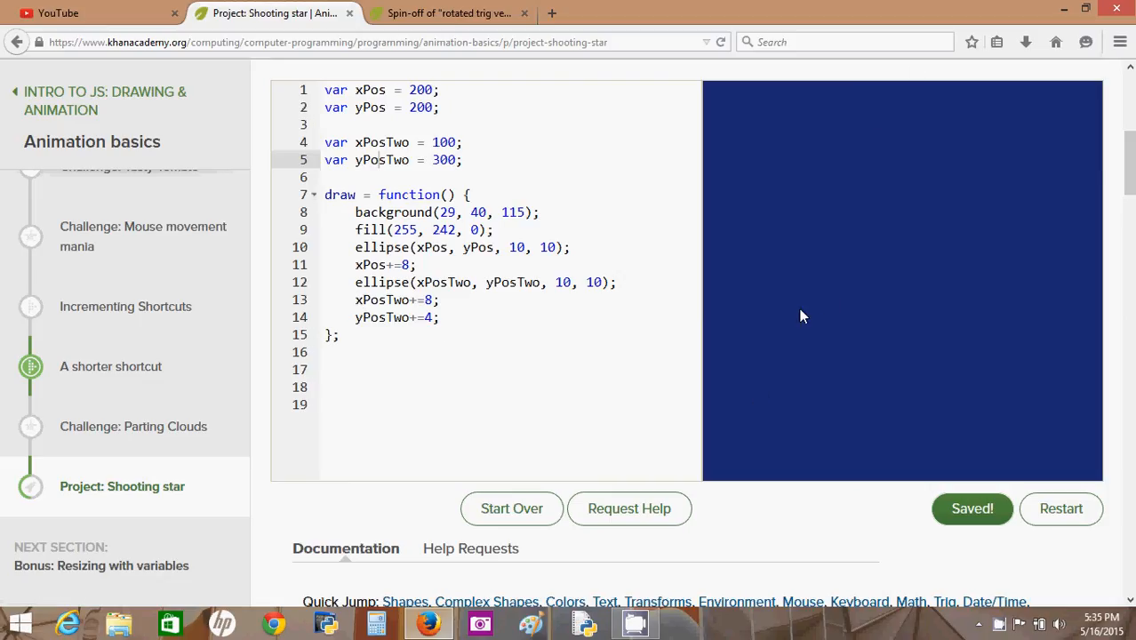
mouse_move(744, 389)
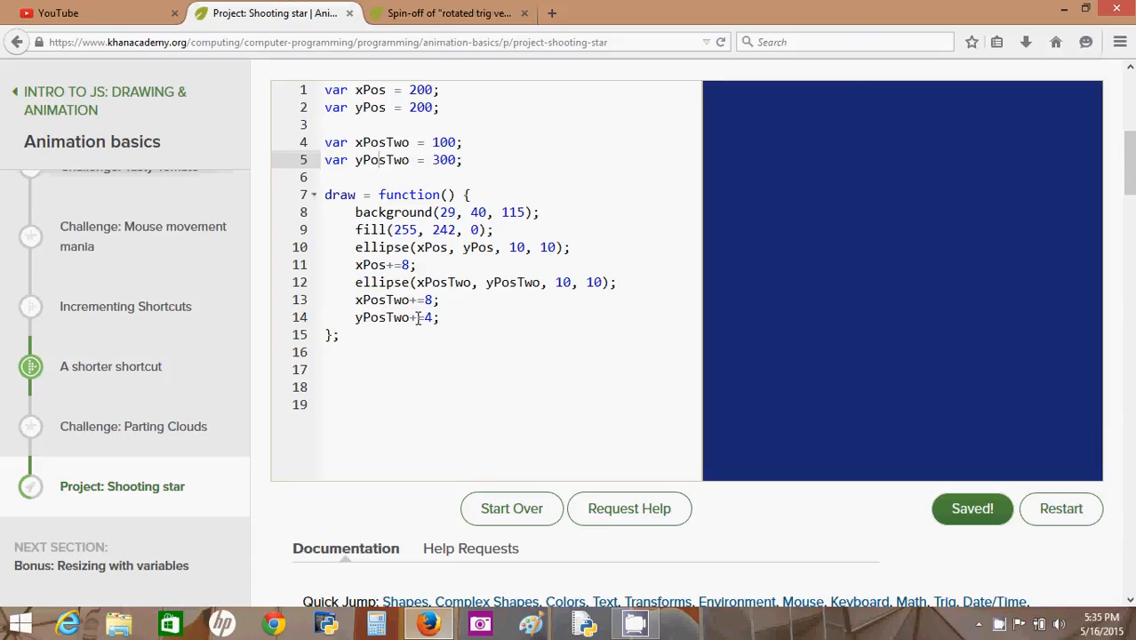
click(415, 317)
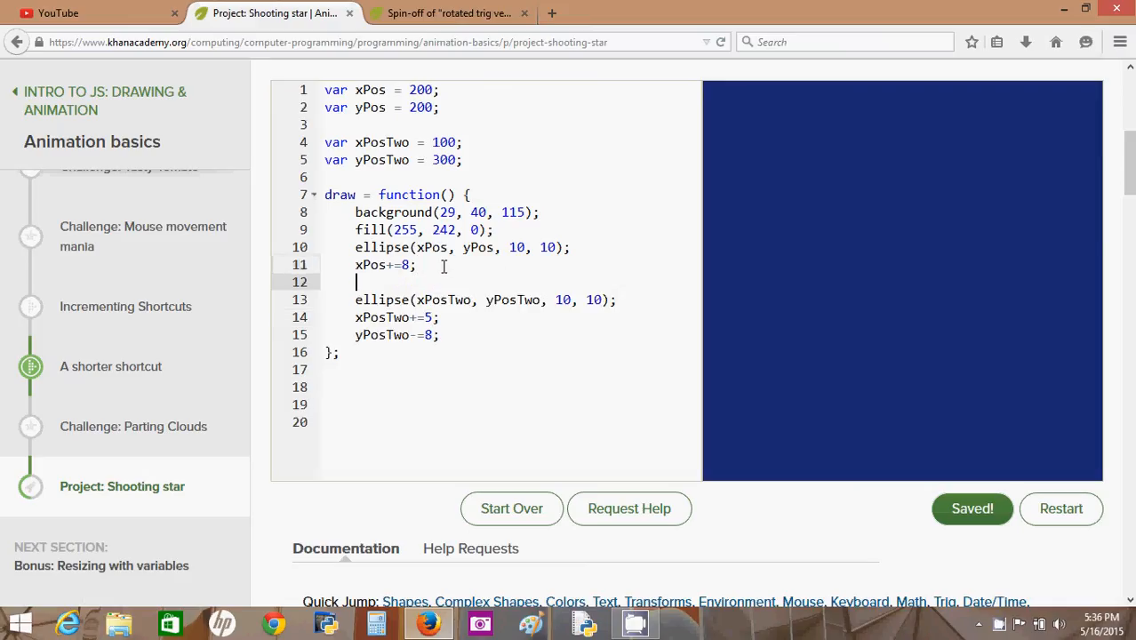
- Add a yPos -= 5 line after xPos += 8 so the first dot rises
text(yPos)
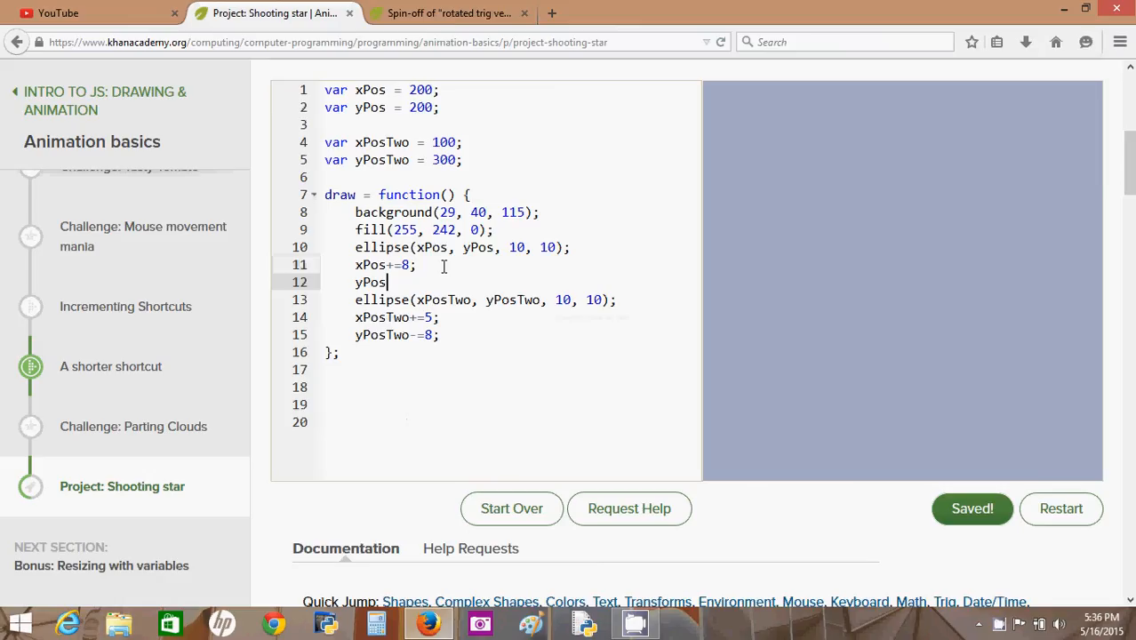
text(-=)
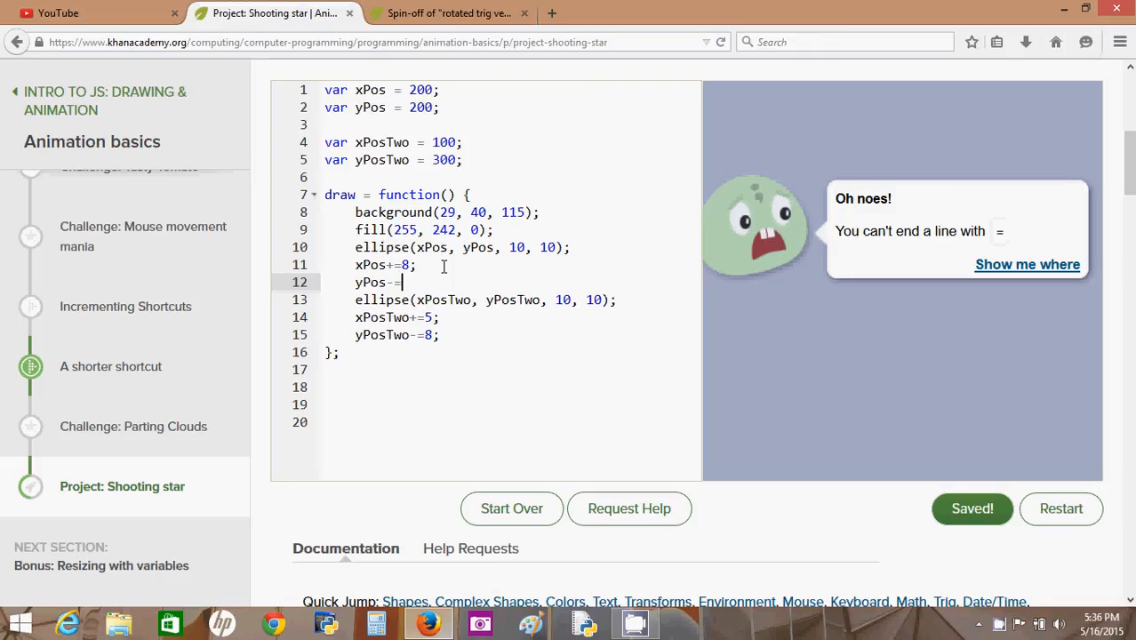
text(5;)
click(513, 265)
text(3)
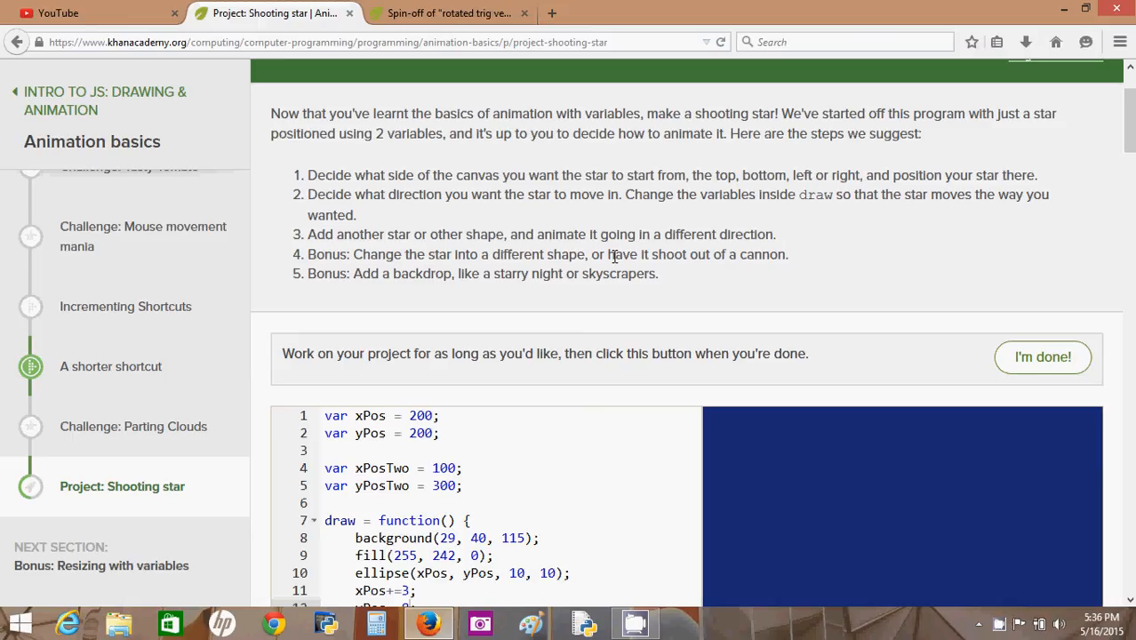
mouse_move(692, 254)
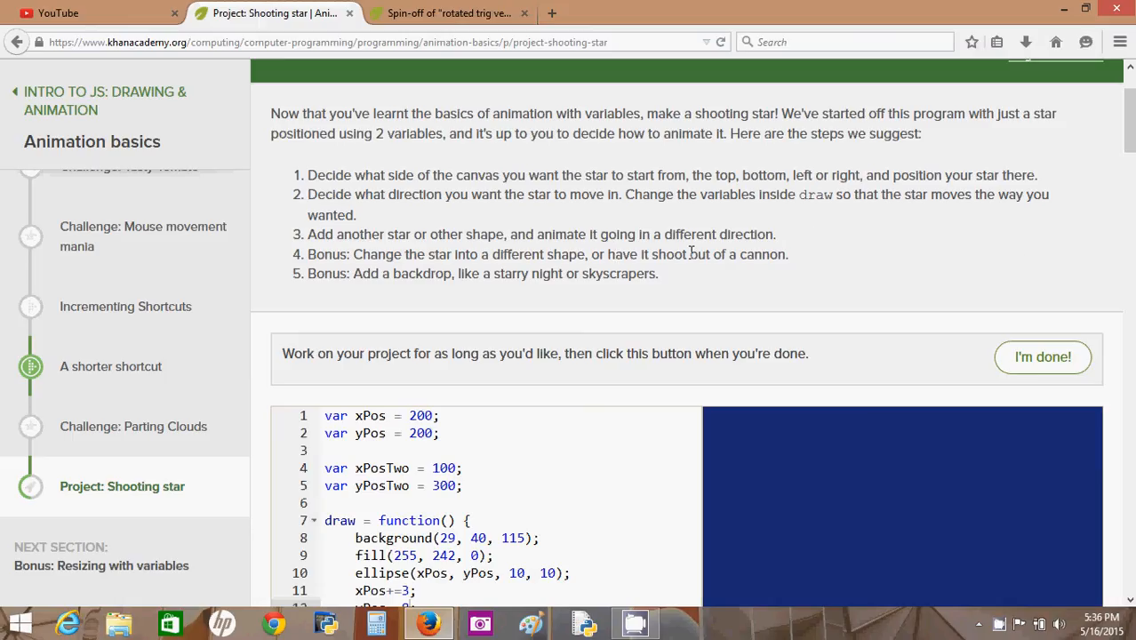
- Scroll to the draw loop and select an ellipse call to replace with rect
scroll(down, 3)
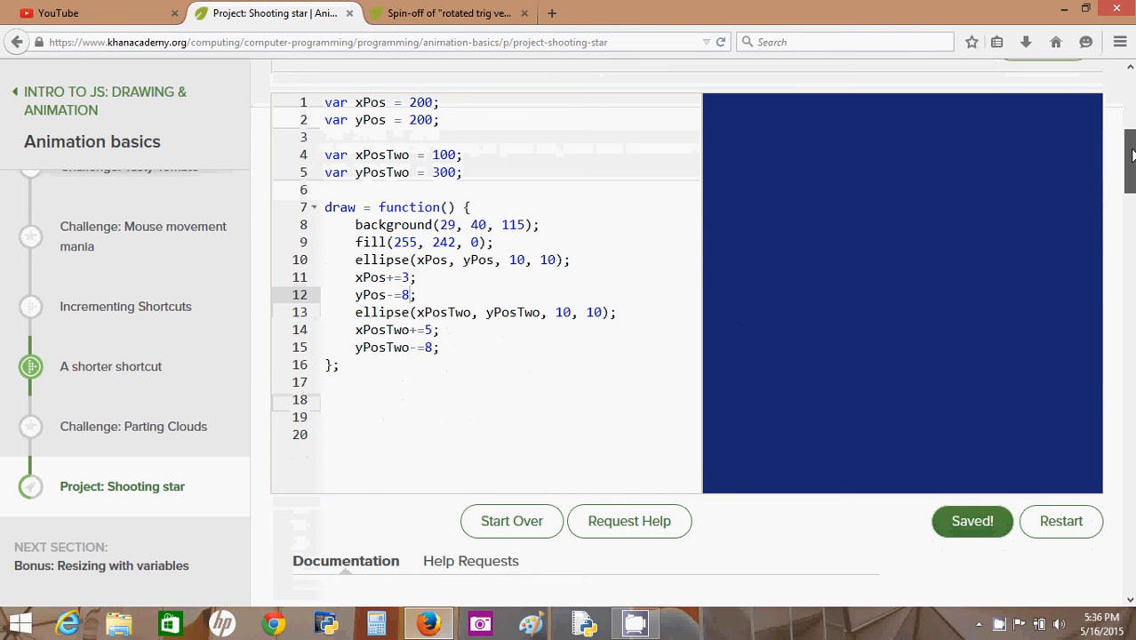
scroll(down, 3)
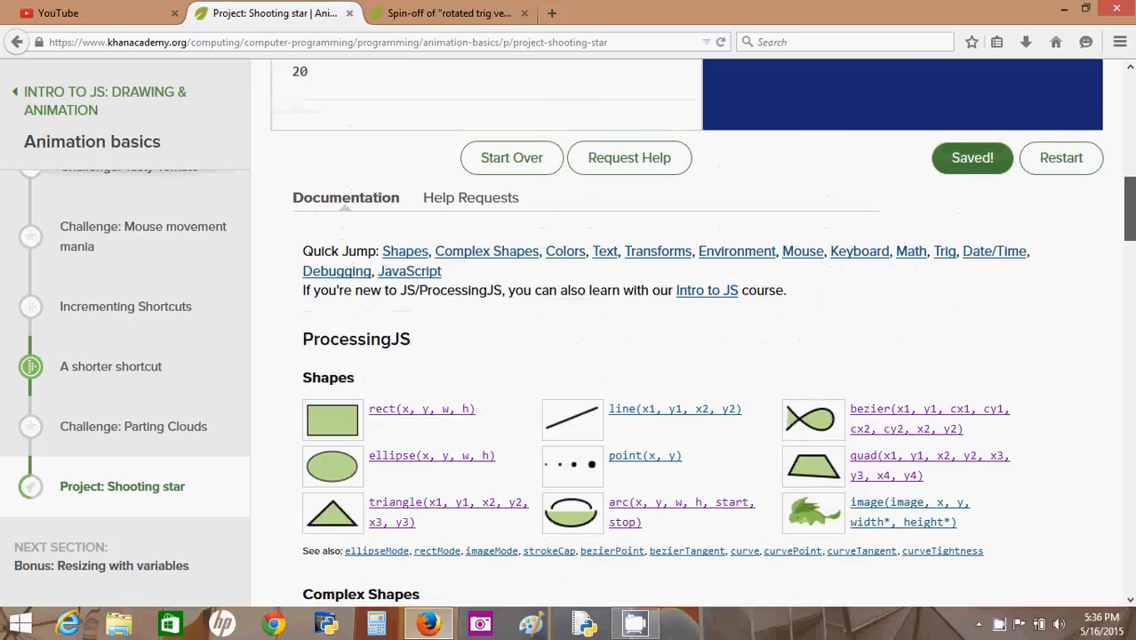
mouse_move(404, 251)
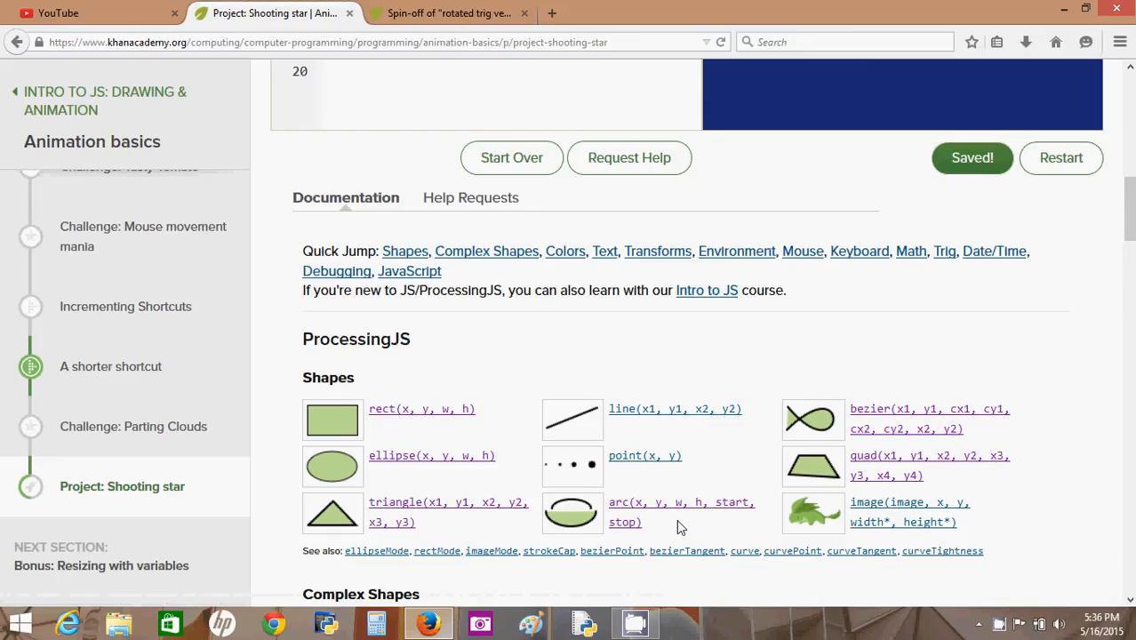
mouse_move(640, 550)
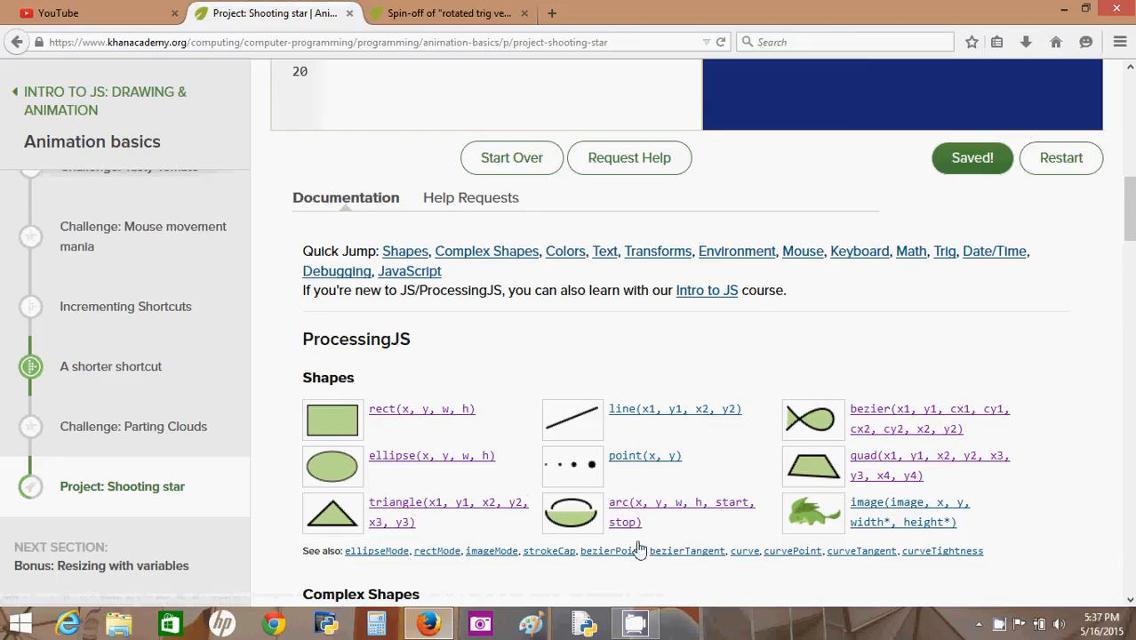
mouse_move(432, 455)
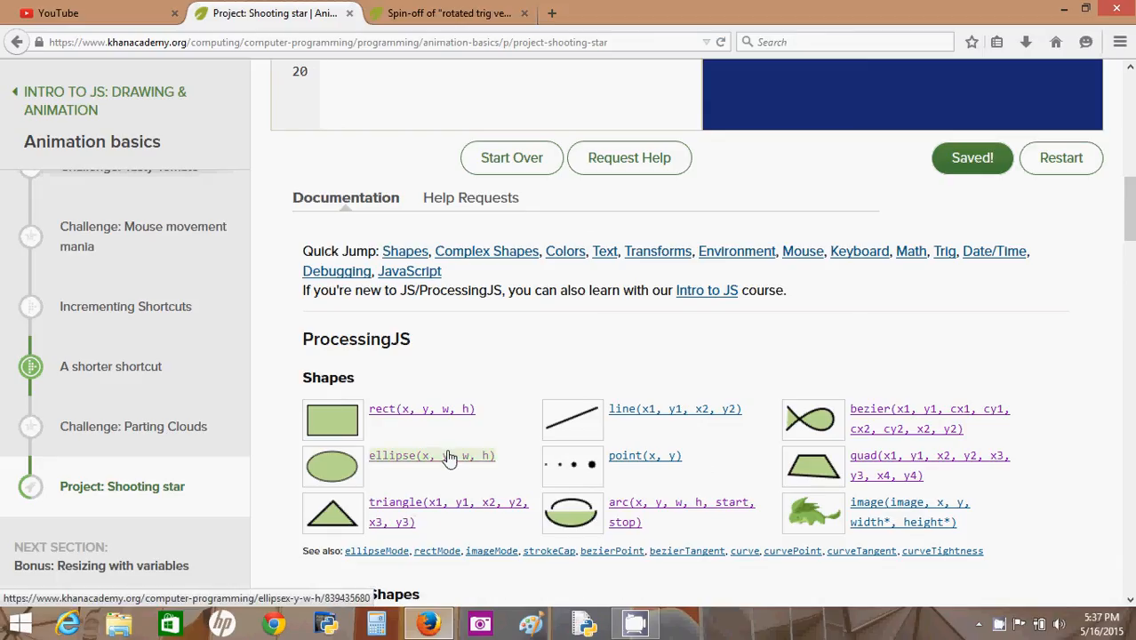
mouse_move(411, 418)
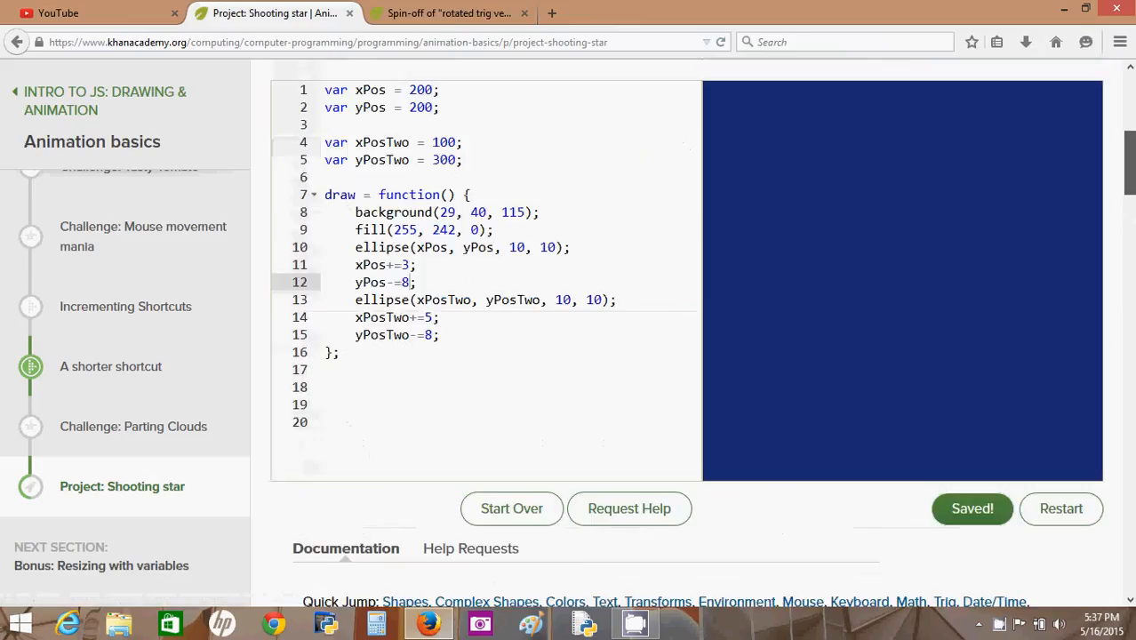
scroll(down, 3)
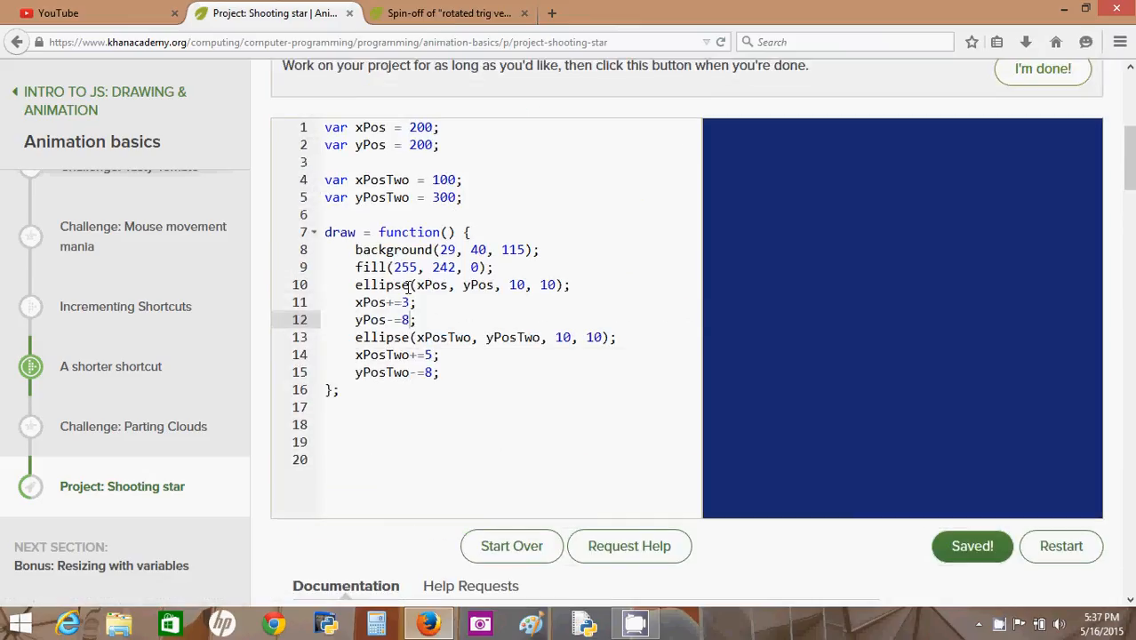
double_click(382, 284)
text(rect)
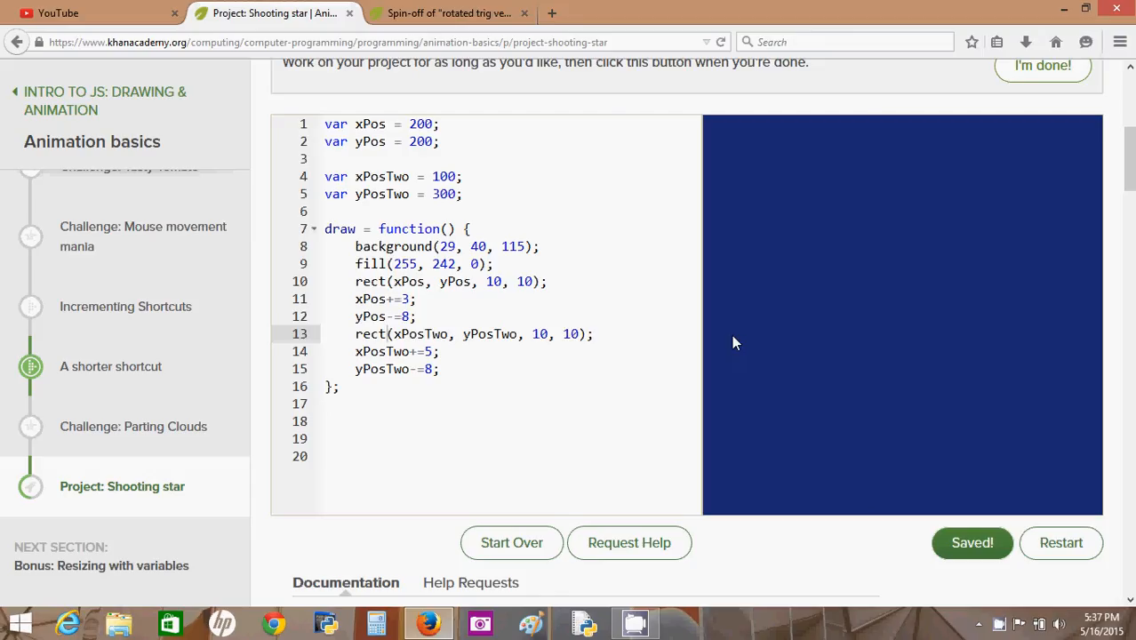
mouse_move(909, 293)
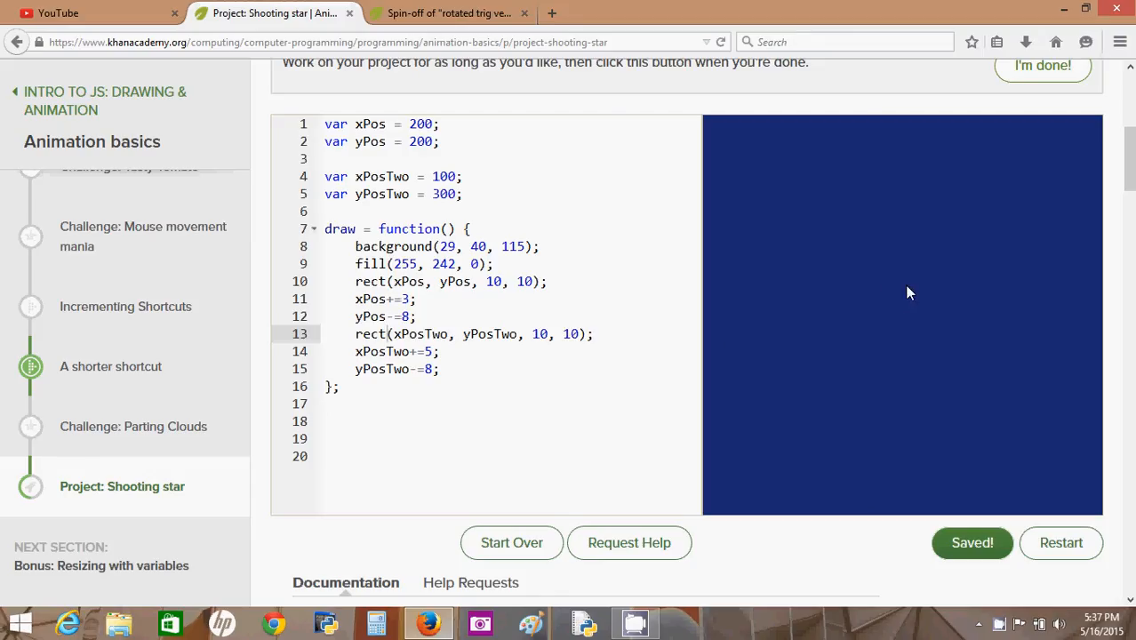
mouse_move(885, 308)
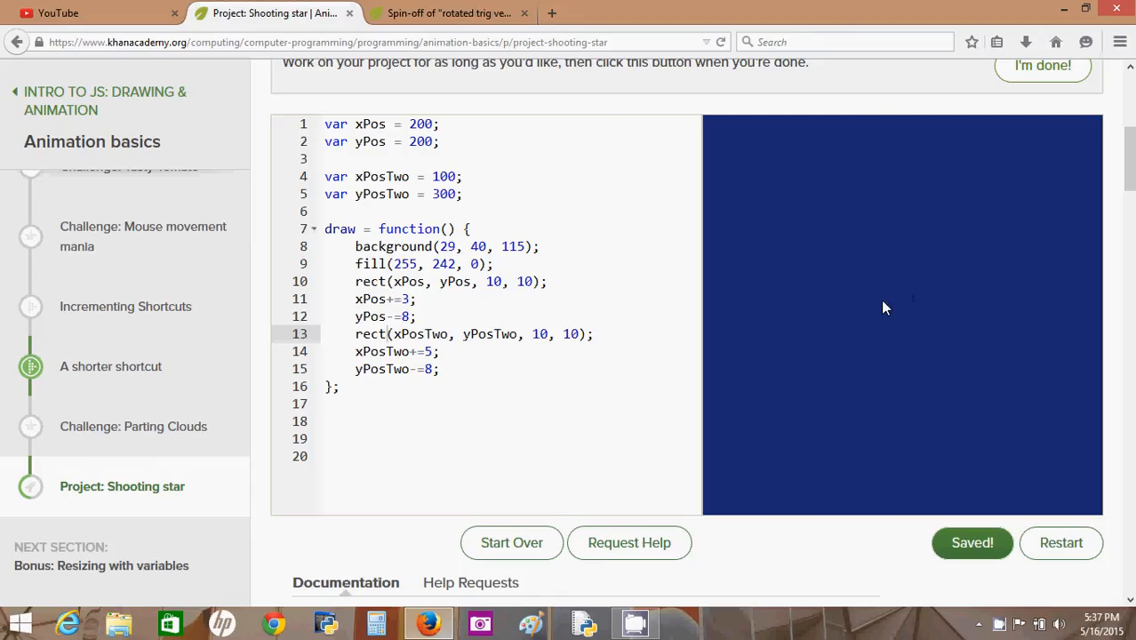
mouse_move(876, 330)
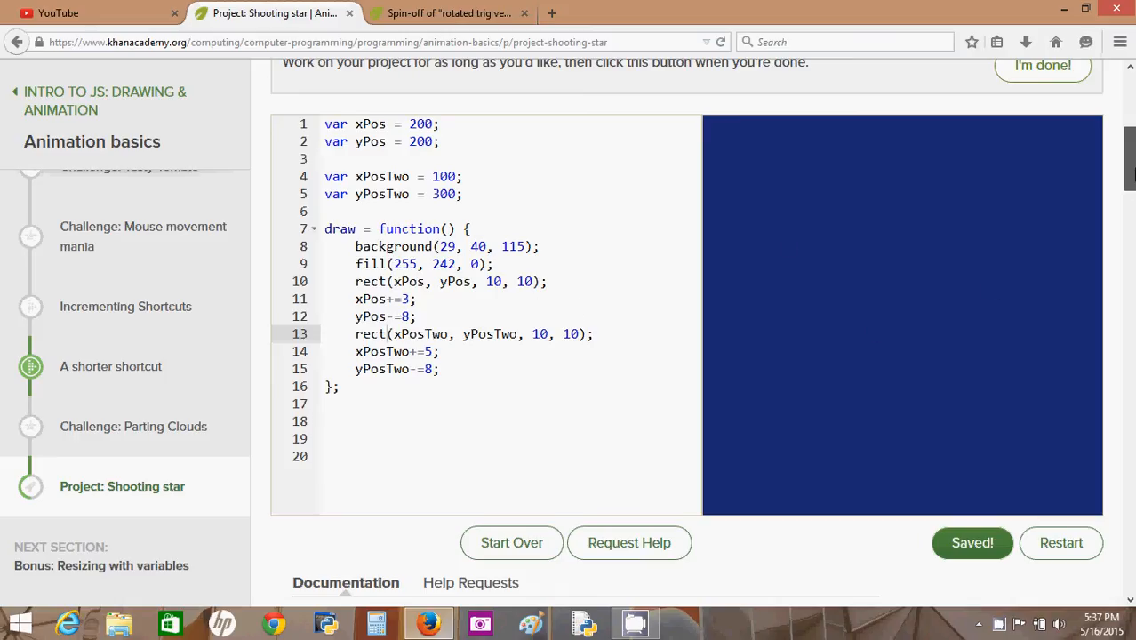
scroll(down, 3)
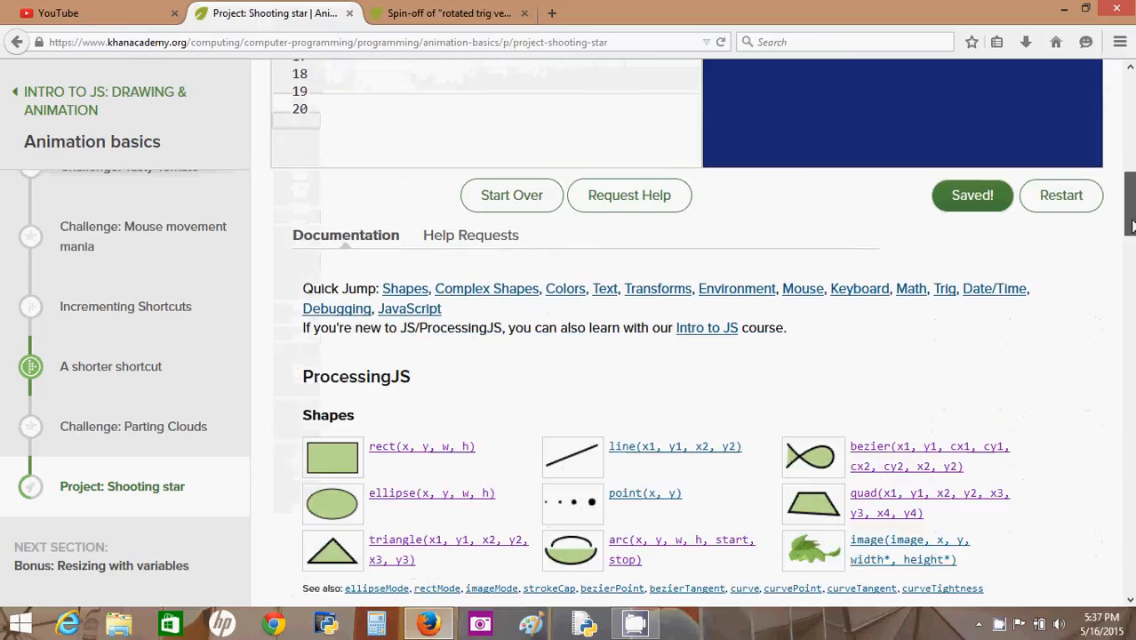
scroll(down, 3)
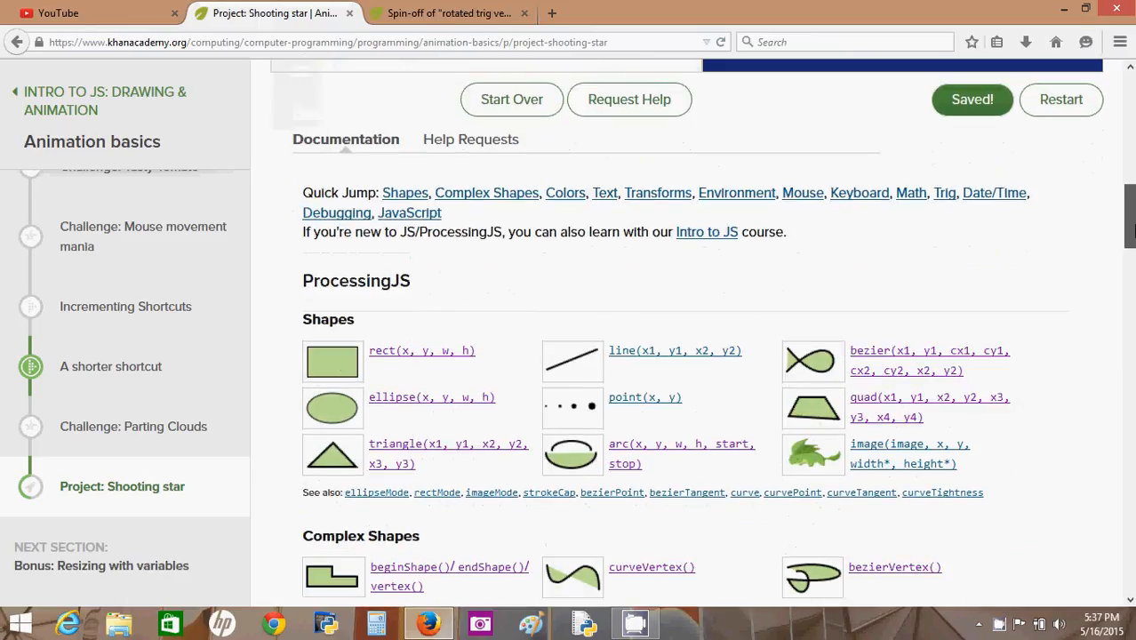
scroll(down, 3)
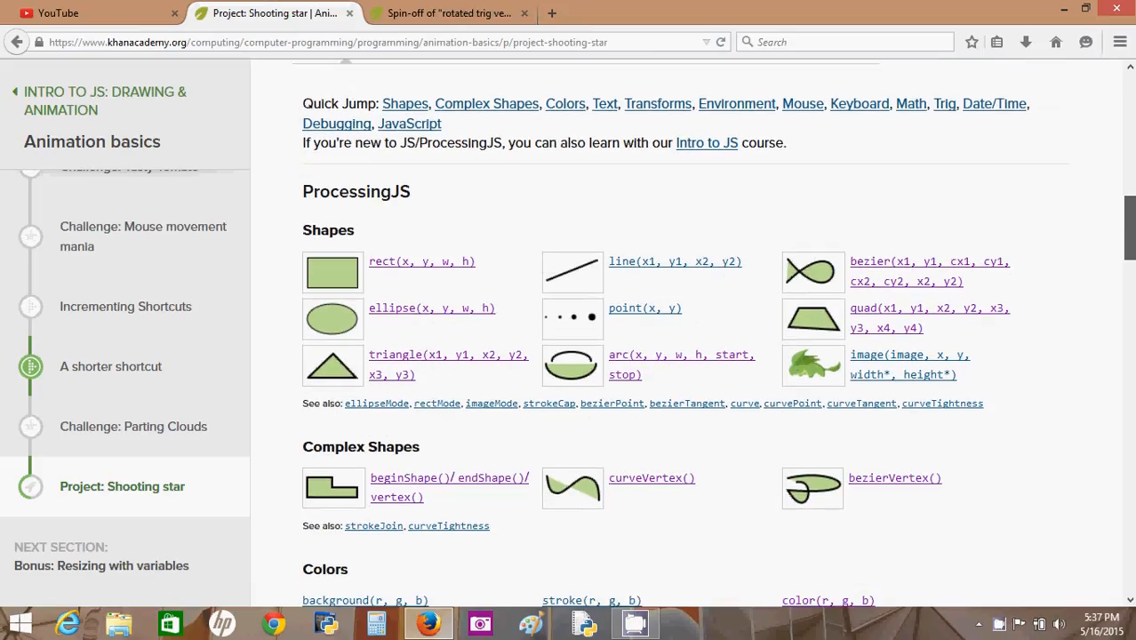
scroll(down, 3)
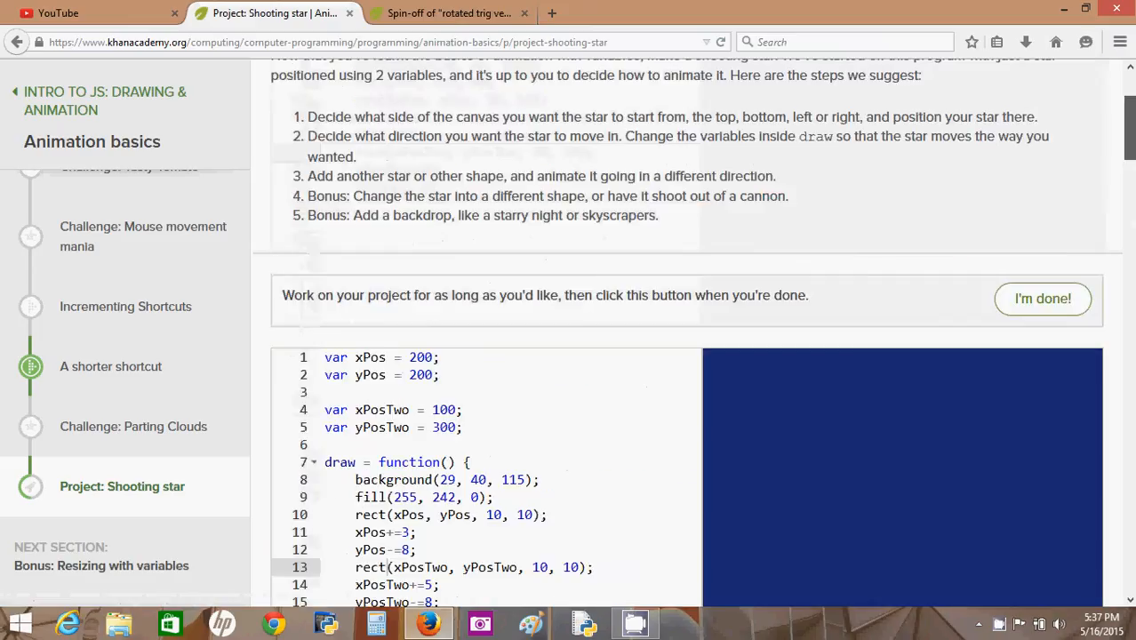
scroll(down, 3)
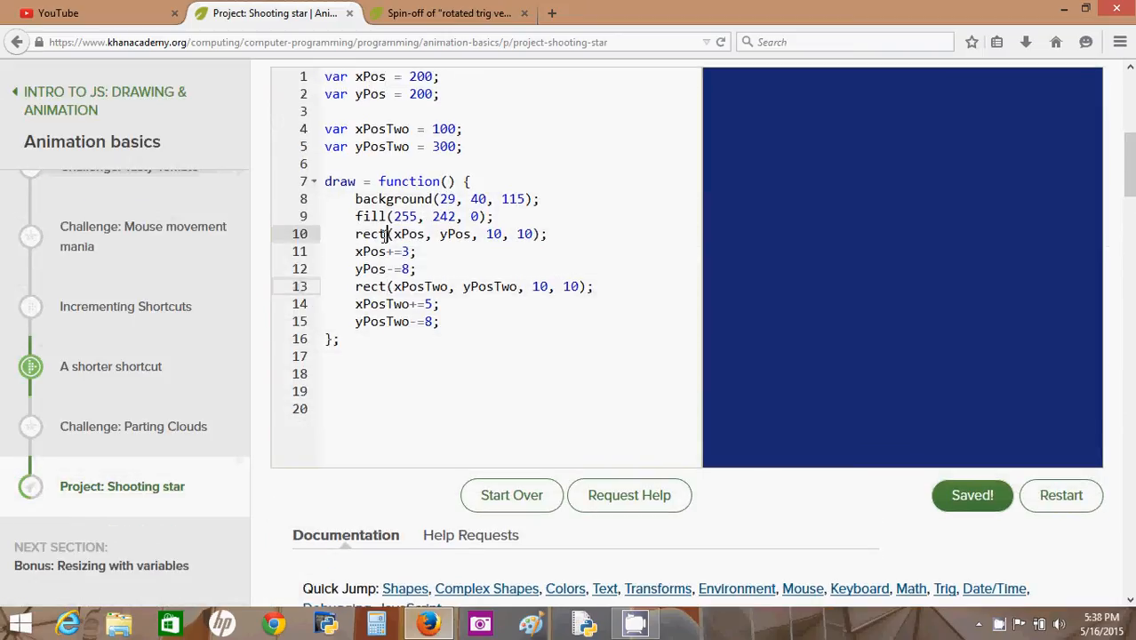
double_click(371, 234)
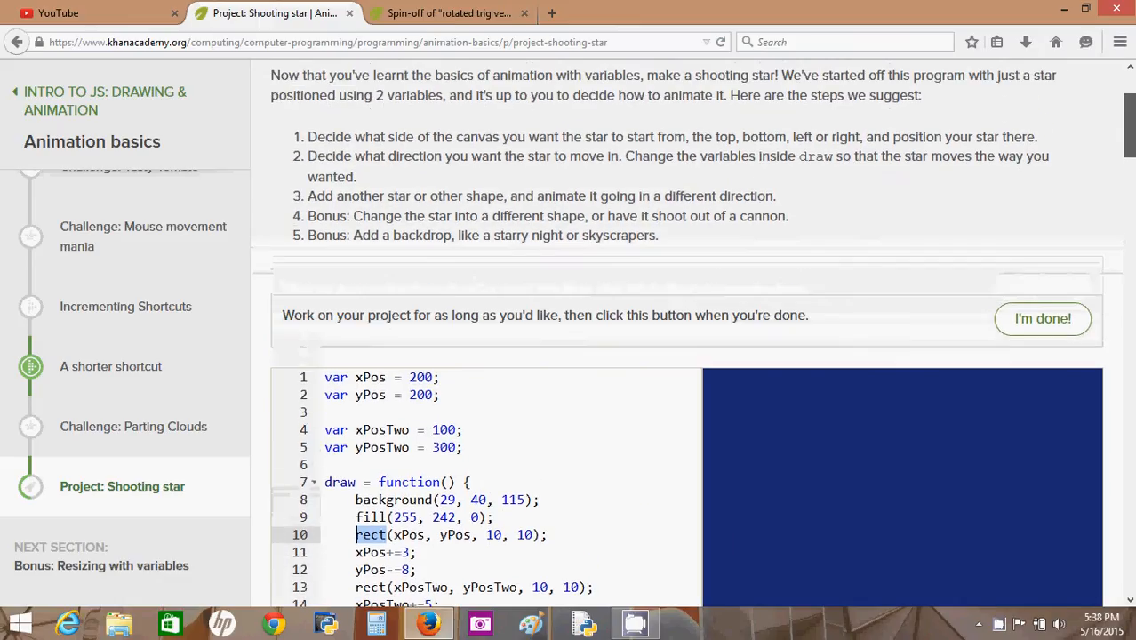
scroll(down, 3)
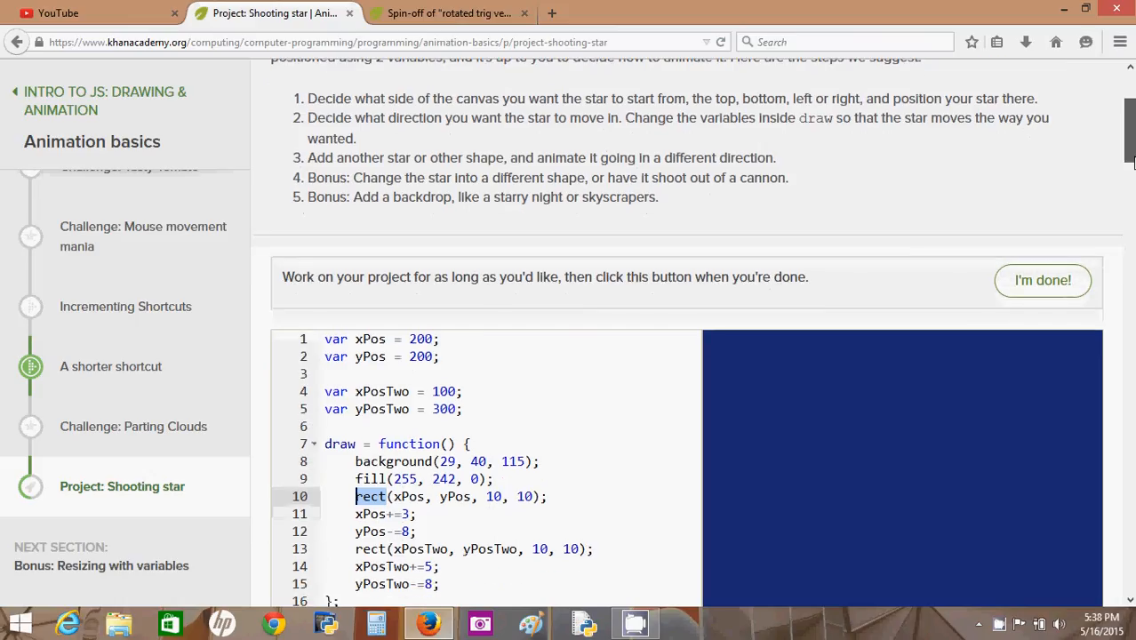
scroll(down, 3)
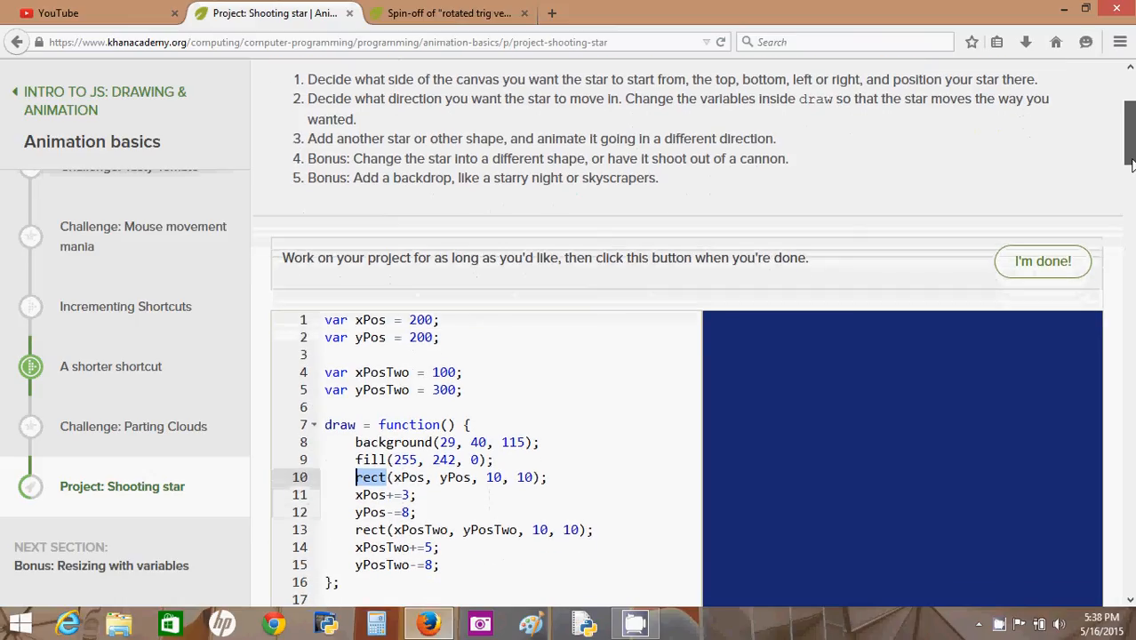
scroll(down, 3)
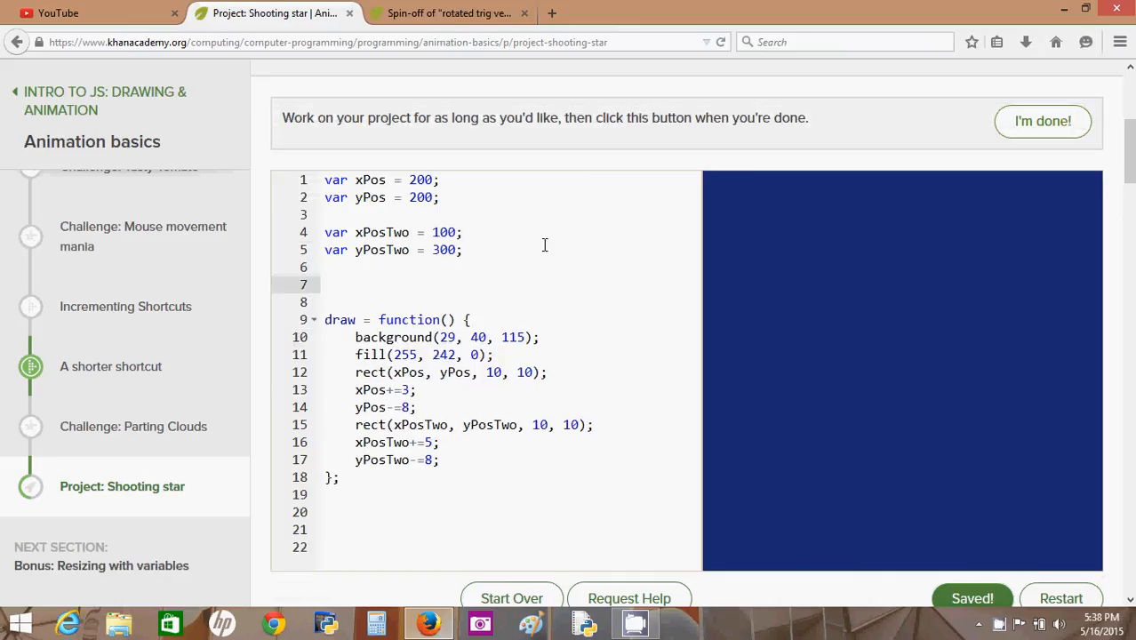
- Declare var stars = getImage("cute/Star"); on a new line above draw = function()
text(var)
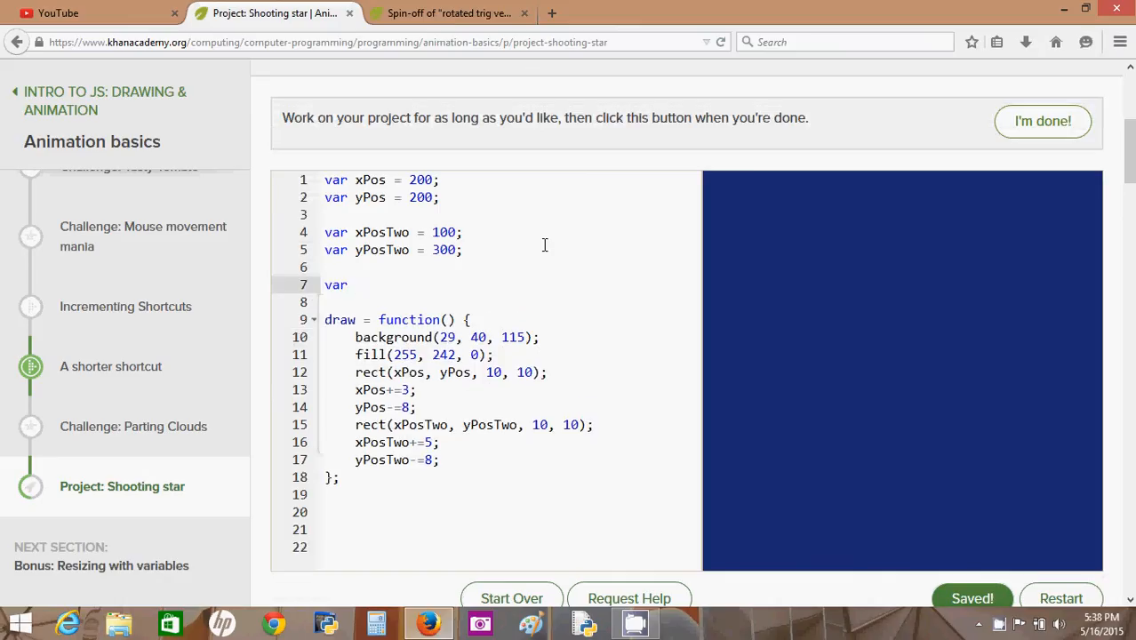
text(stars = g)
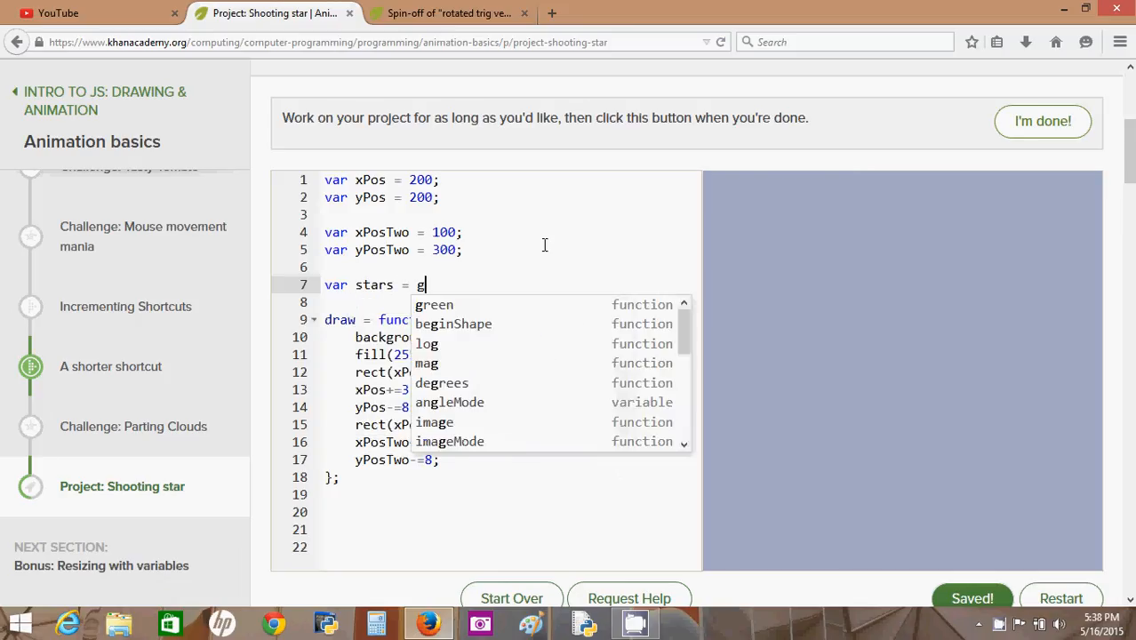
text(etImage("cute/None");)
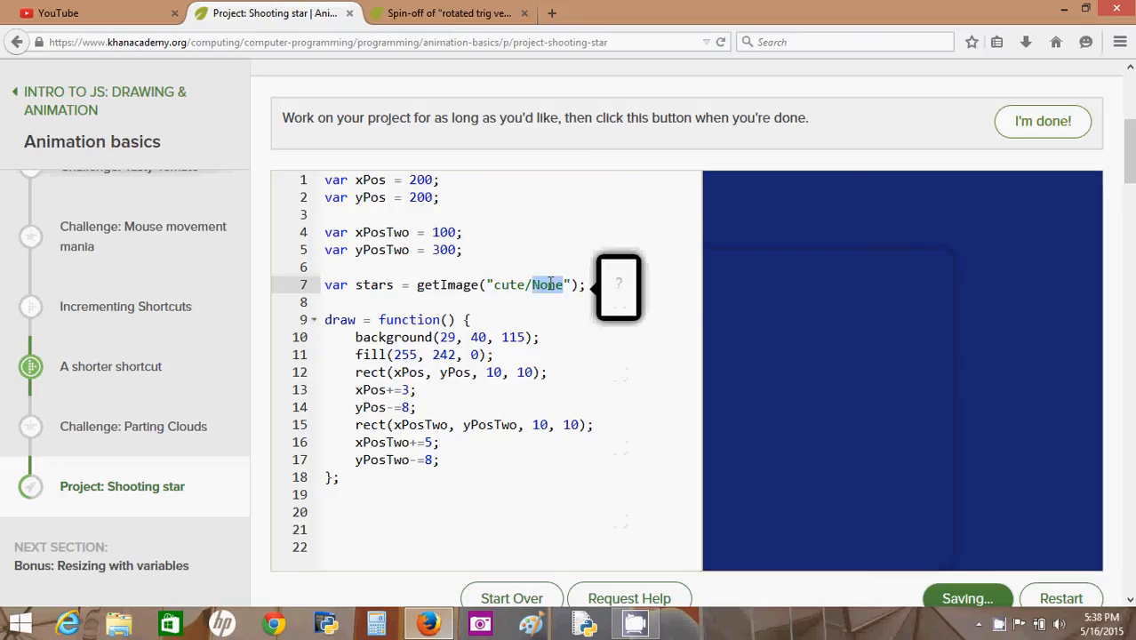
text(Star)
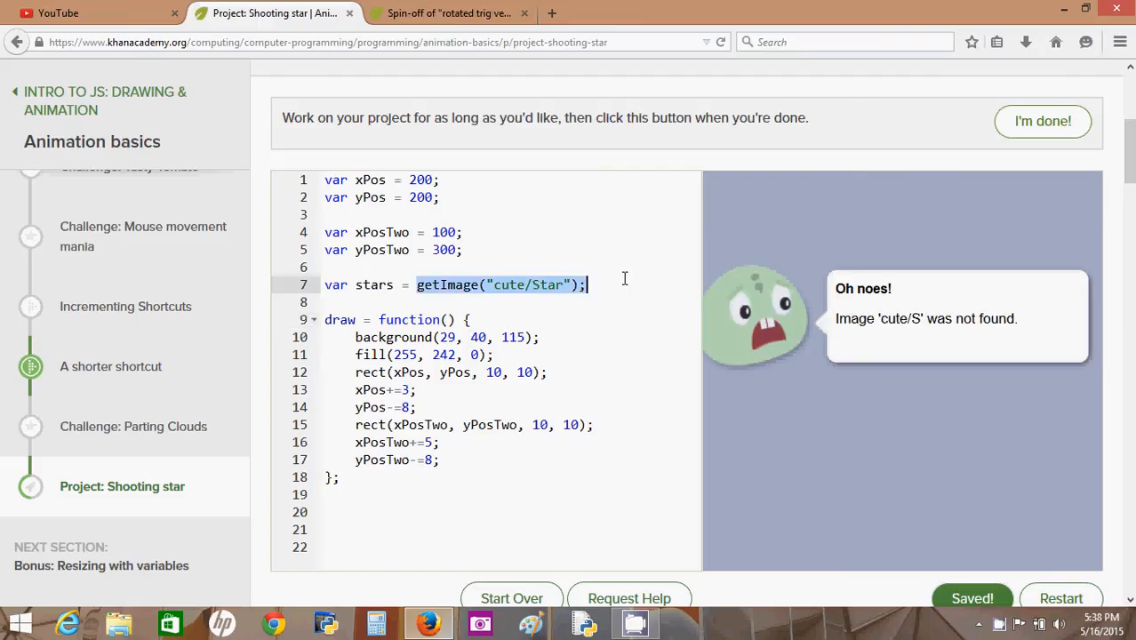
mouse_move(933, 375)
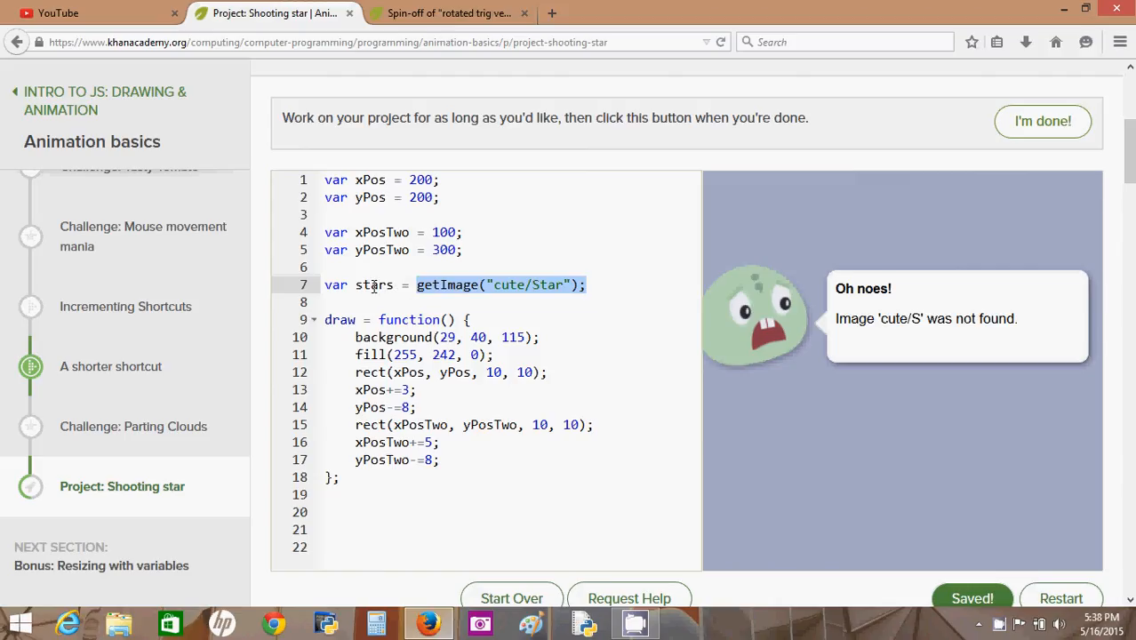
click(585, 285)
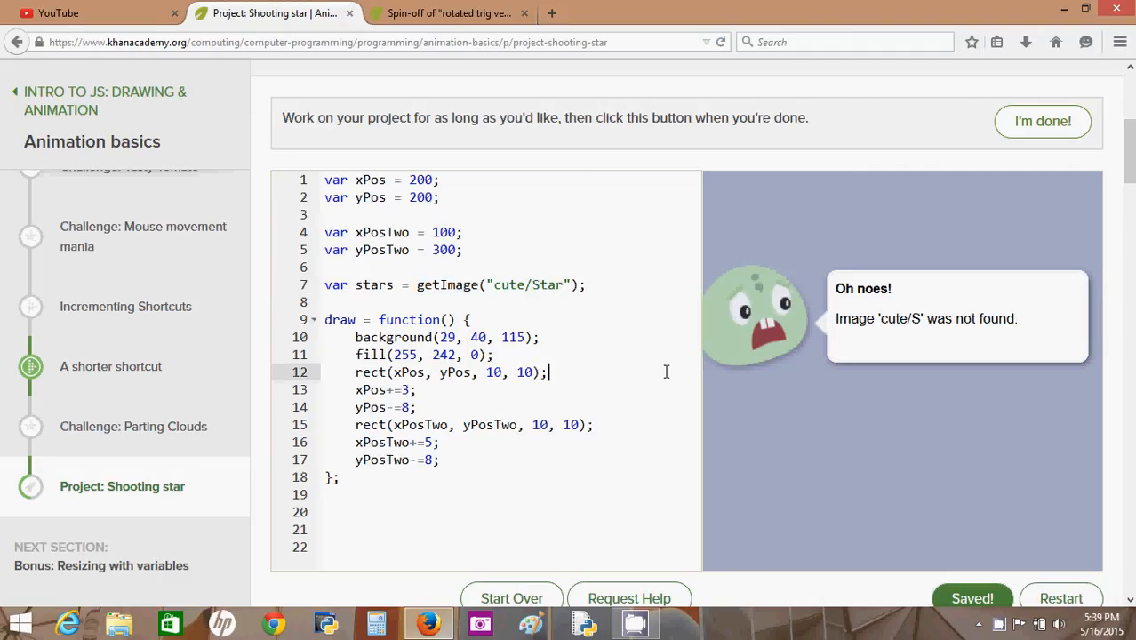
mouse_move(565, 337)
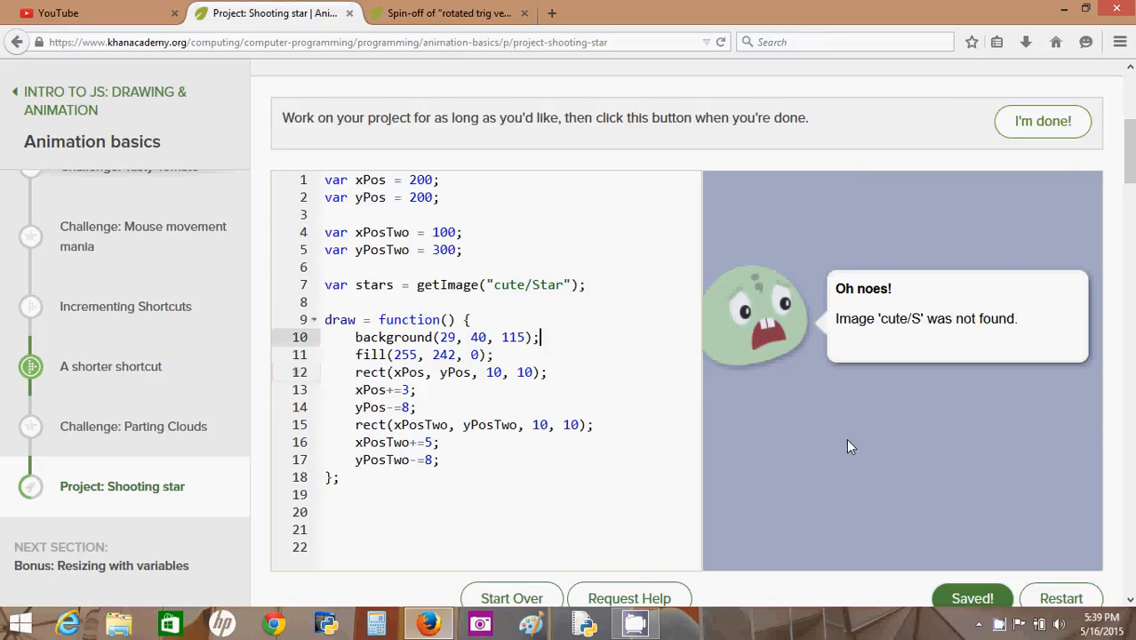
mouse_move(453, 573)
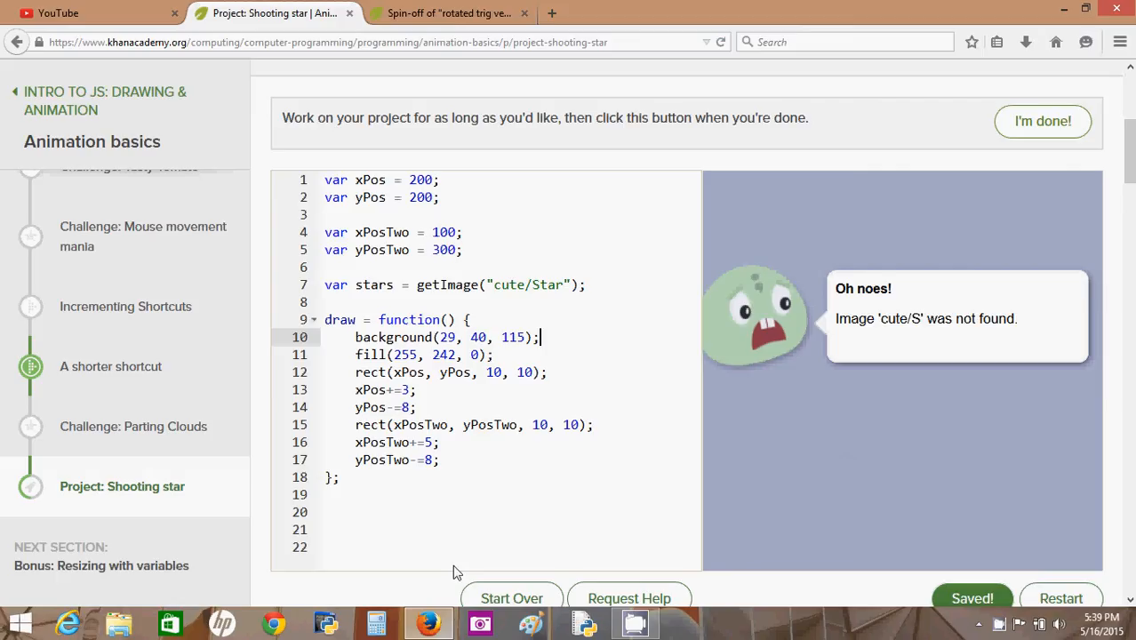
mouse_move(860, 363)
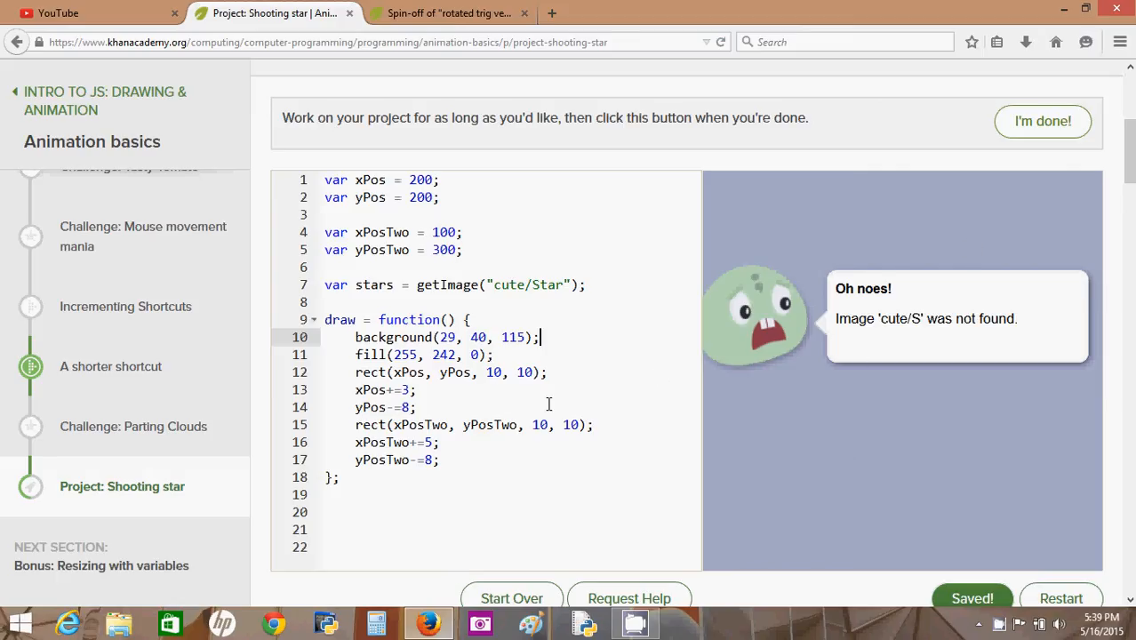
- Add image(stars, 0, 0, 20, 20); in draw to show a tiny star at the canvas corner
text(i)
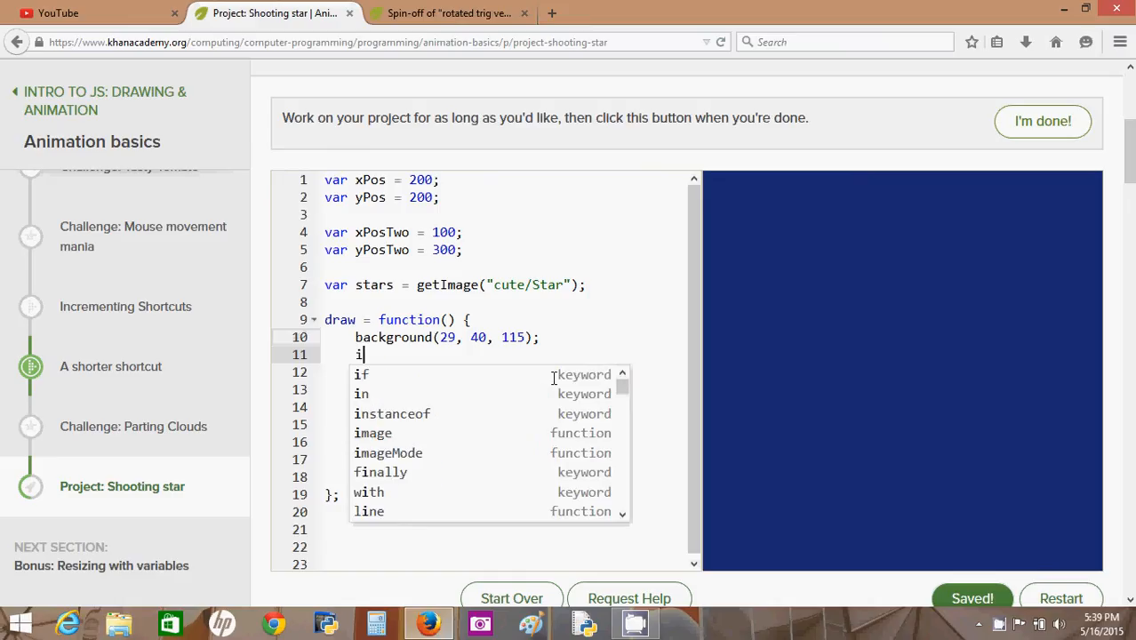
text(mage()
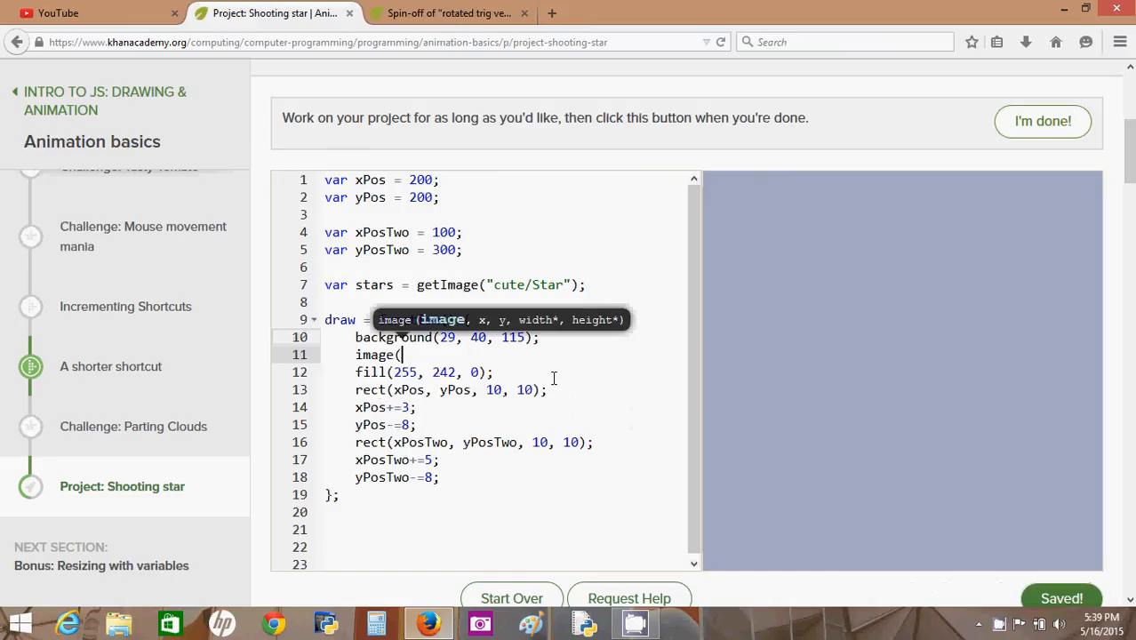
text(()
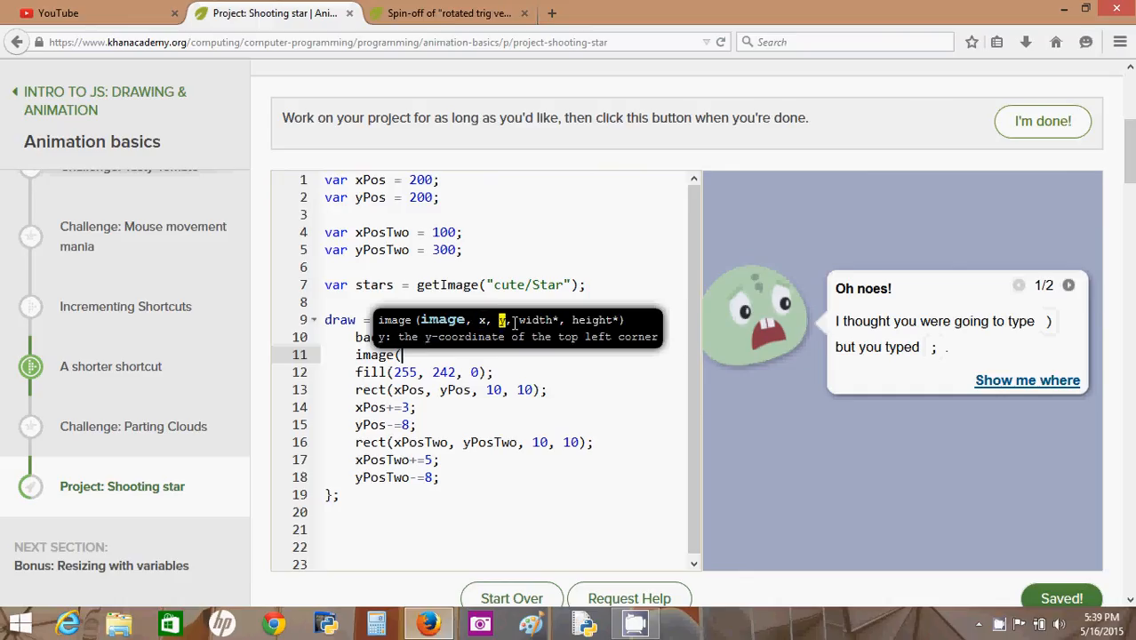
text(background(29, 40, 115);)
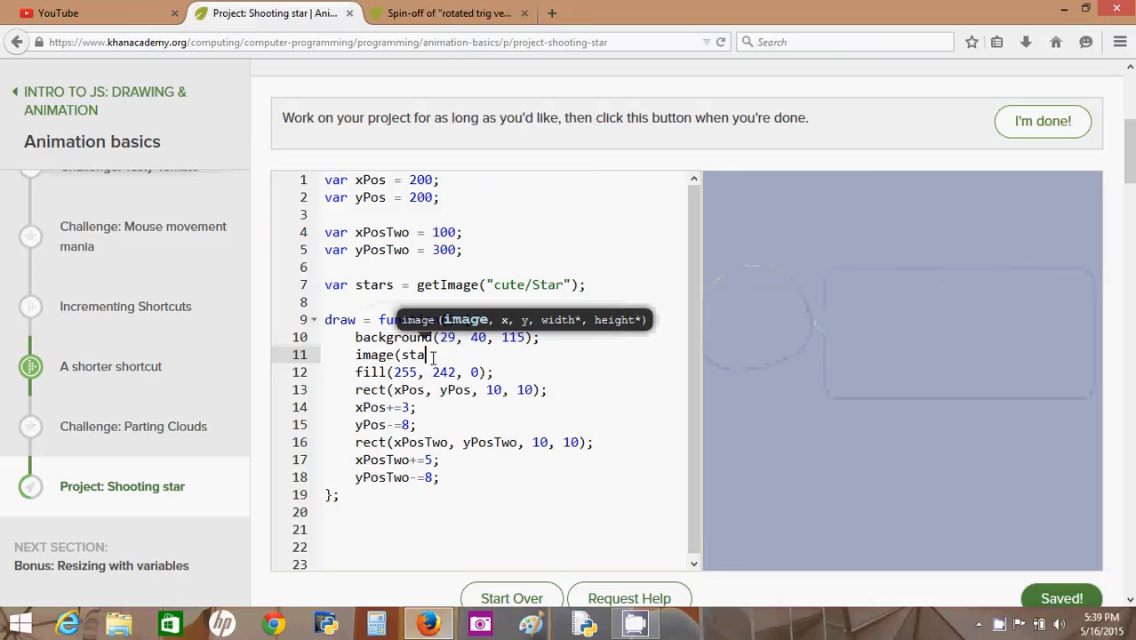
text(rs,)
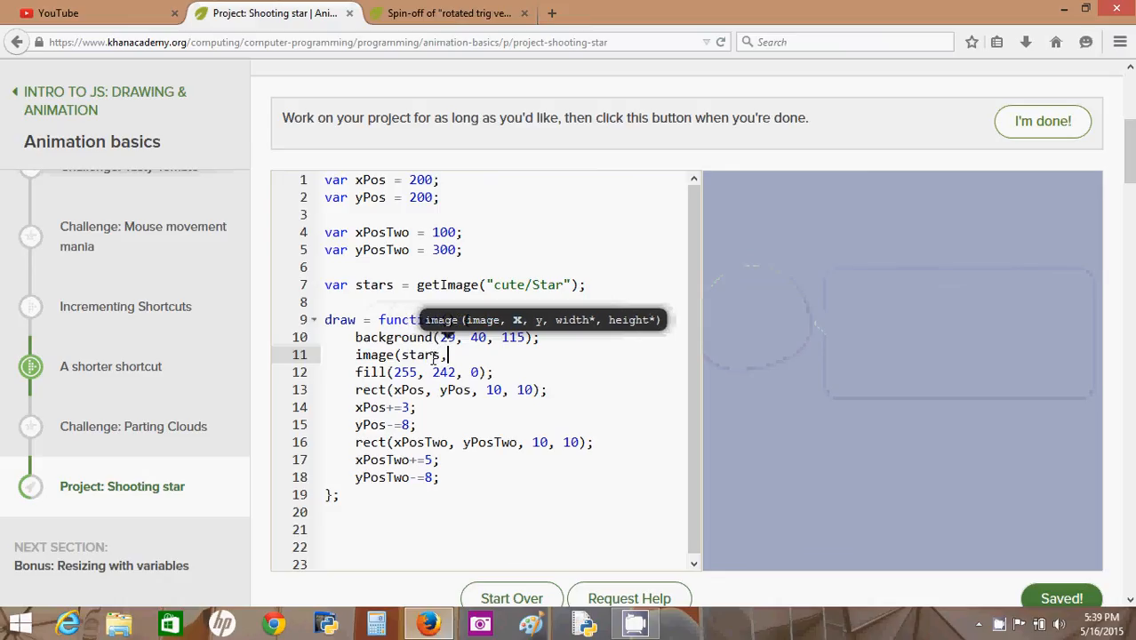
text(0,)
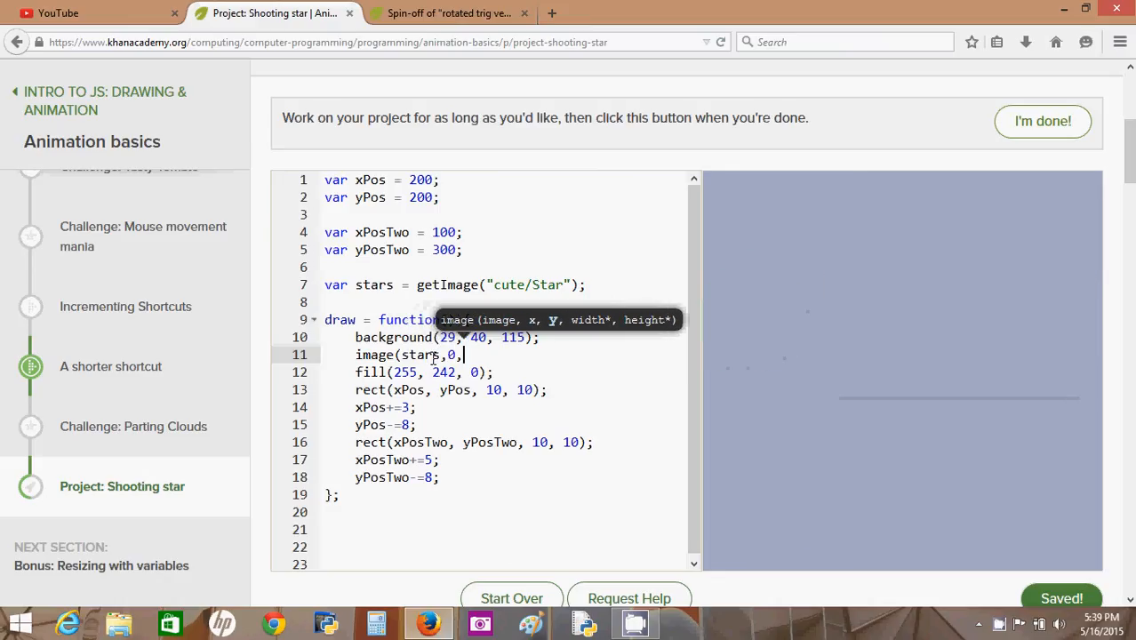
text(0);)
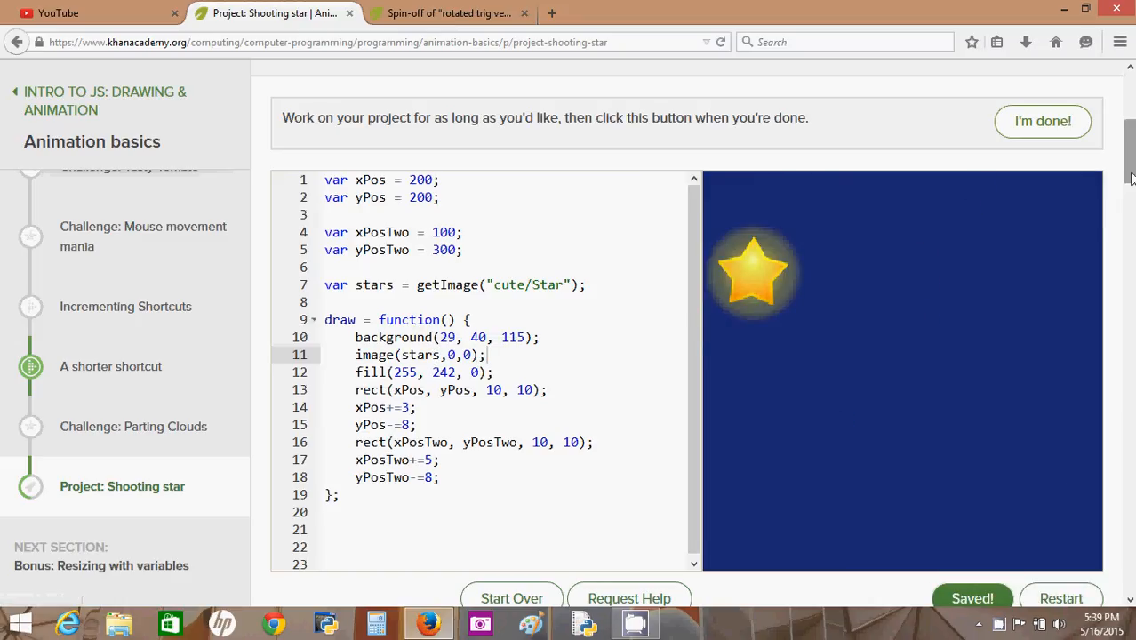
scroll(down, 3)
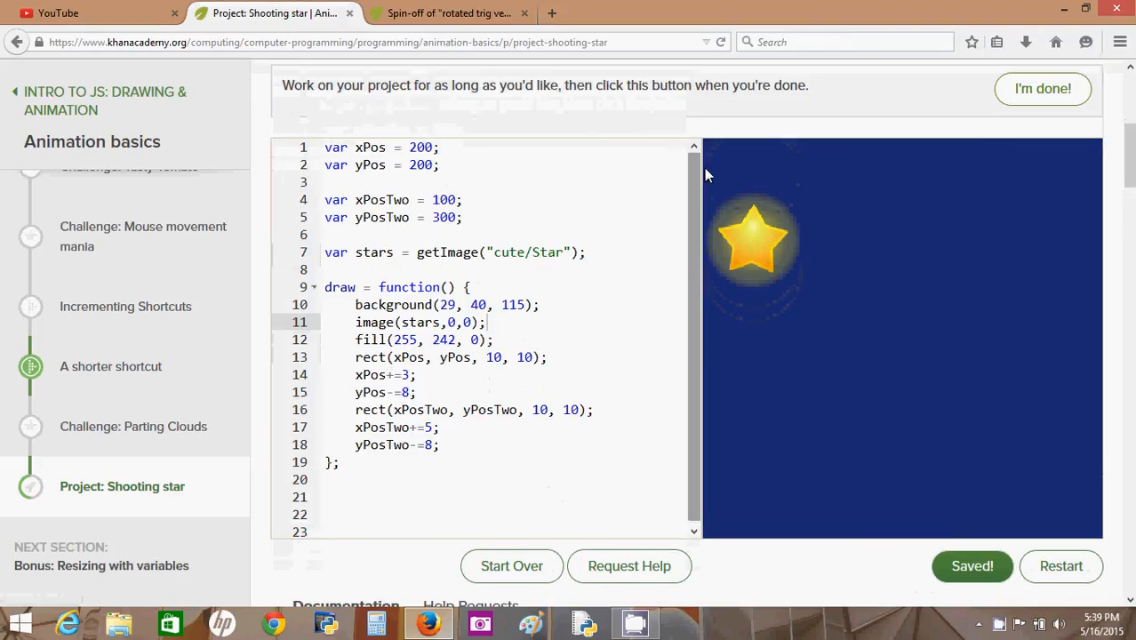
mouse_move(812, 213)
text(,)
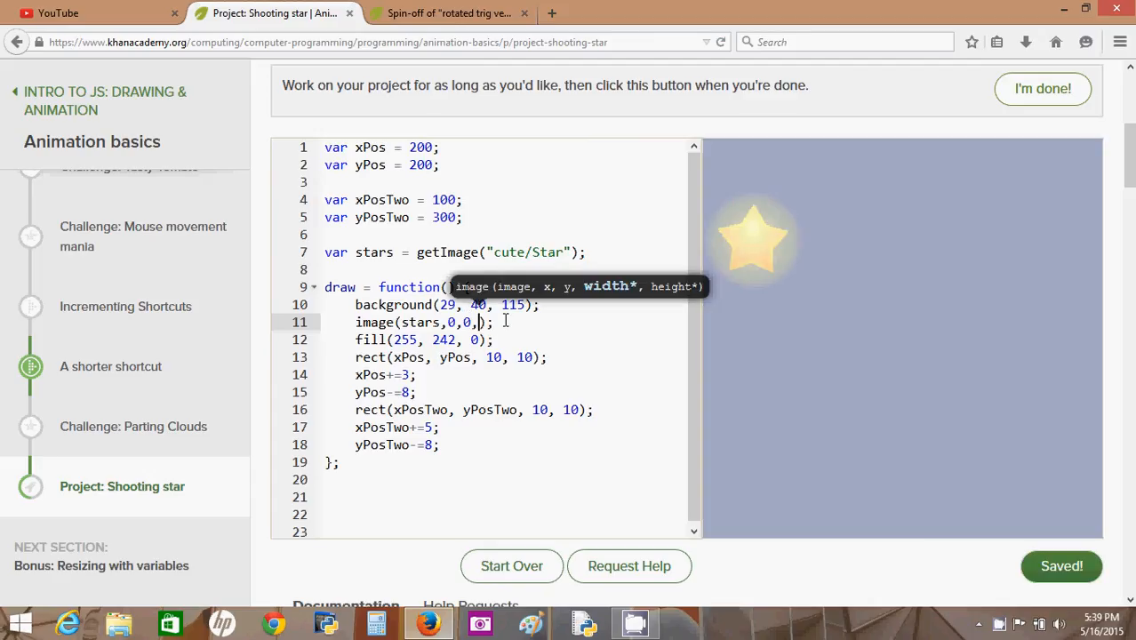
text(10,)
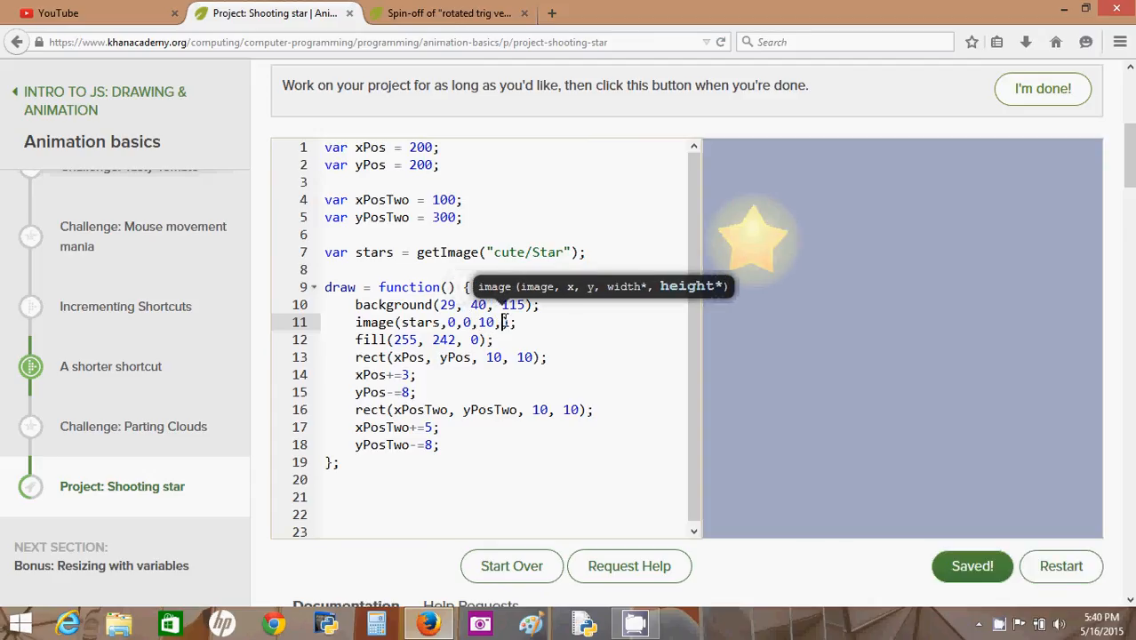
text(0)
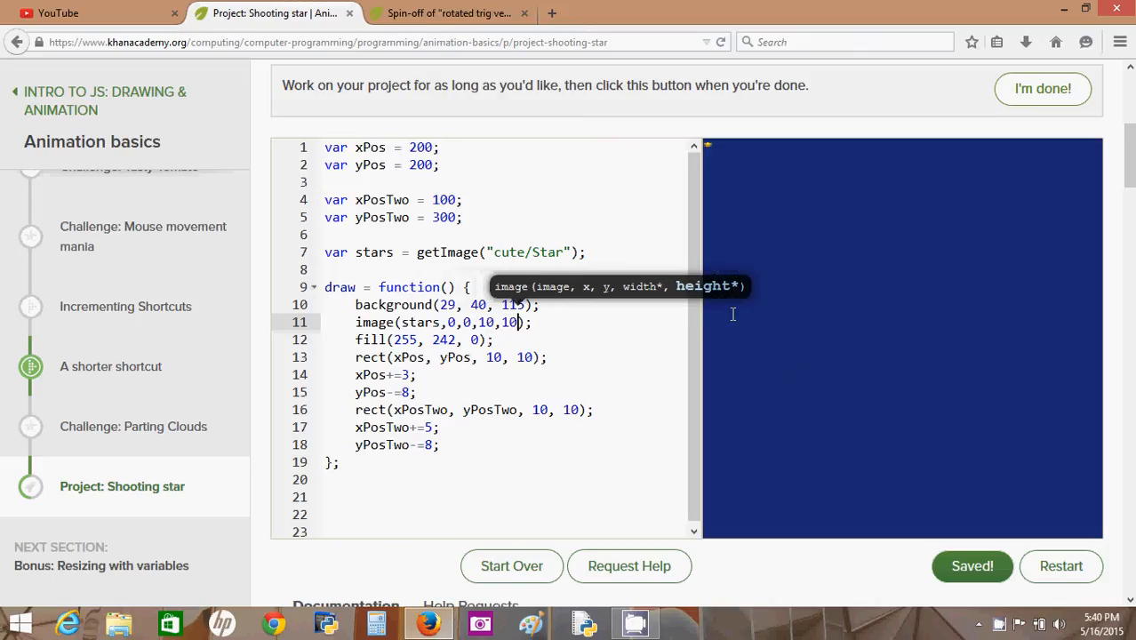
mouse_move(599, 355)
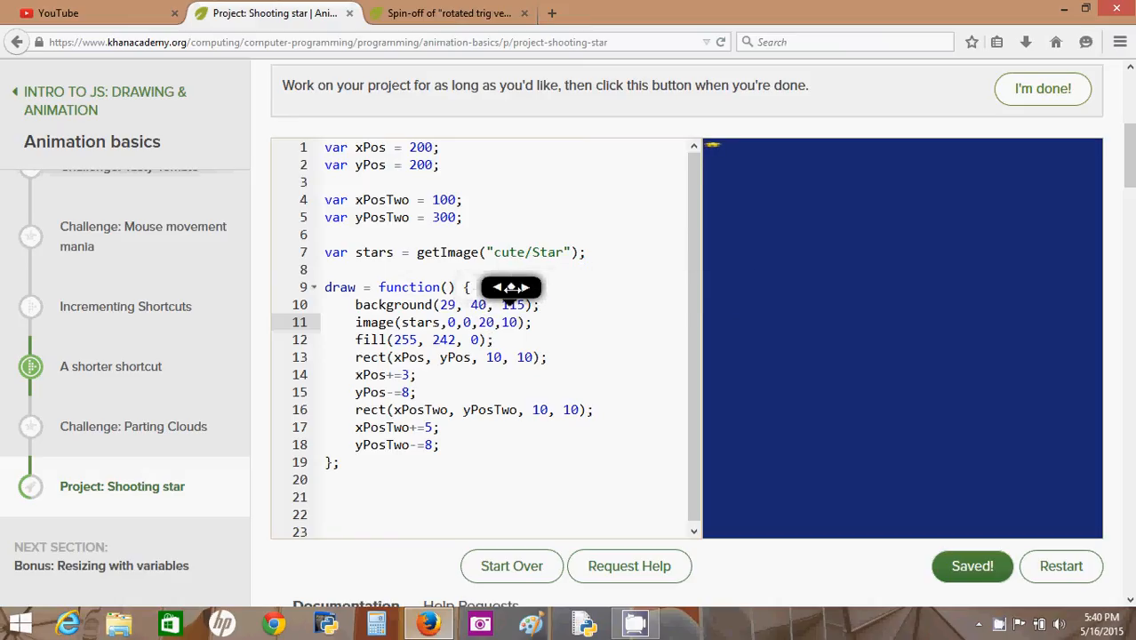
text(9)
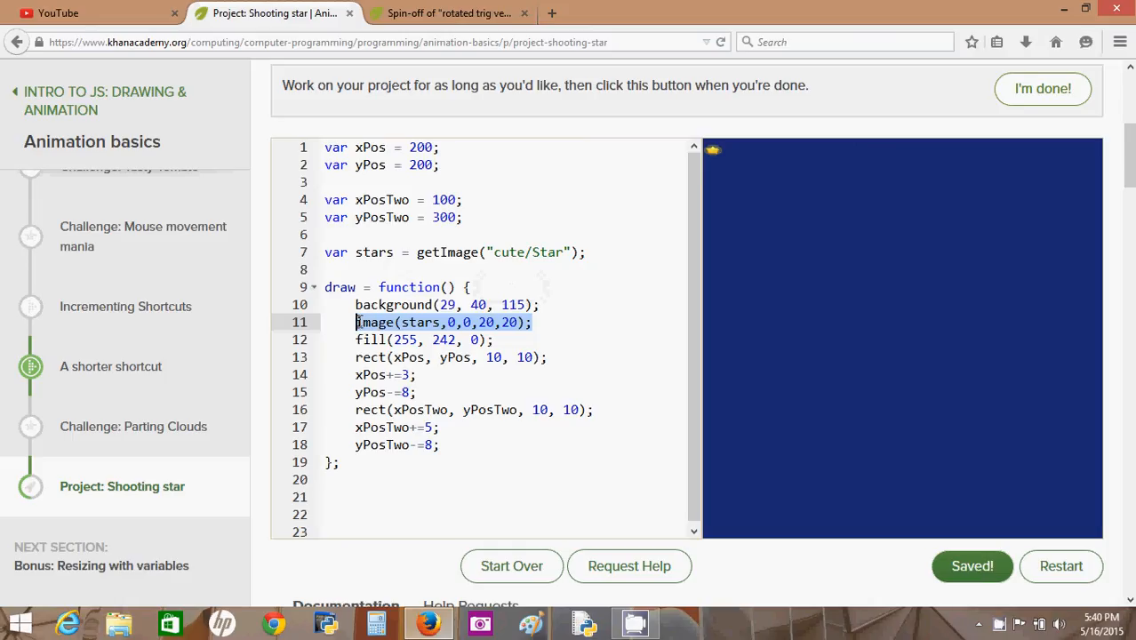
- Replace the single image line with a for loop header: var i = 0; i < 20
key(Delete)
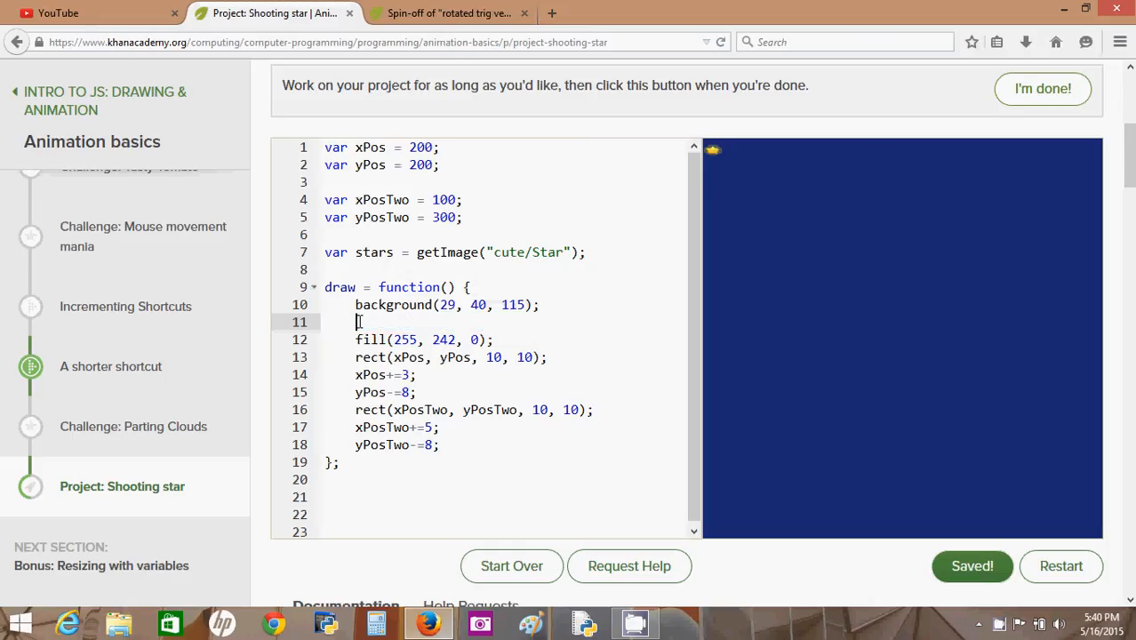
text(f)
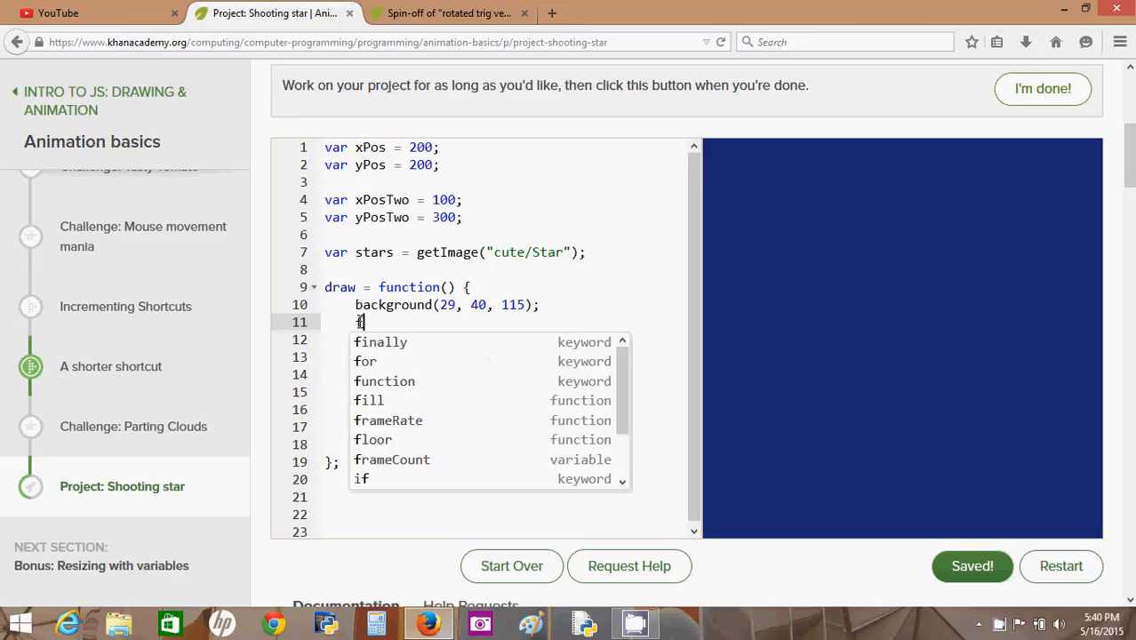
text(or)
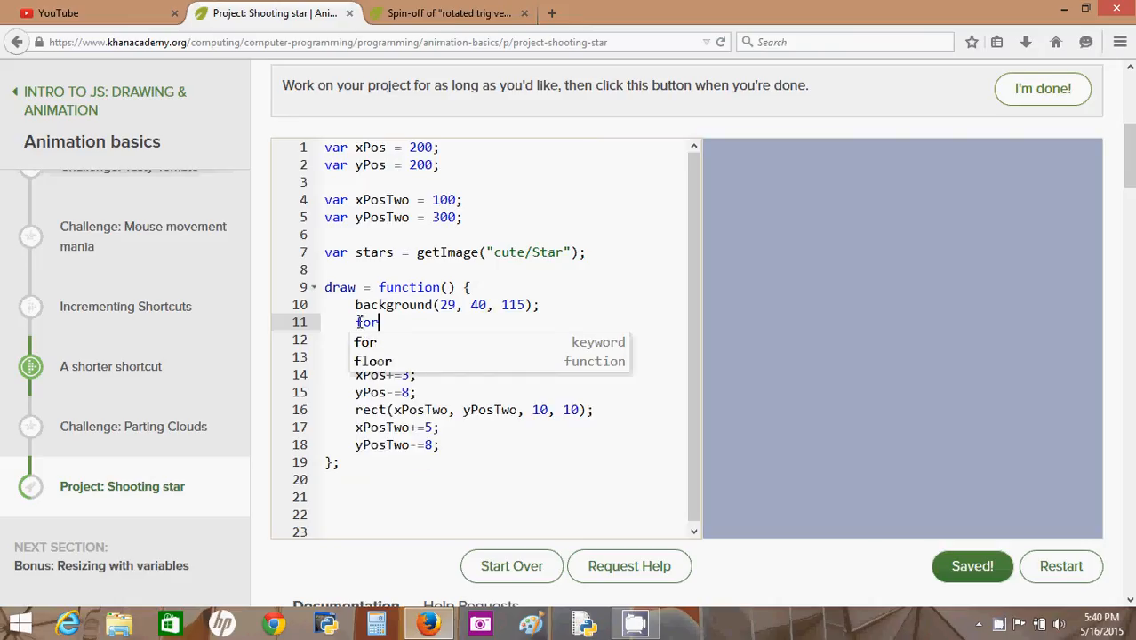
text((v)
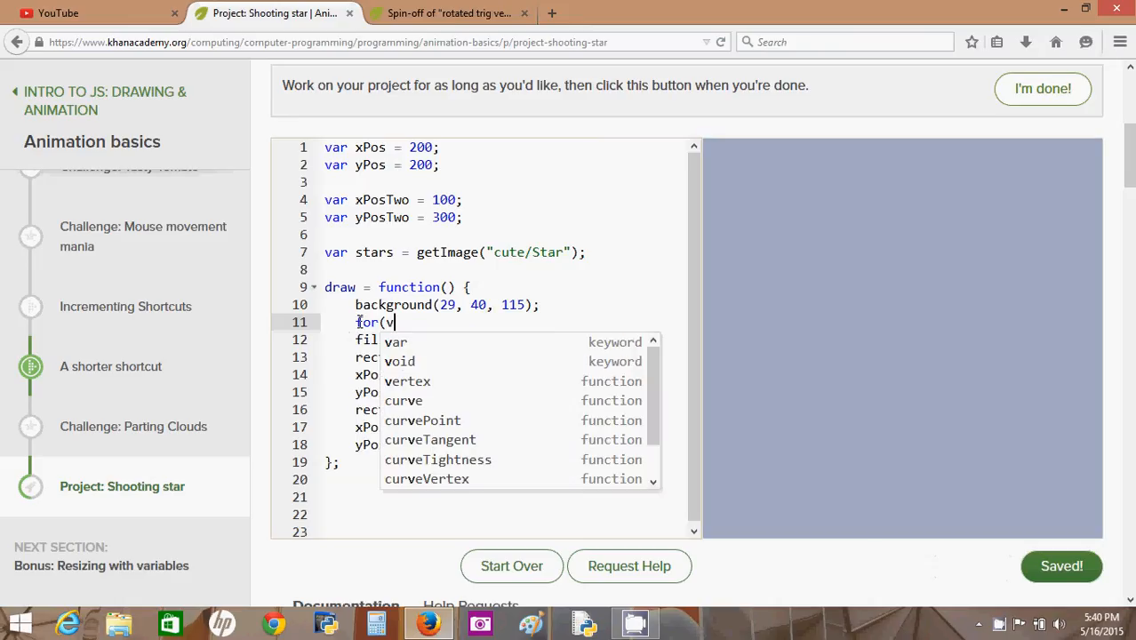
text(ar i = 0)
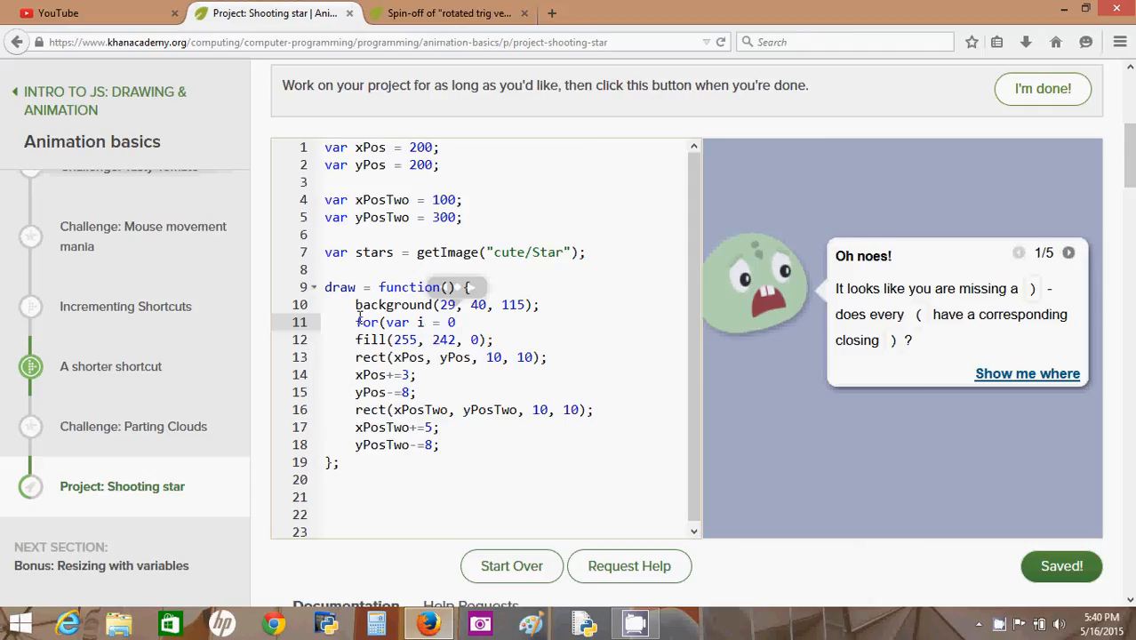
mouse_move(451, 322)
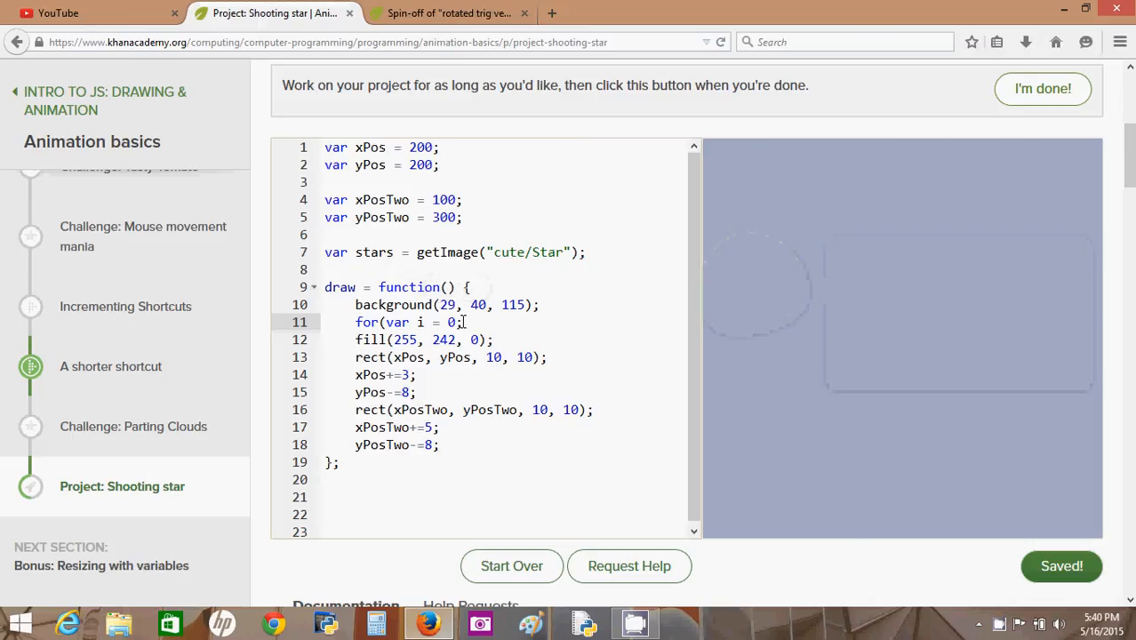
text(i<)
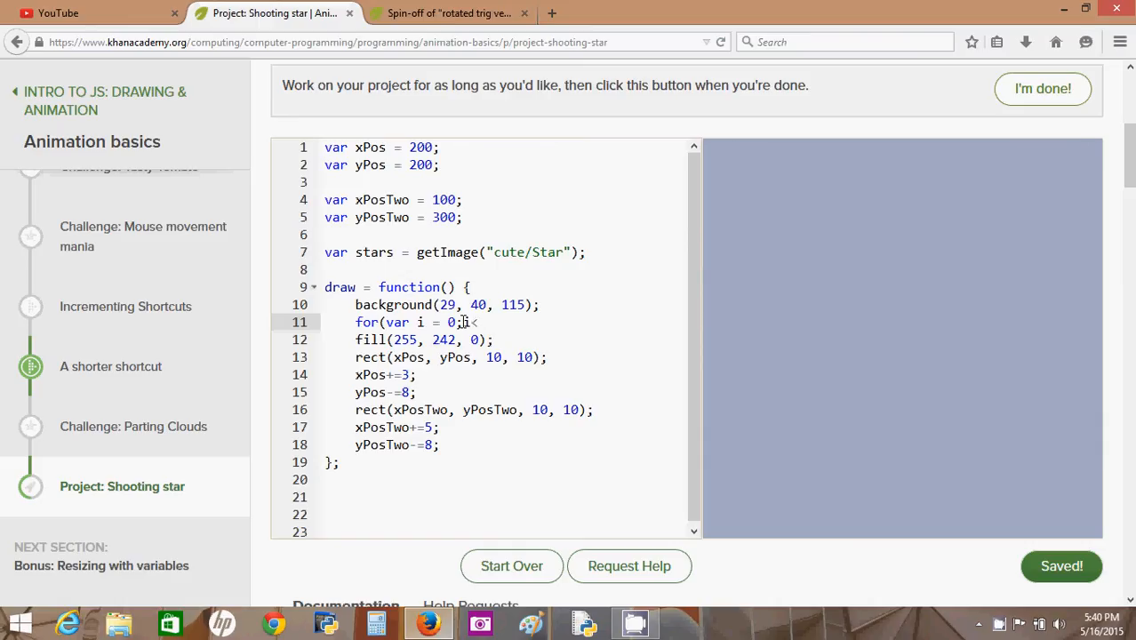
text(;)
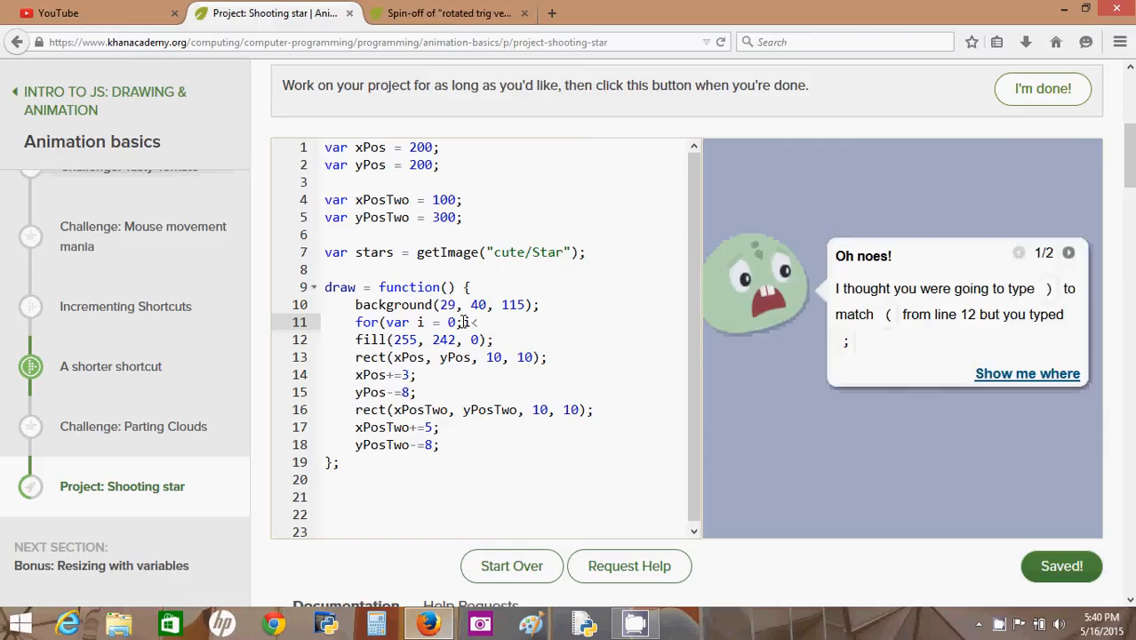
text(<20)
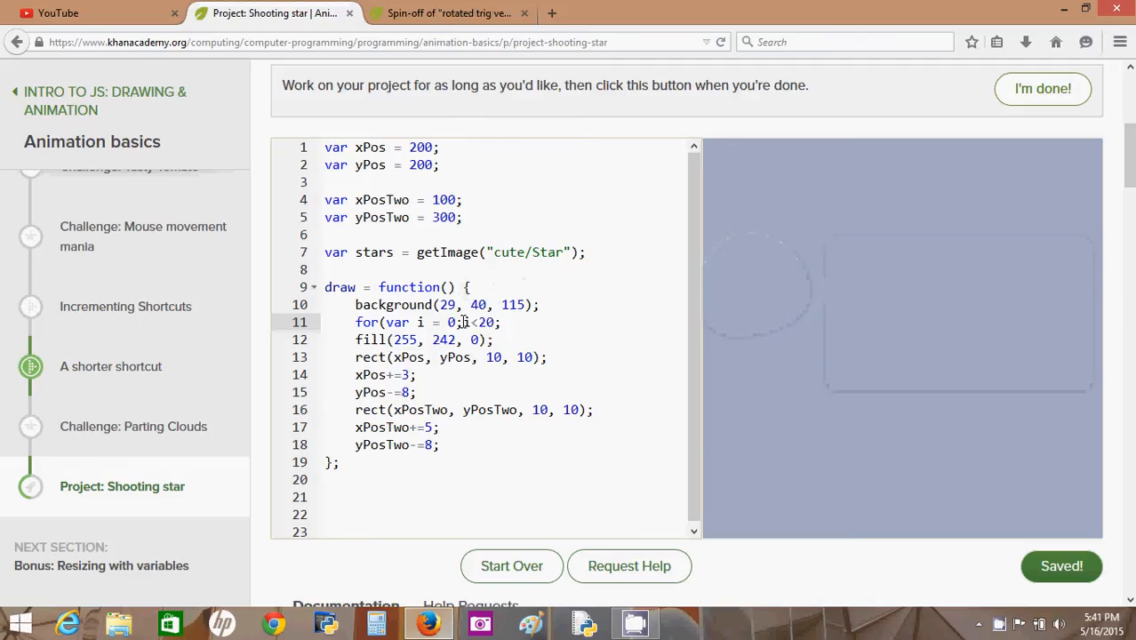
text(;)
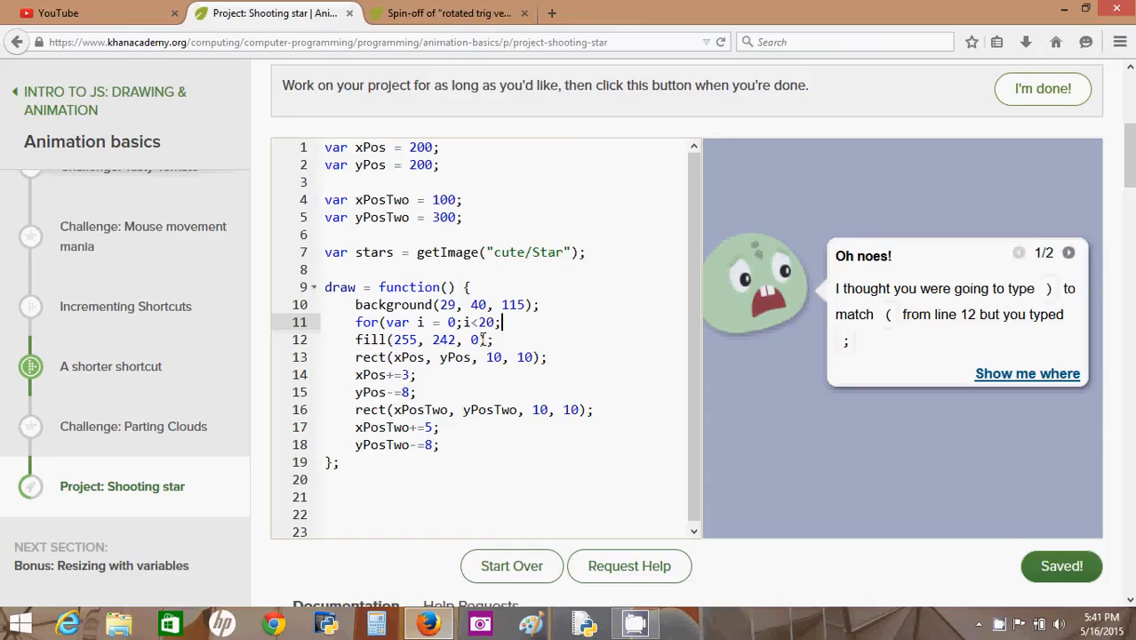
mouse_move(471, 324)
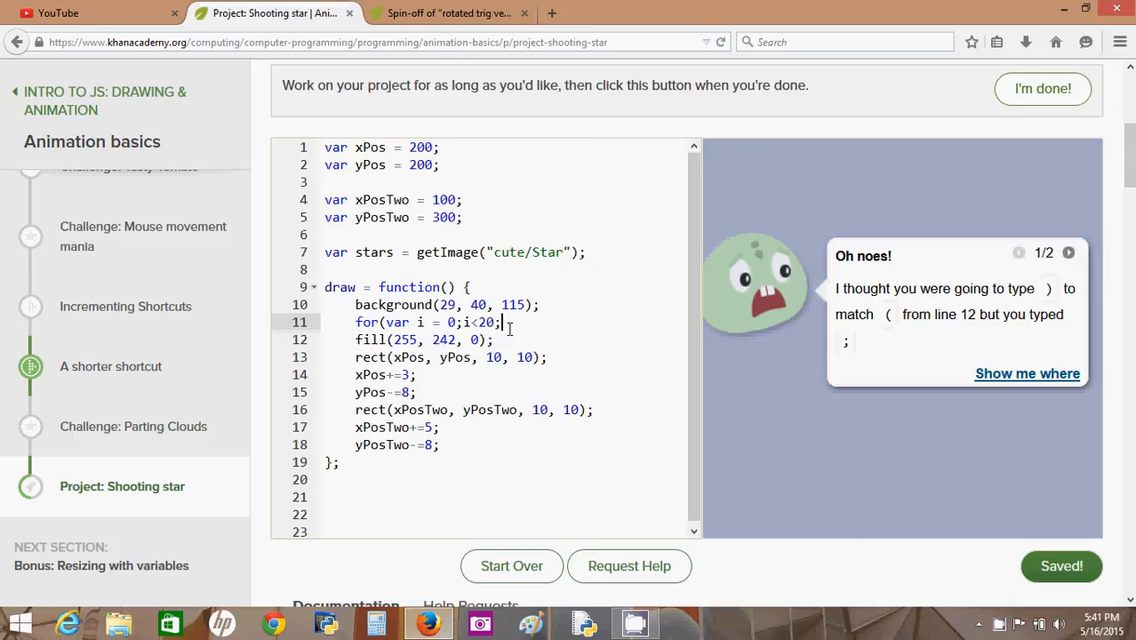
- Finish the loop with i++ and put image(stars,0,0,20,20); inside its braces
text(i++)
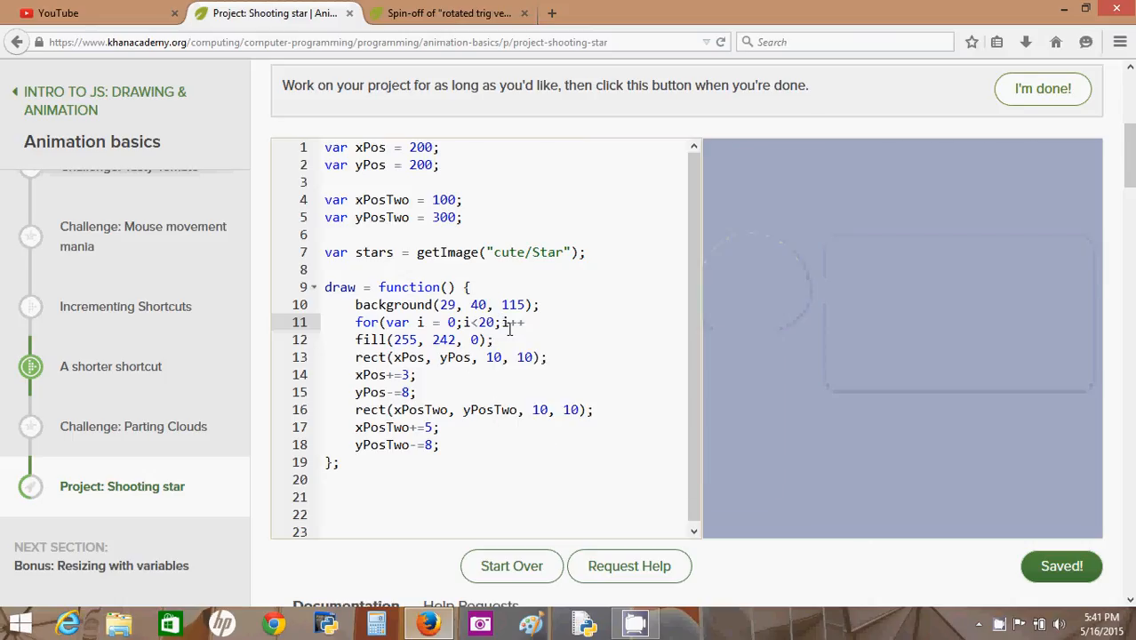
text())
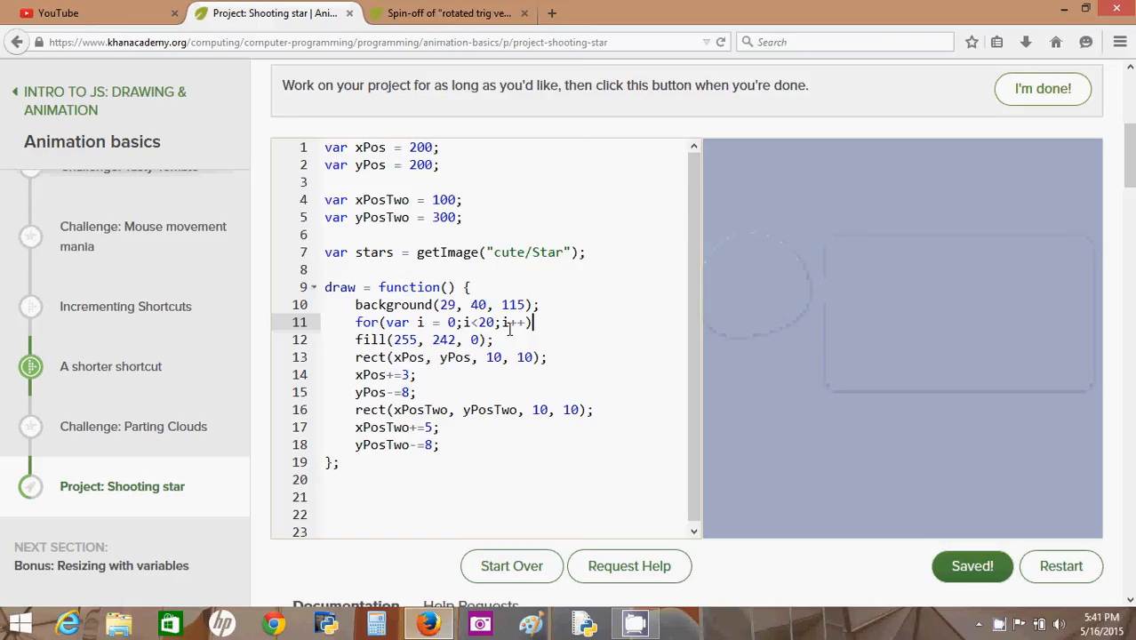
text({)
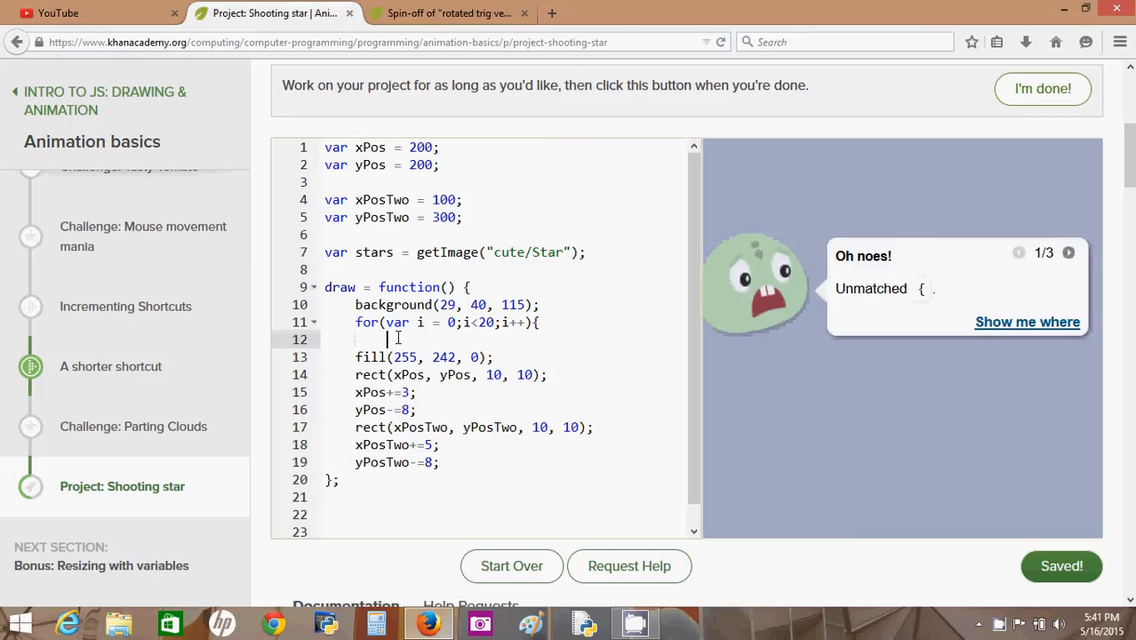
text(image(stars,0,0,20,20);)
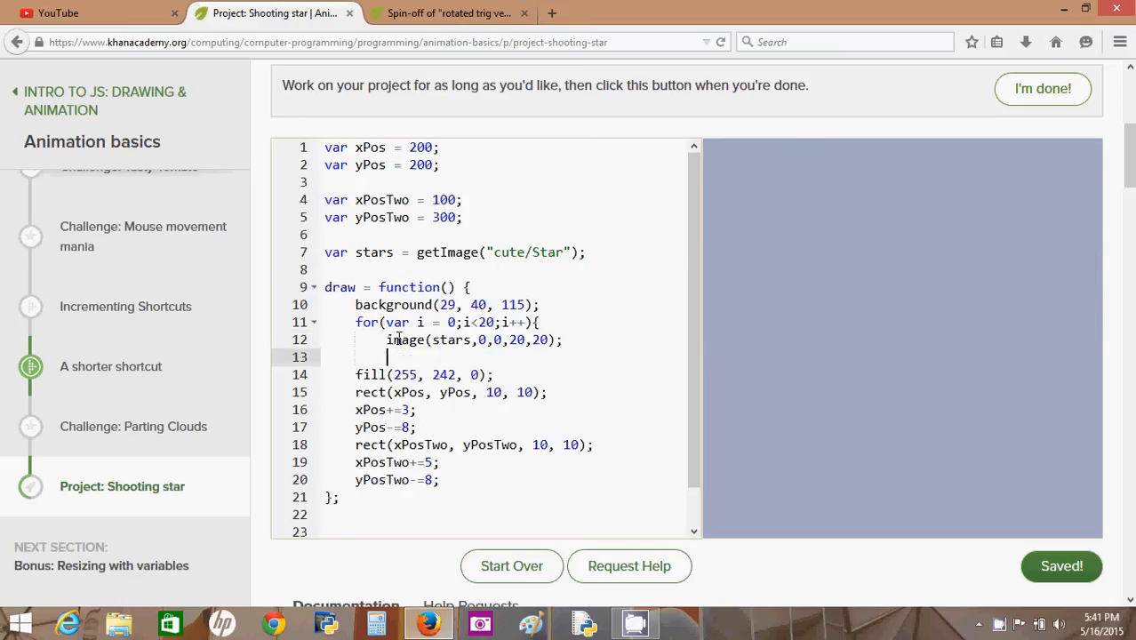
text(})
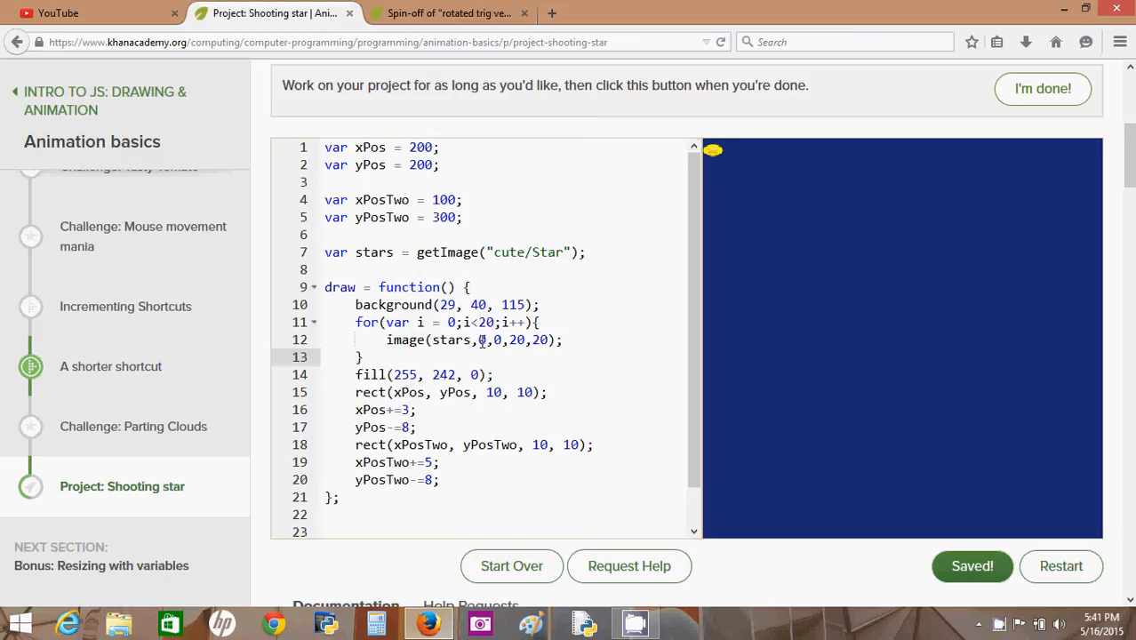
mouse_move(973, 182)
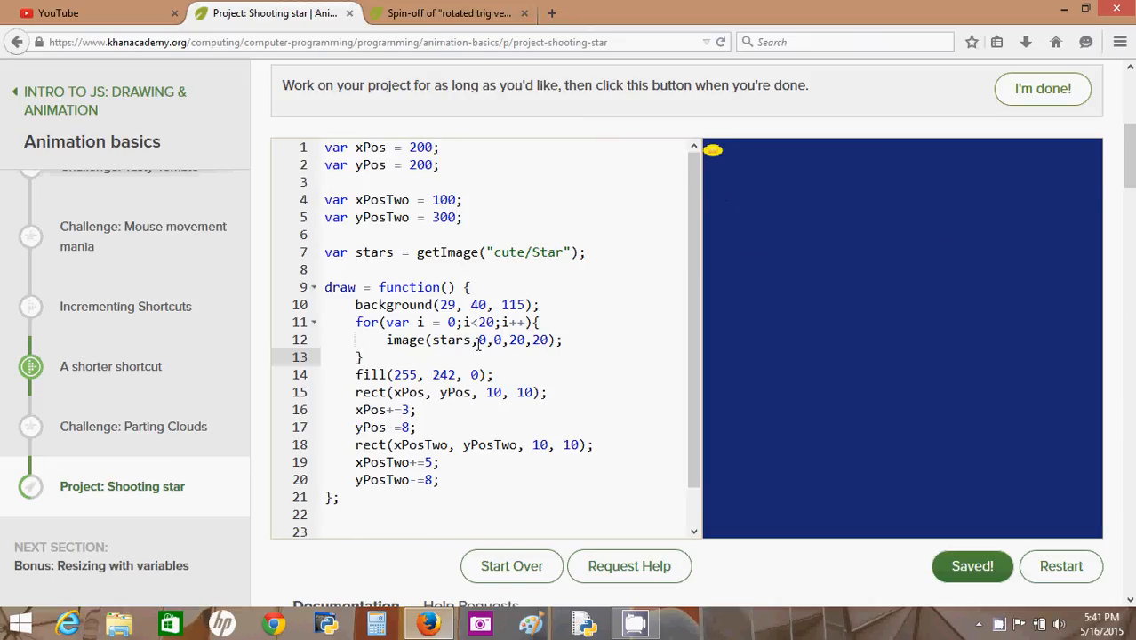
mouse_move(483, 339)
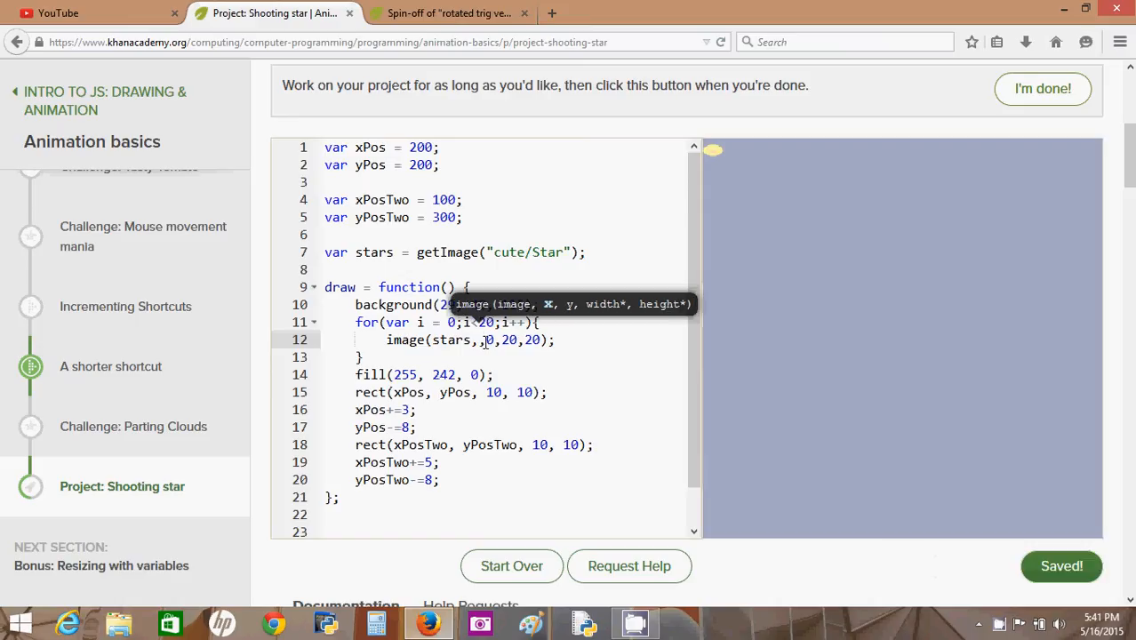
- Replace the image x and y arguments with random(0,400) each
text(random(0)
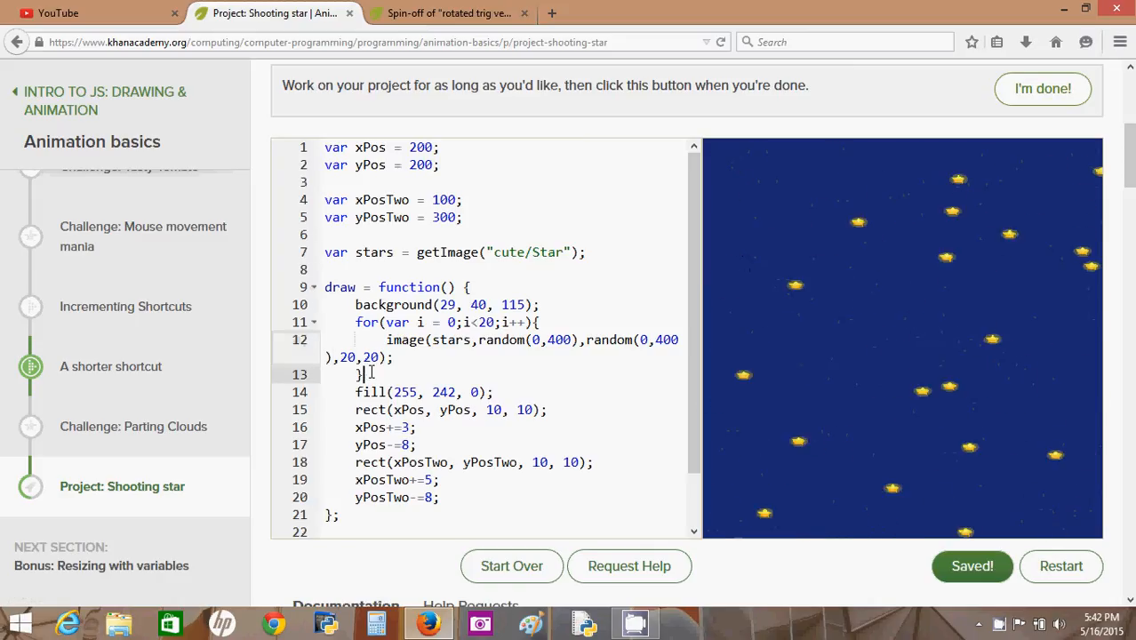
drag(357, 322, 362, 374)
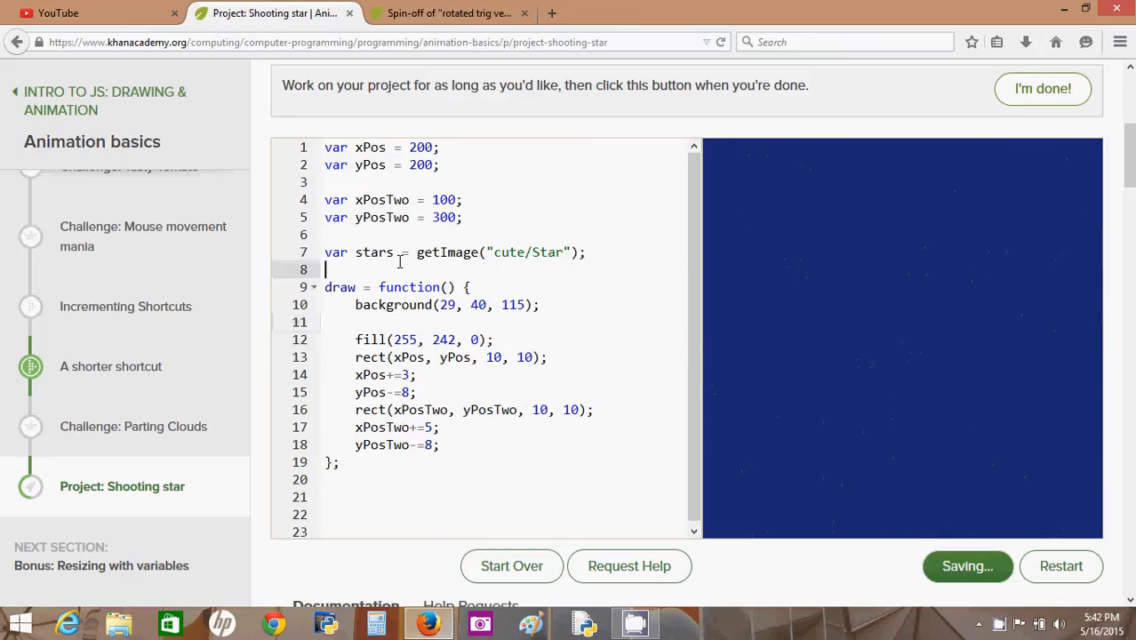
key(enter)
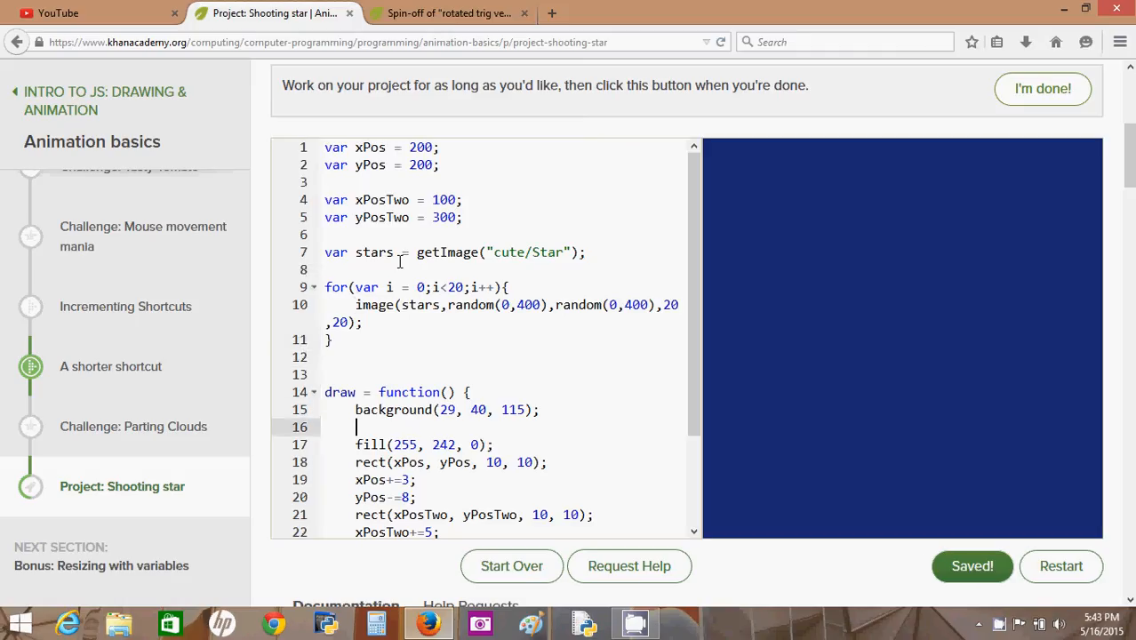
click(356, 410)
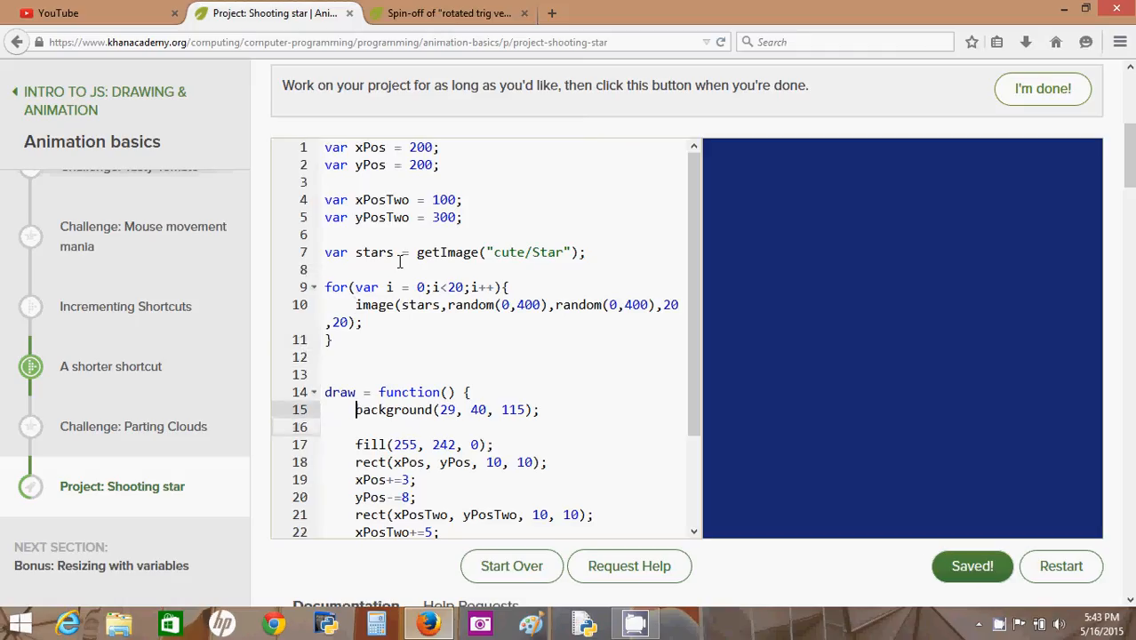
mouse_move(696, 222)
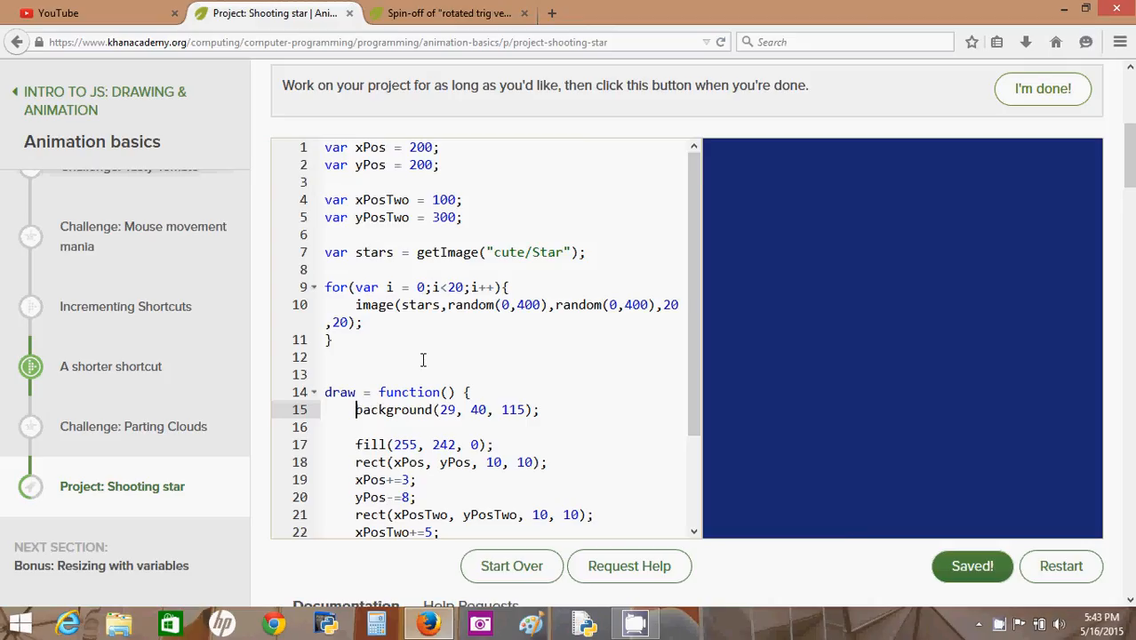
mouse_move(405, 327)
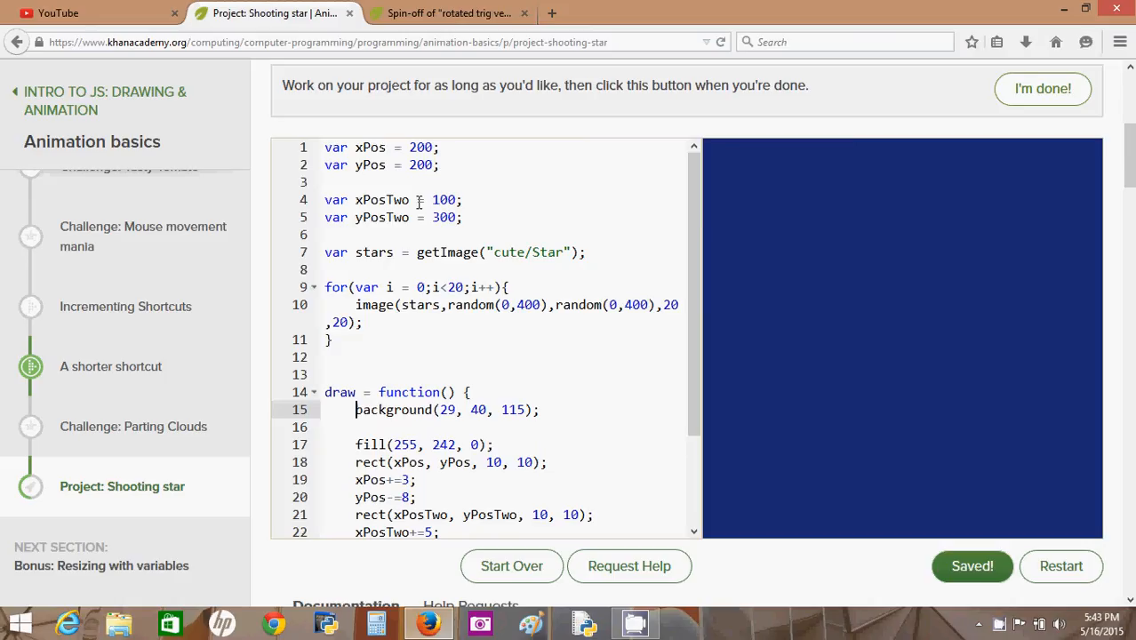
mouse_move(418, 200)
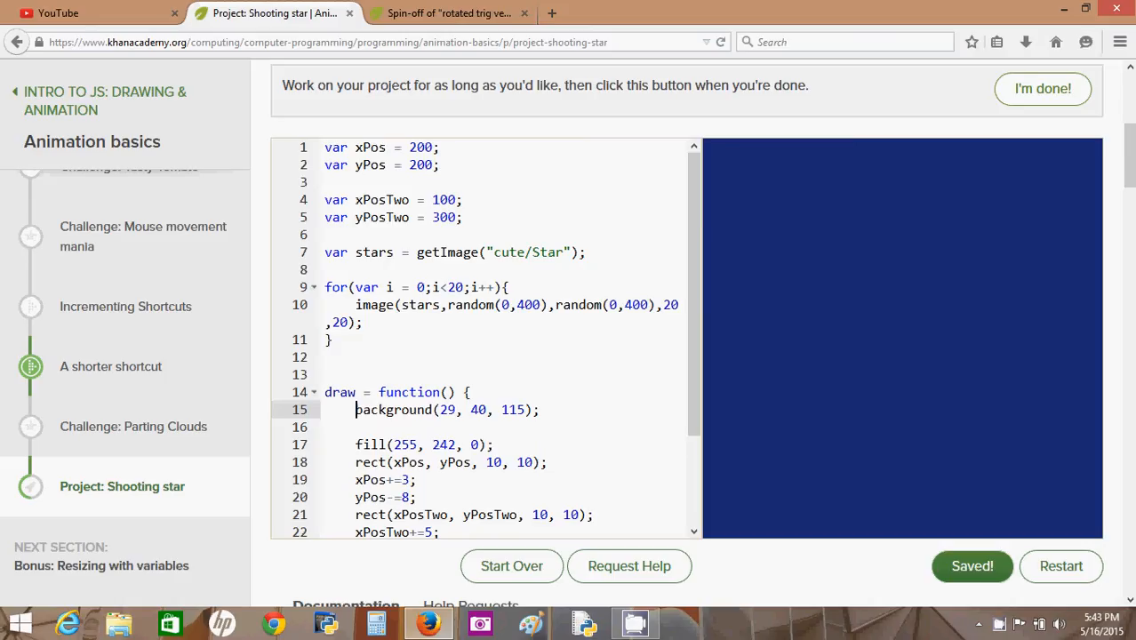
scroll(down, 3)
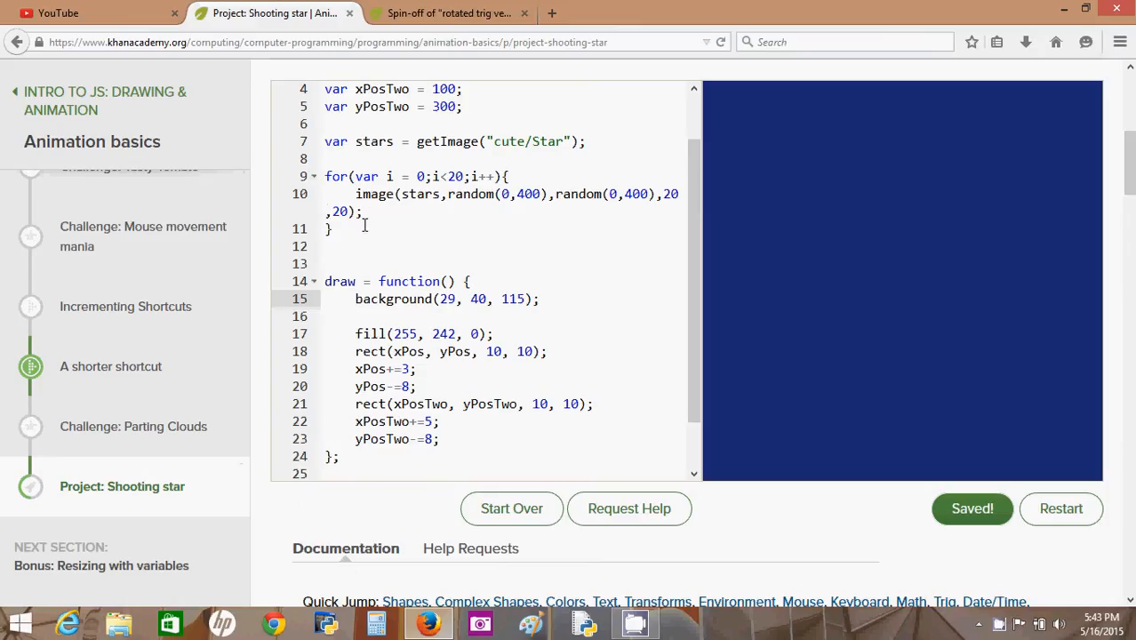
- Add var s = get(0,0,400,400); on a new line right after the star loop
click(335, 229)
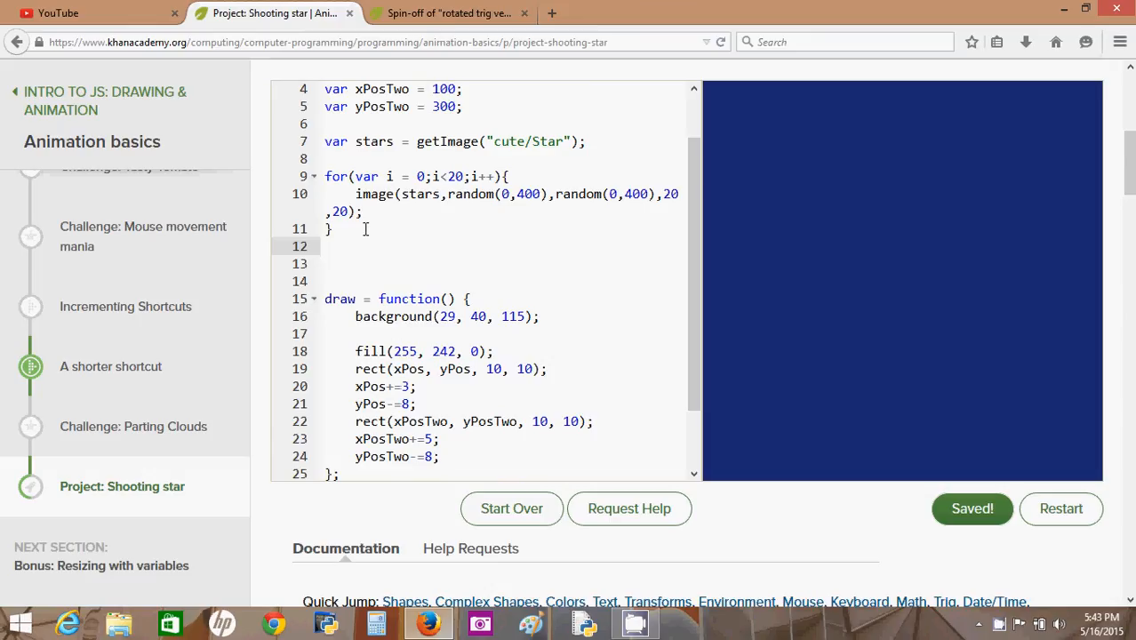
text(var)
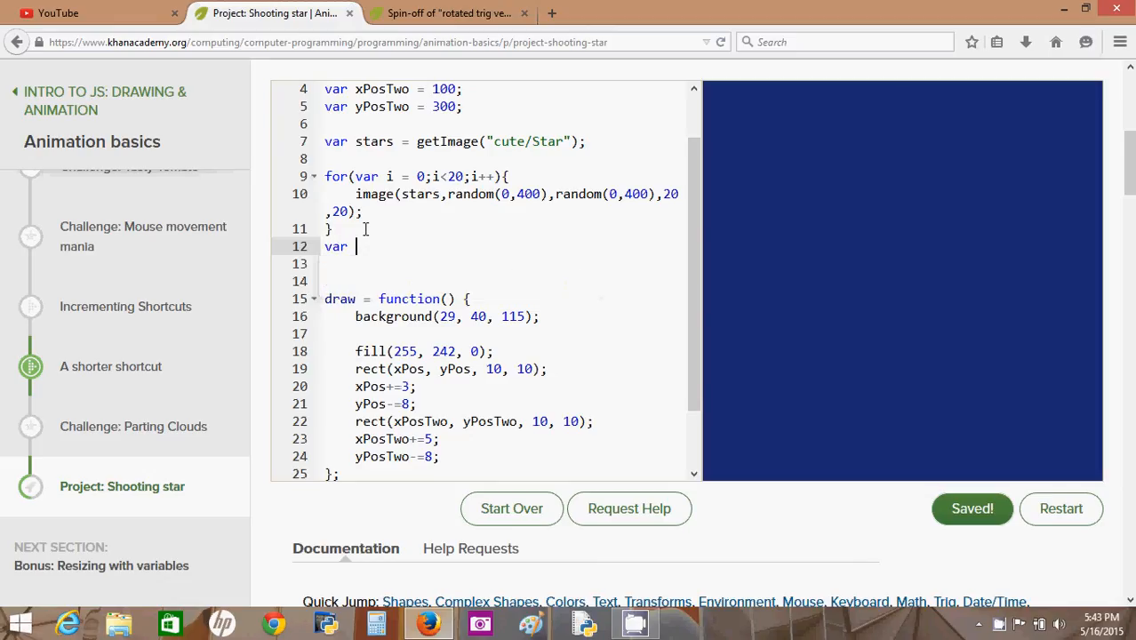
text(s =)
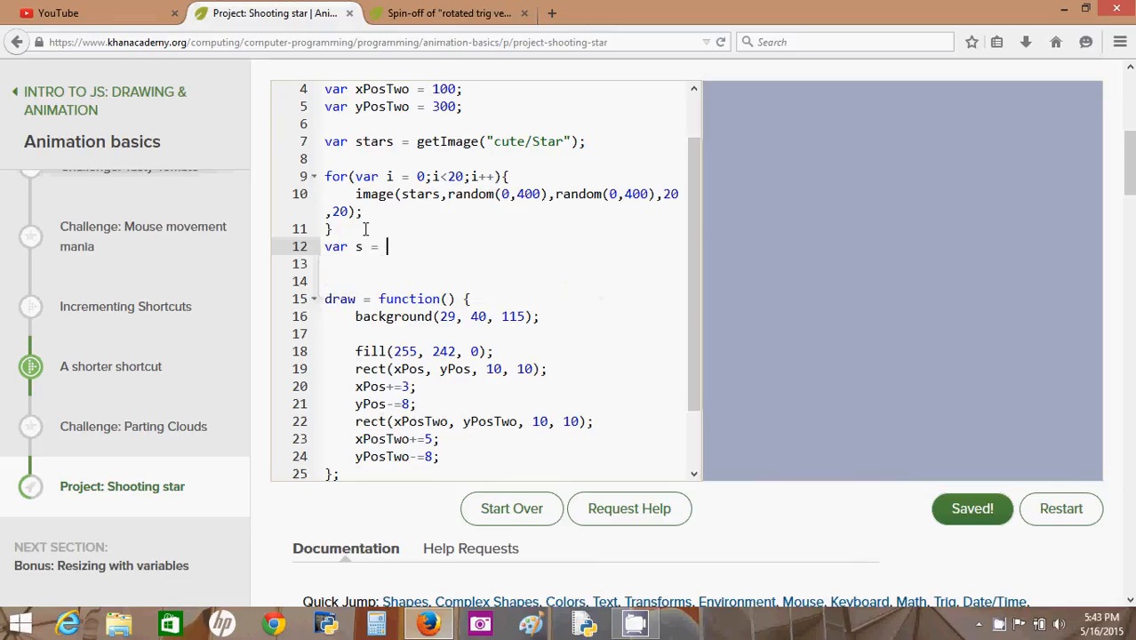
text(get()
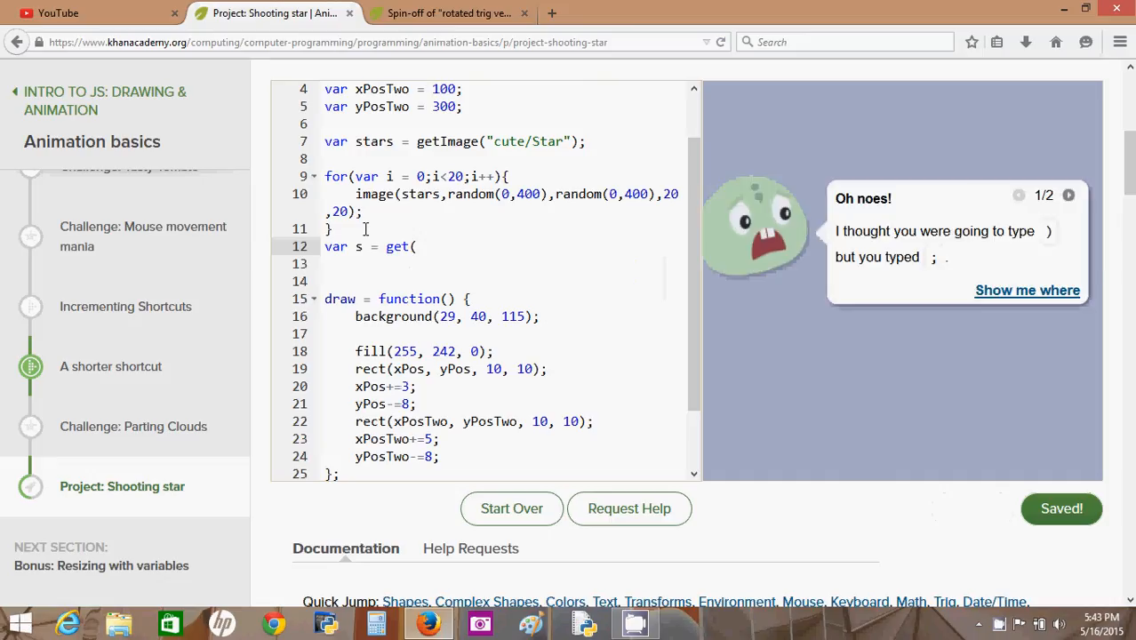
text(0,)
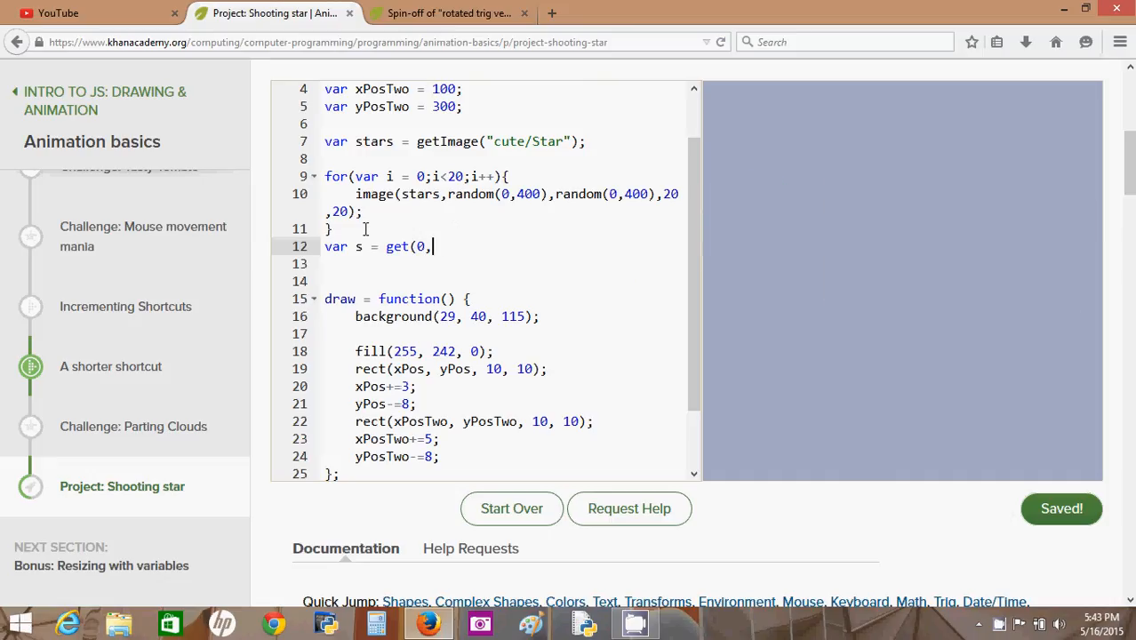
text(0,)
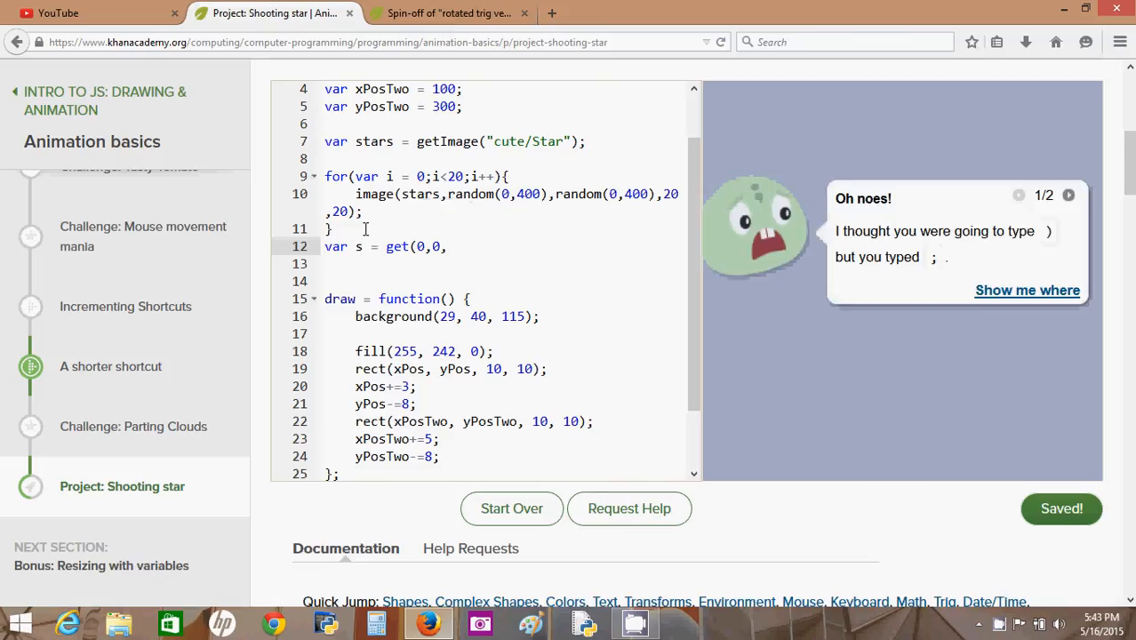
text(400)
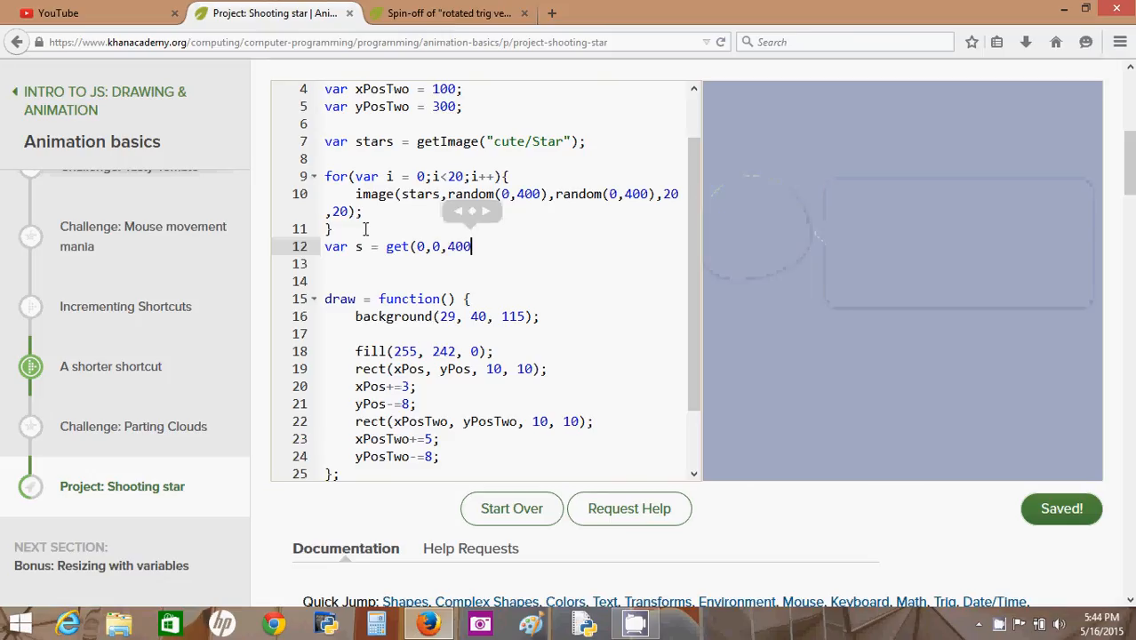
text(,400)
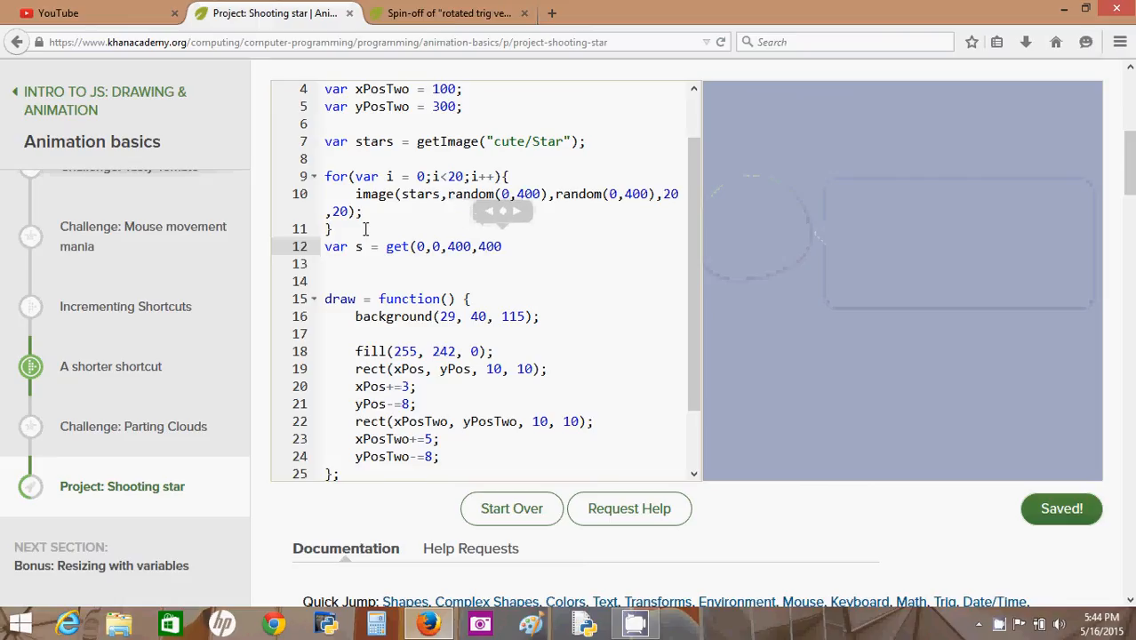
text();)
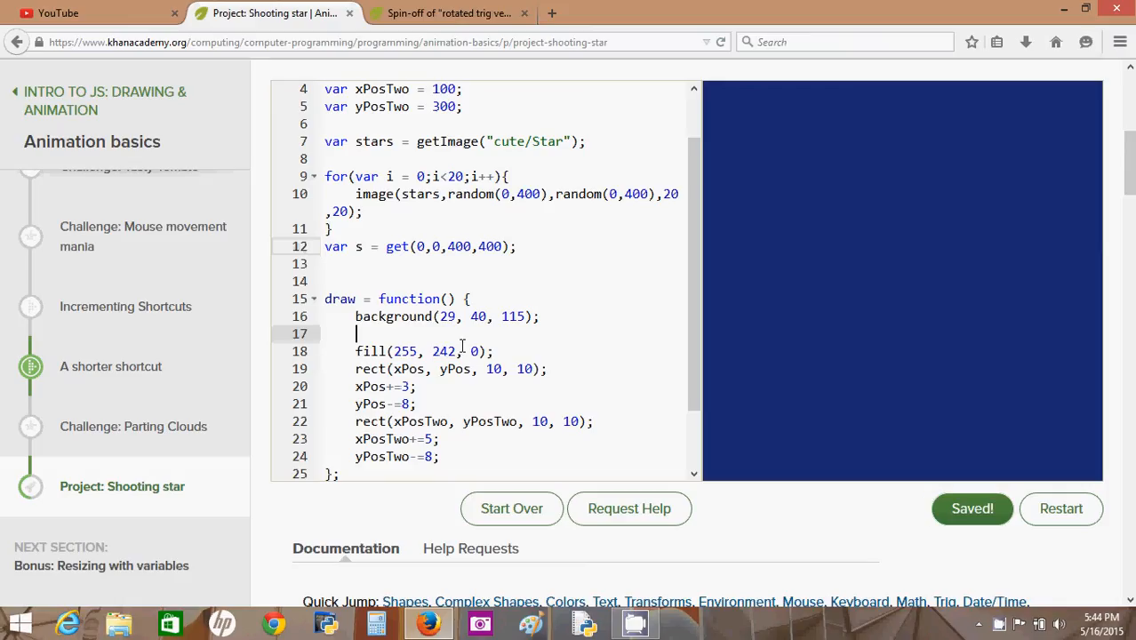
- Add image(s,0,0); below background(29, 40, 115) inside draw()
text(image)
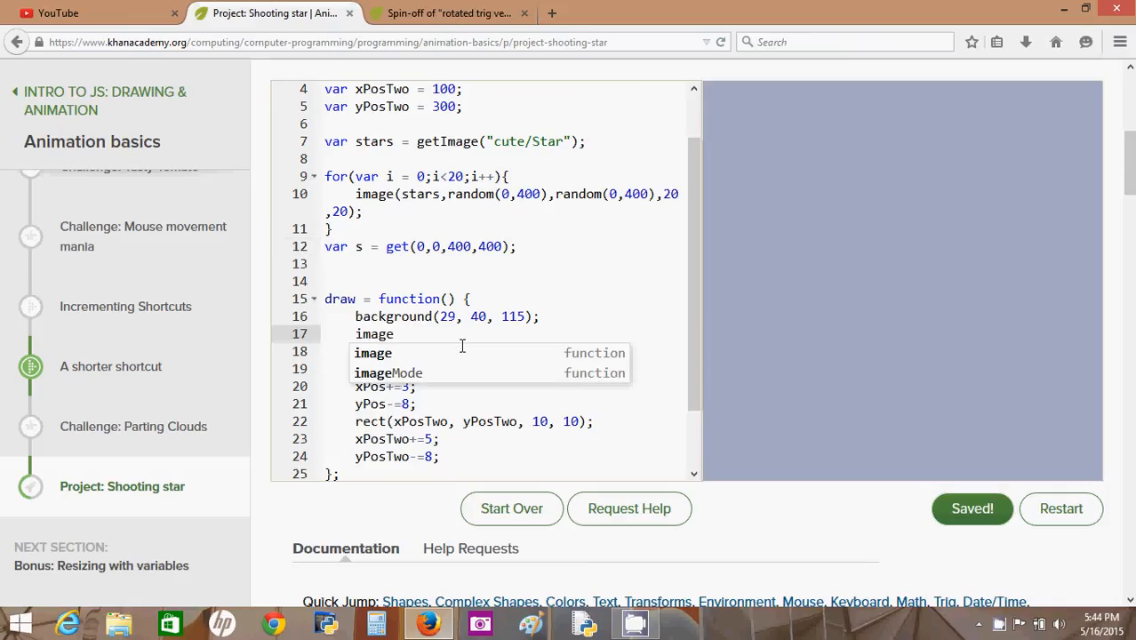
text((s)
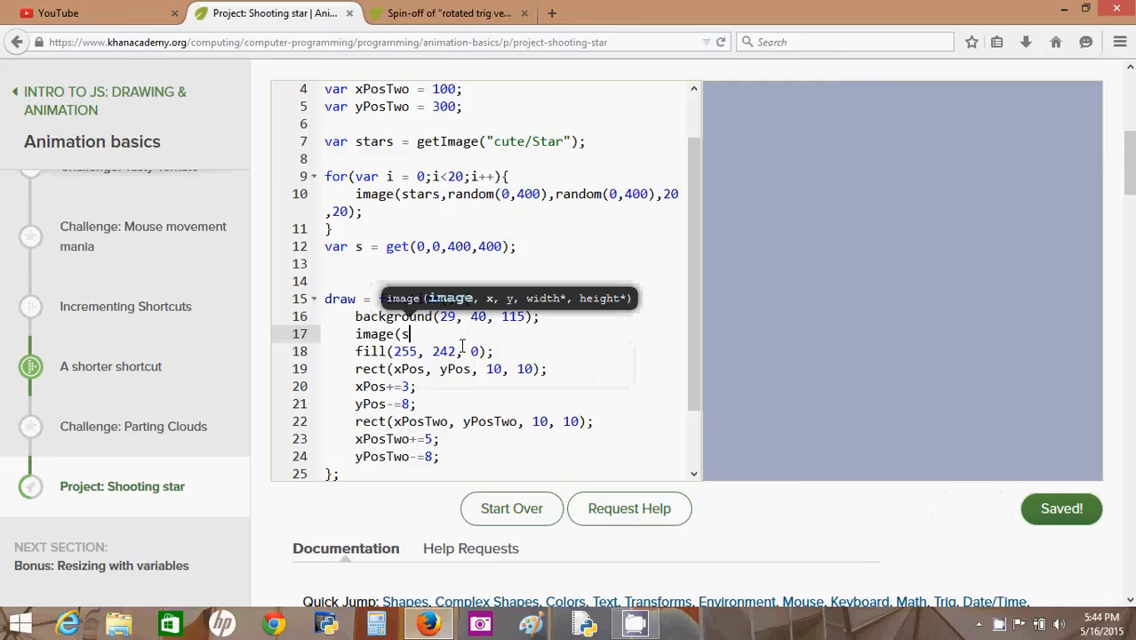
text(,0,0);)
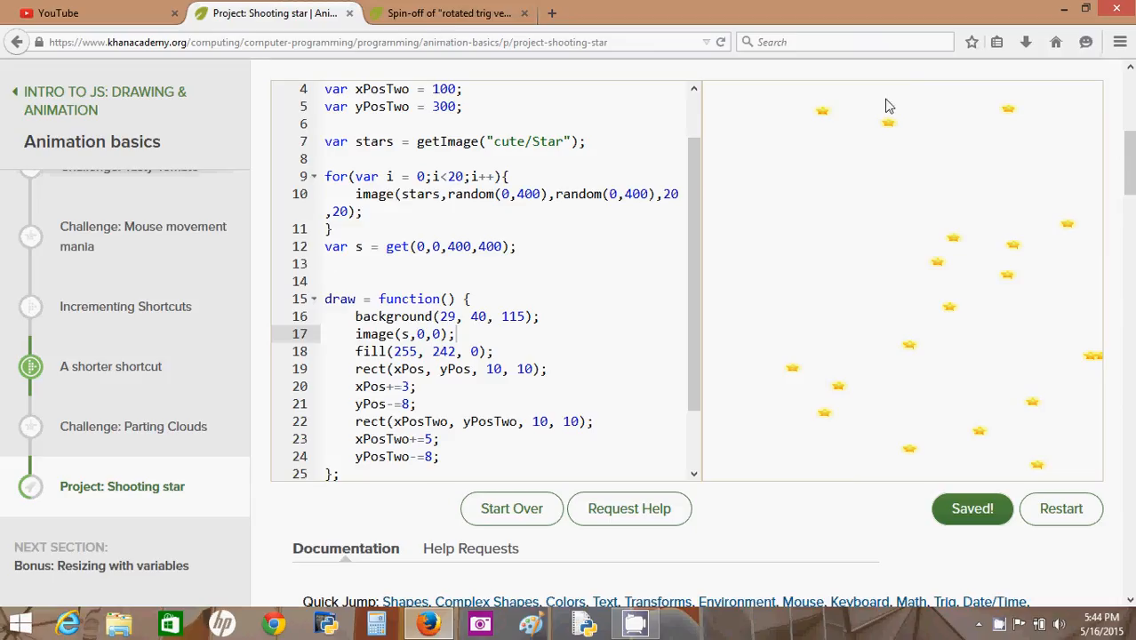
mouse_move(930, 128)
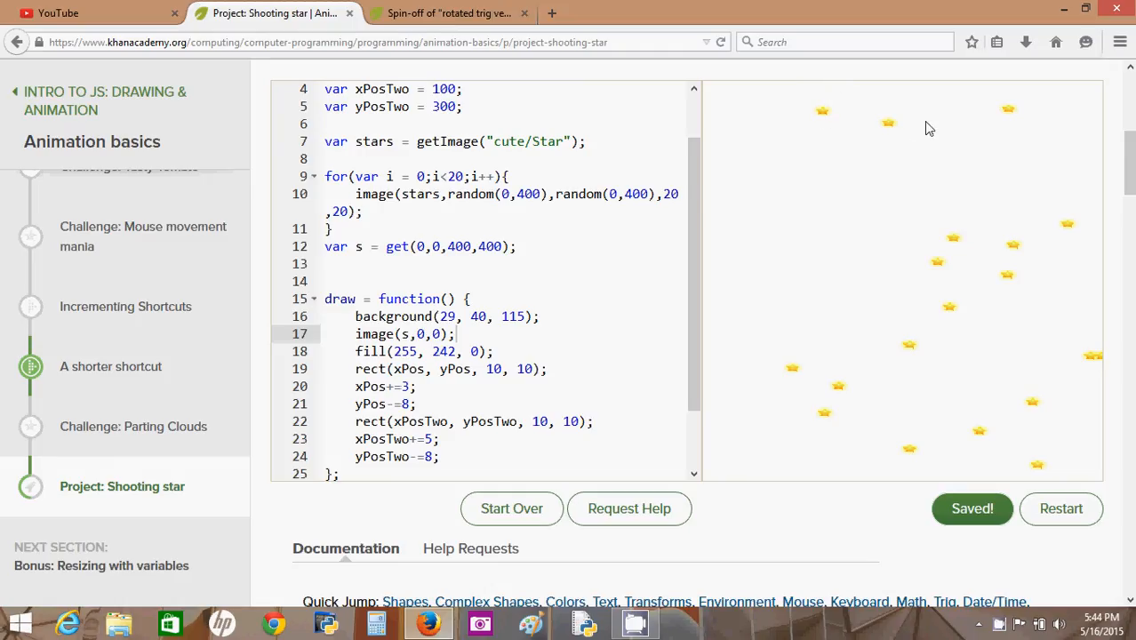
mouse_move(817, 128)
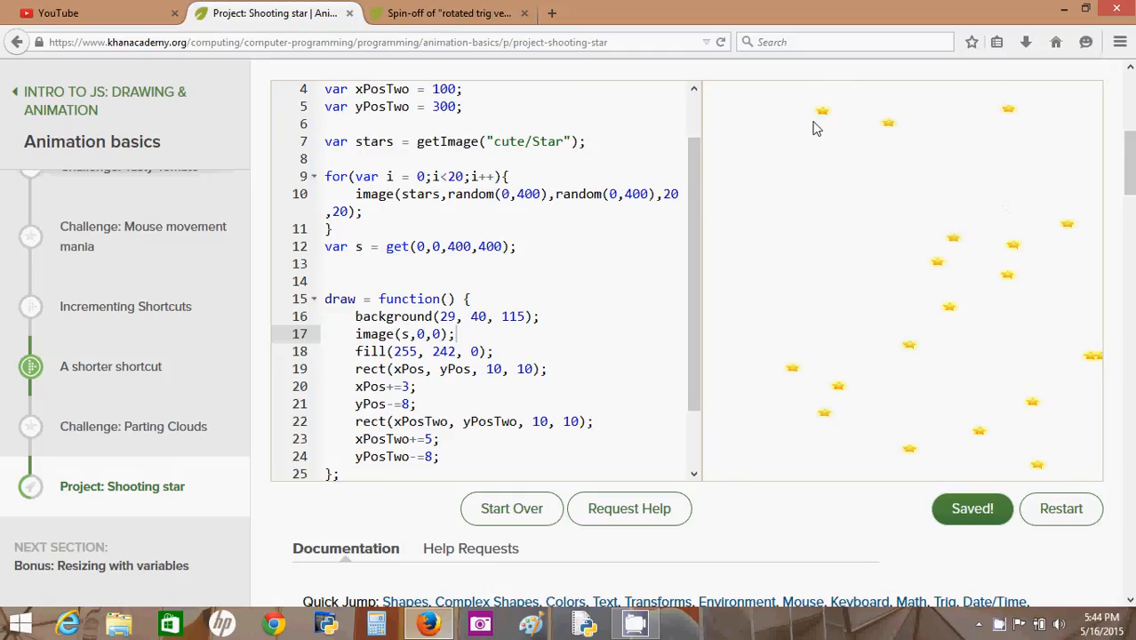
mouse_move(907, 209)
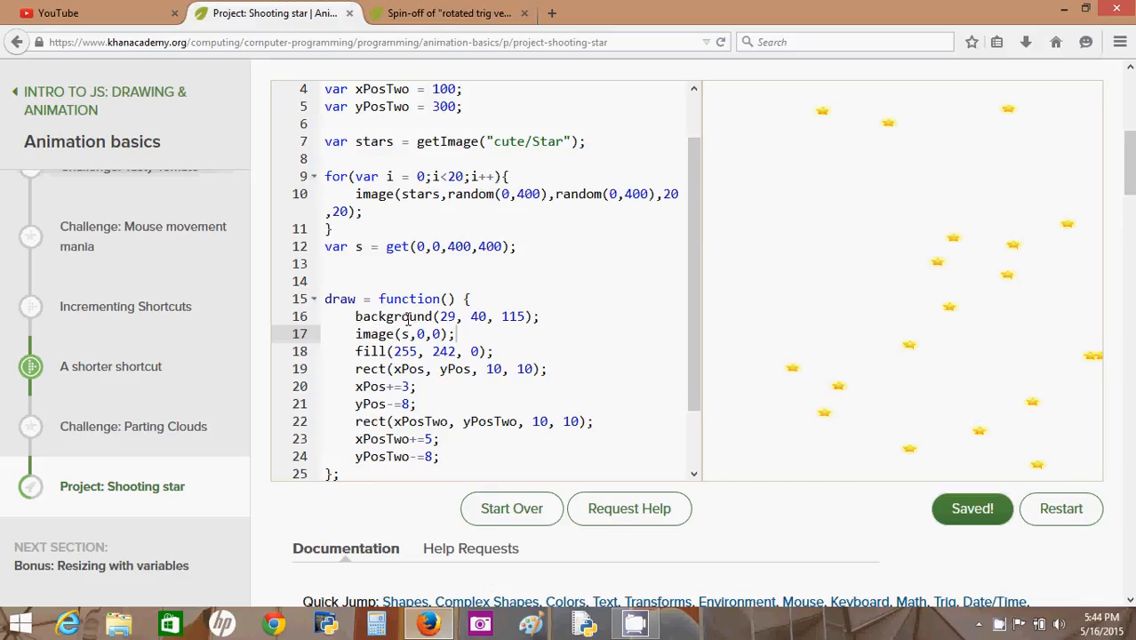
mouse_move(797, 286)
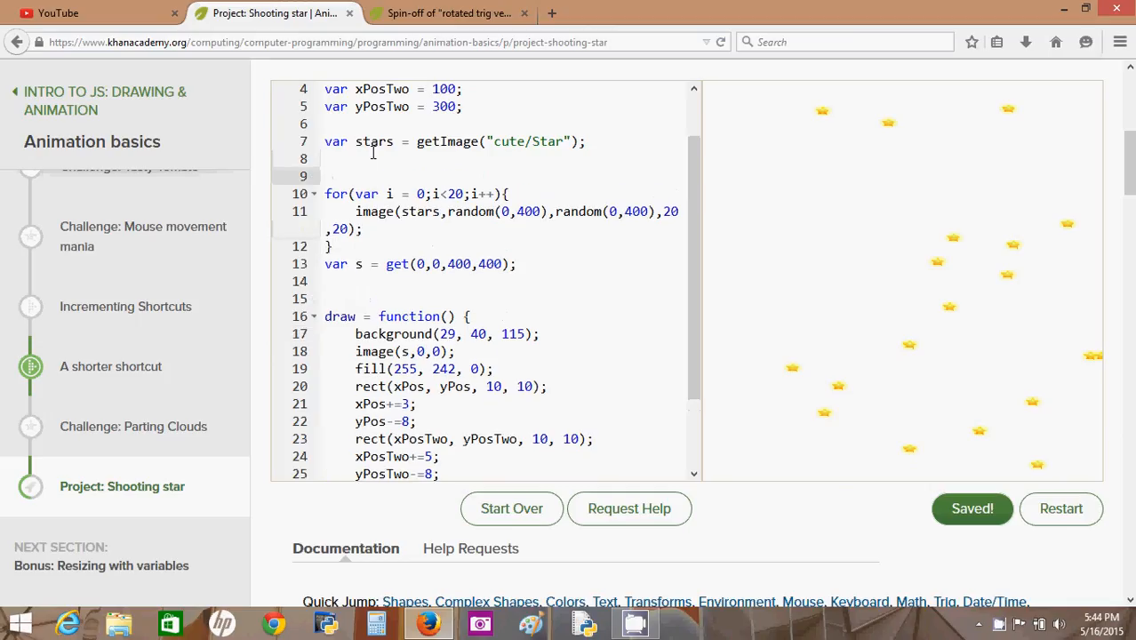
- Move background(29, 40, 115) above the star loop and remove it from draw()
text(bac)
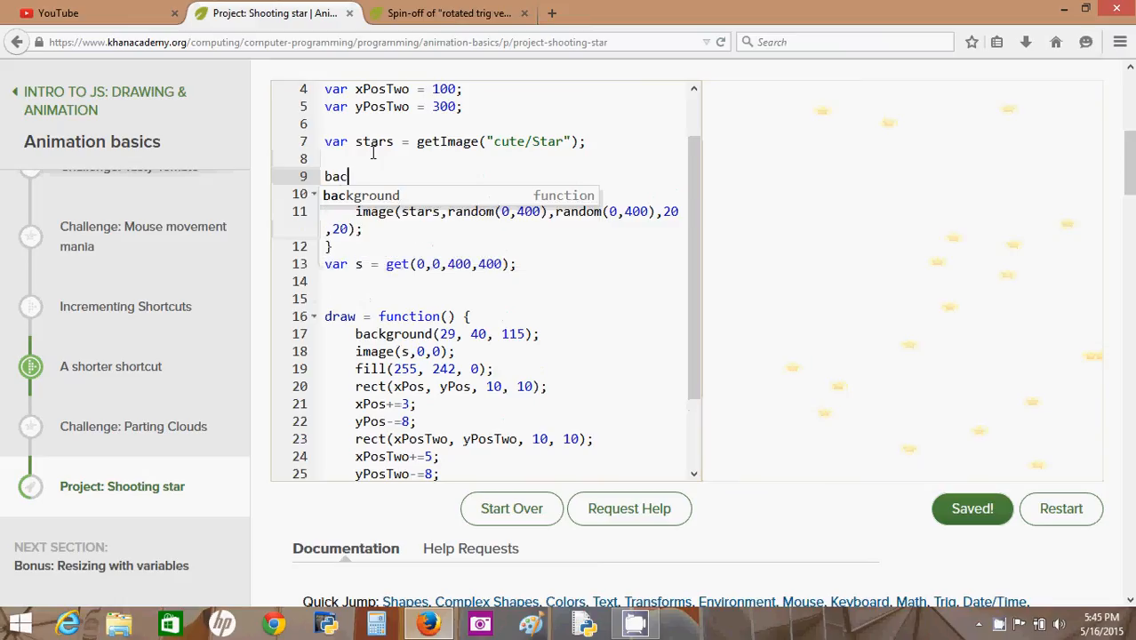
text(kground)
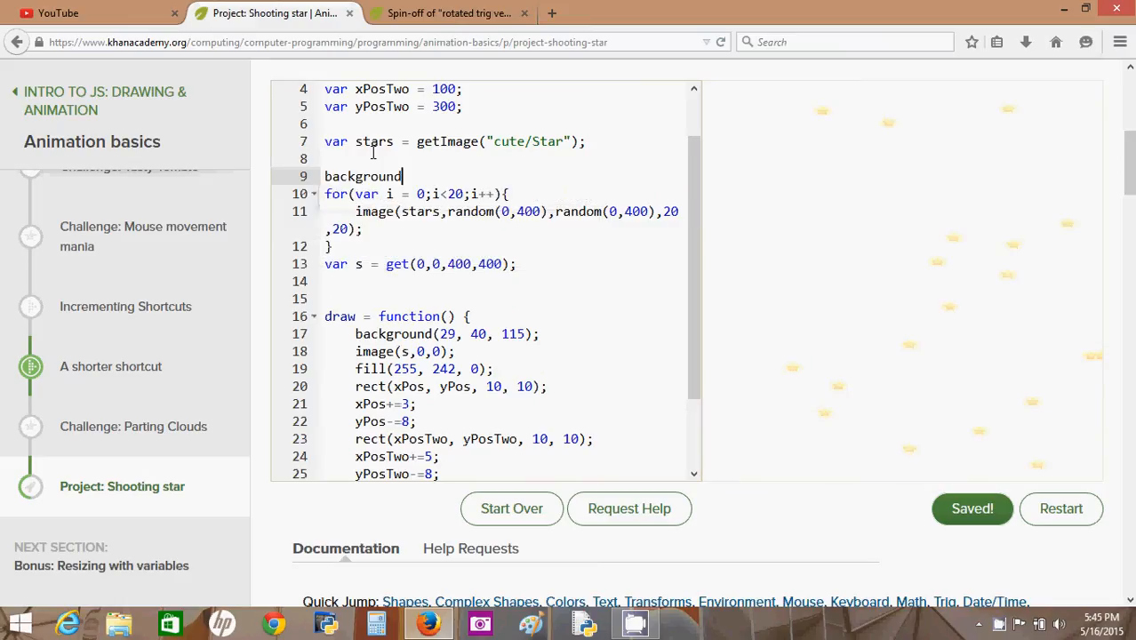
text((0,);)
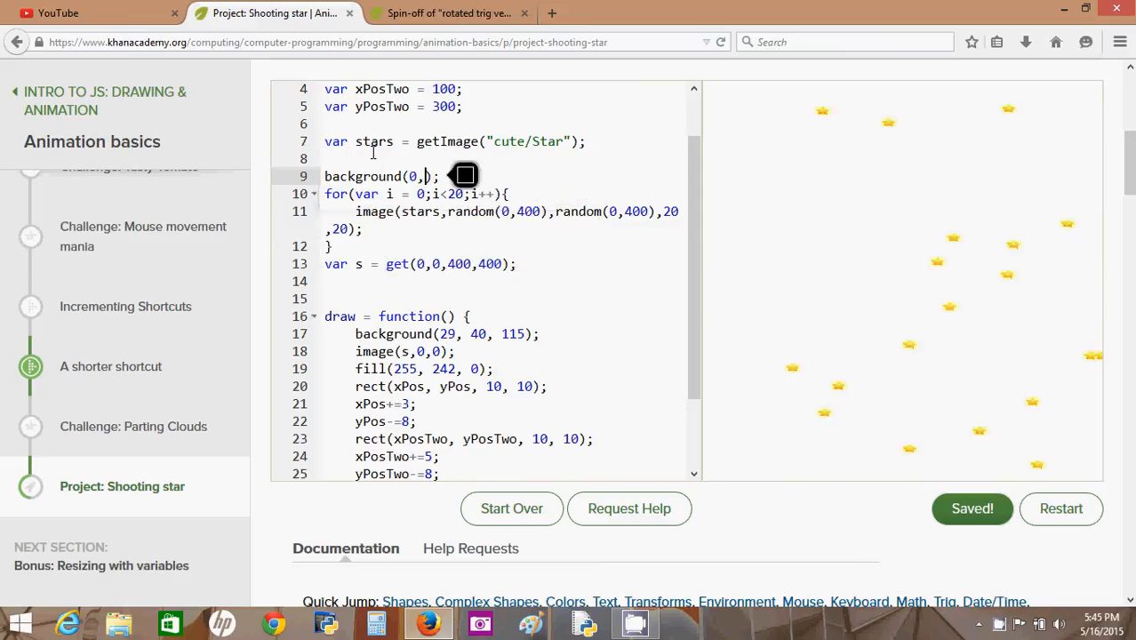
text(0,0,)
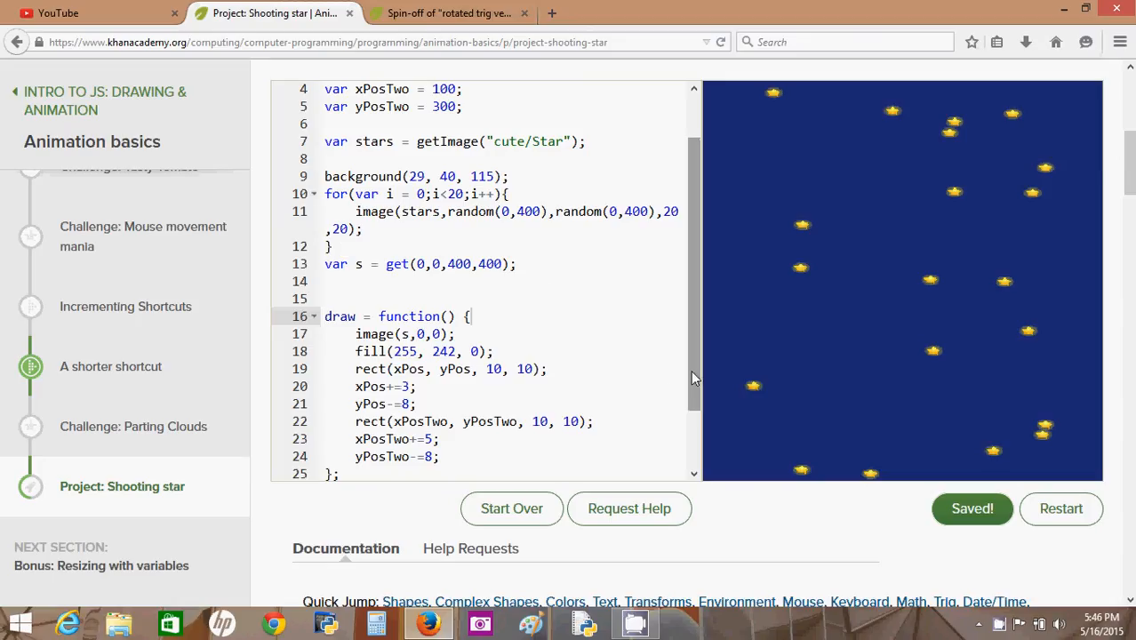
scroll(down, 3)
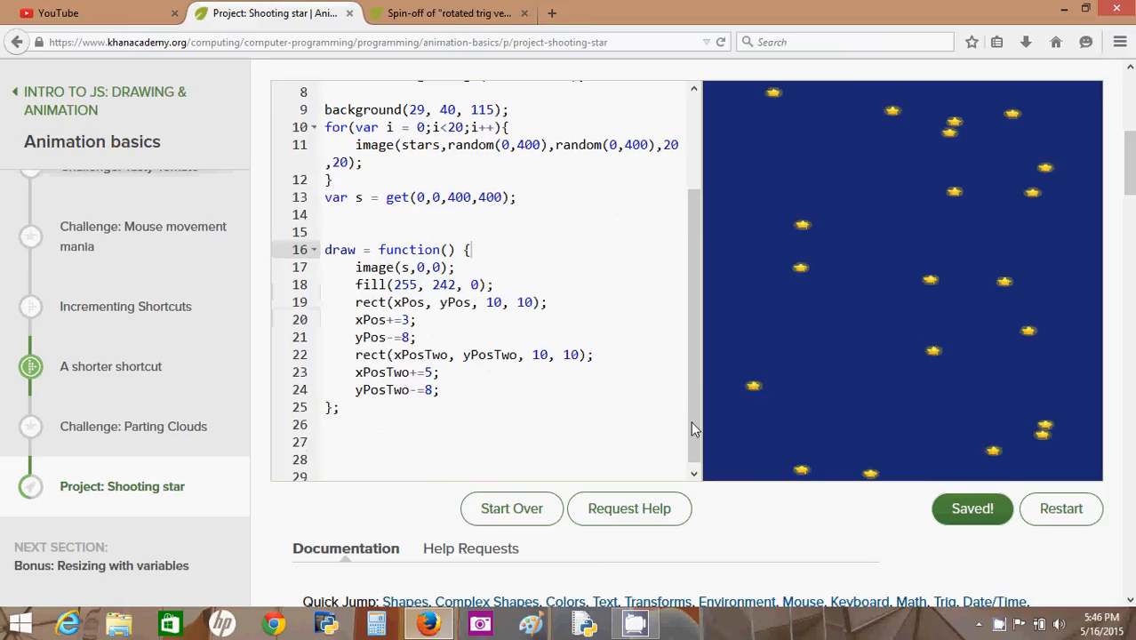